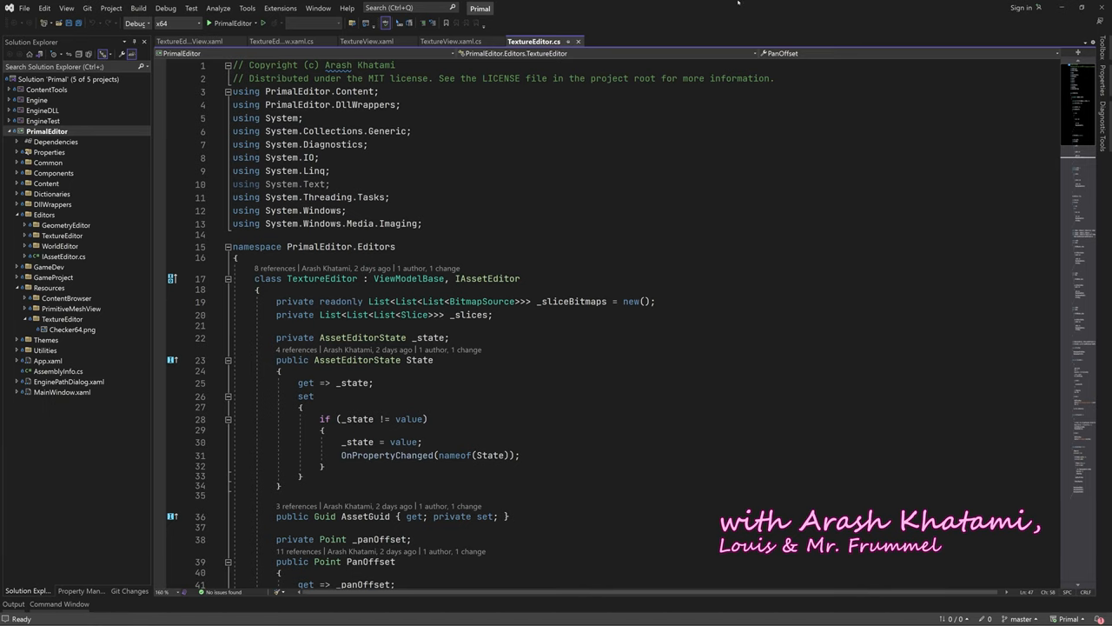
# Run the texture editor to check the astronaut image, then close the app
pyautogui.click(165, 24)
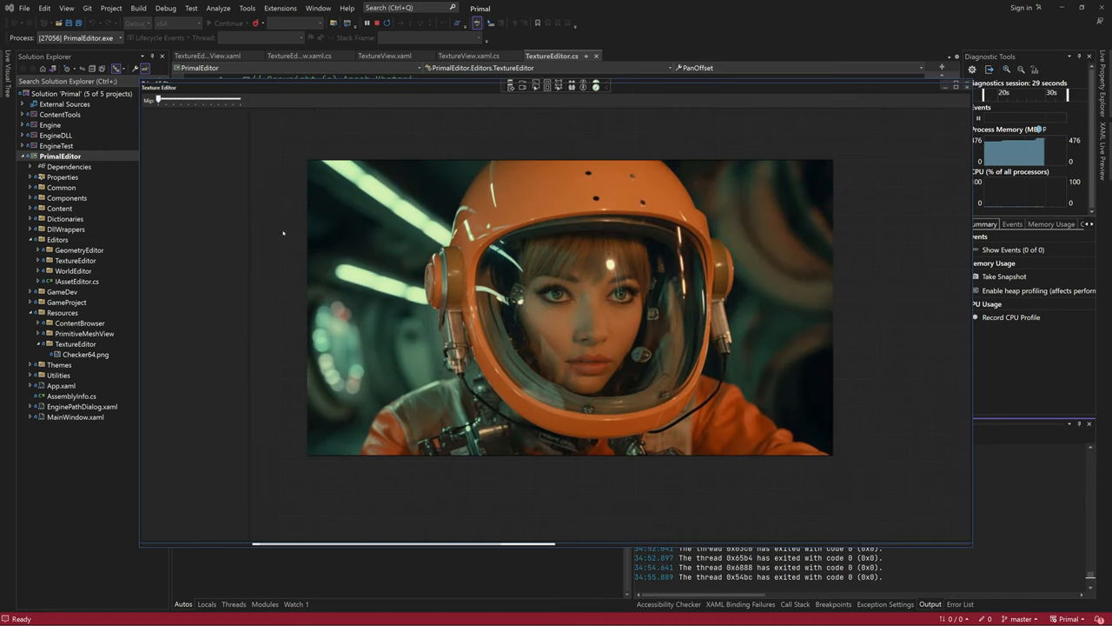
pyautogui.click(551, 56)
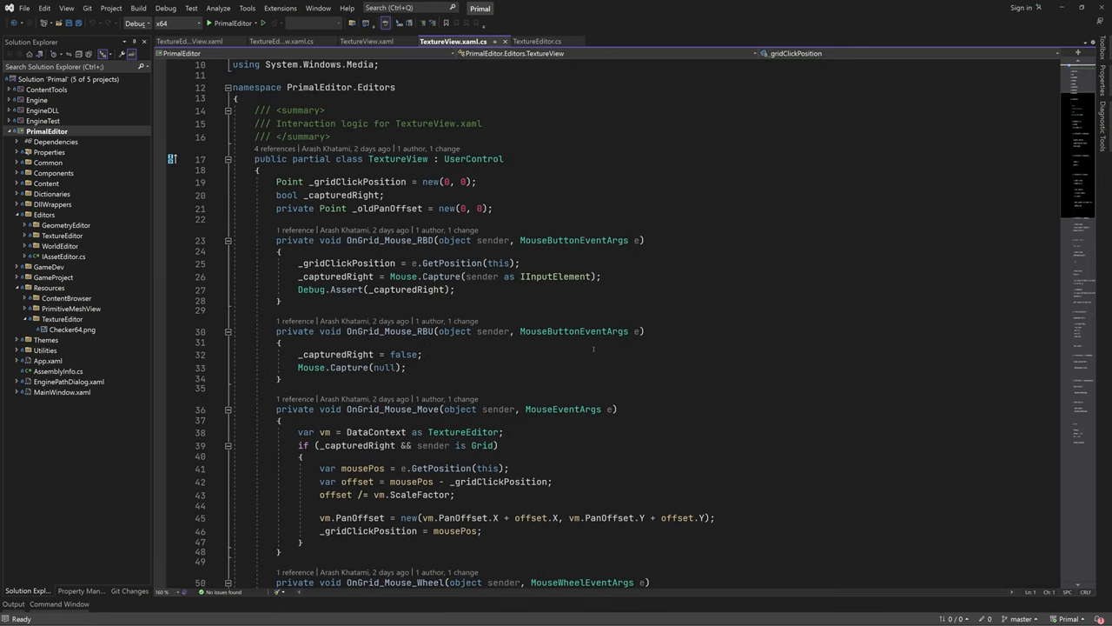
# Add empty public void Center, ZoomIn, ZoomOut and ZoomFit stubs below the Zoom method
pyautogui.scroll(-3)
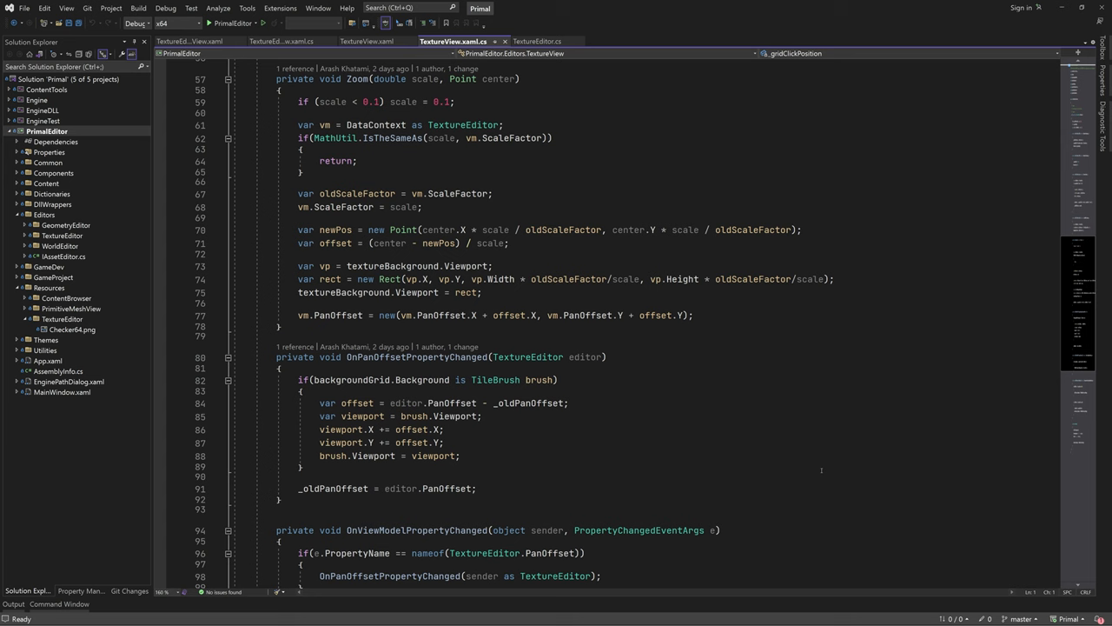
pyautogui.scroll(-3)
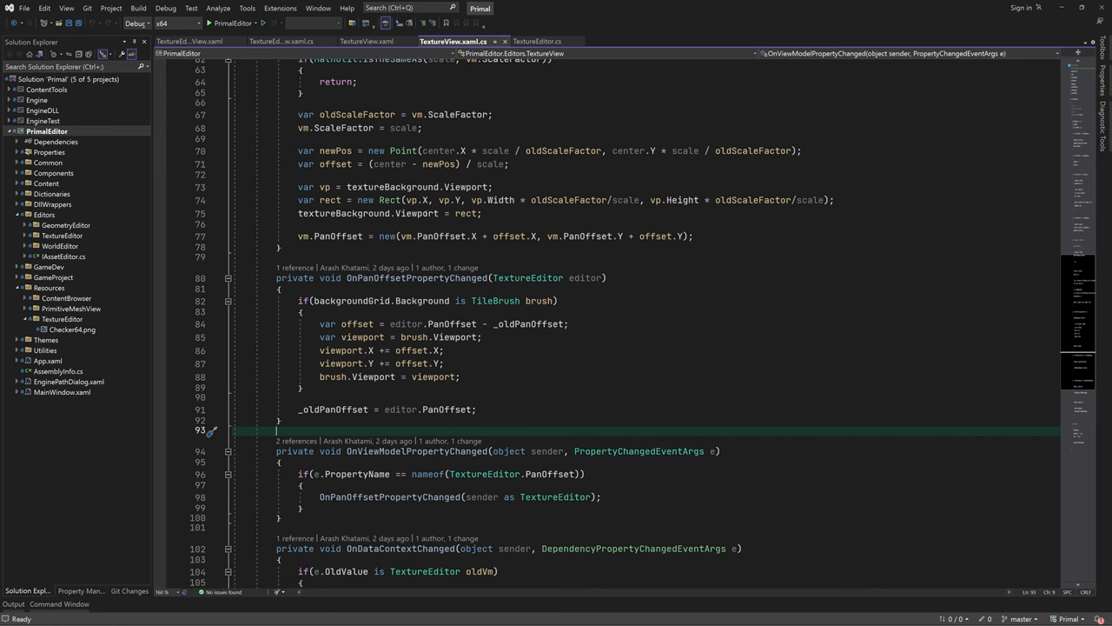
pyautogui.write('public void Center(')
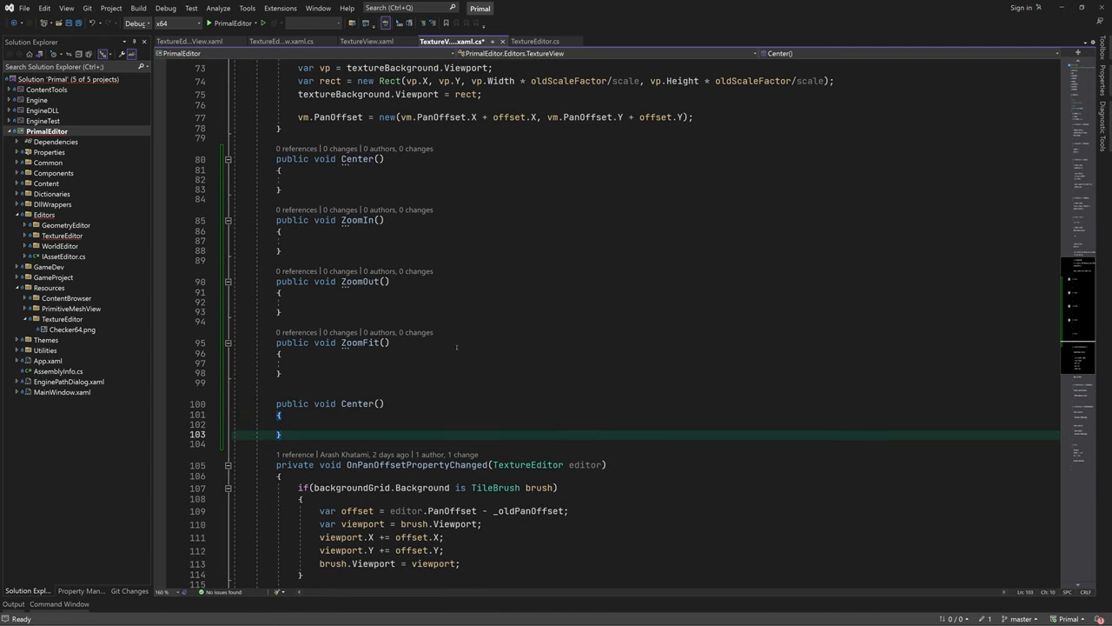
# Rename the extra stub to ActualSize, calling Center() and then Zoom(1.0) about the view centre
pyautogui.write('ActualSize')
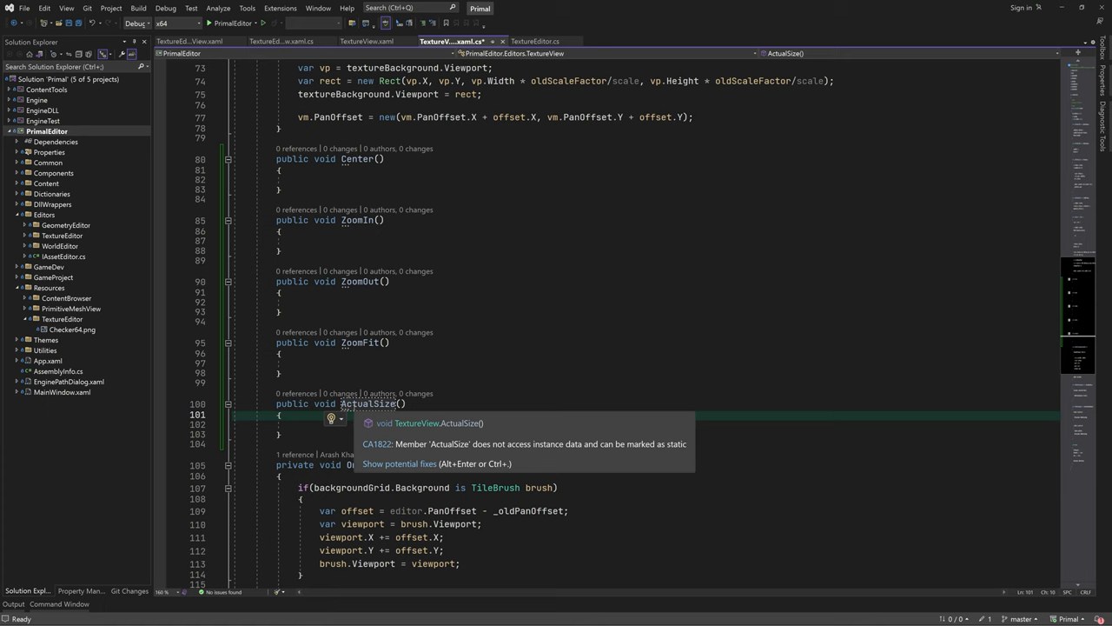
pyautogui.write('Center();')
pyautogui.write('Zoom(1.0, new(RenderSize.Width, RenderSize.Height));')
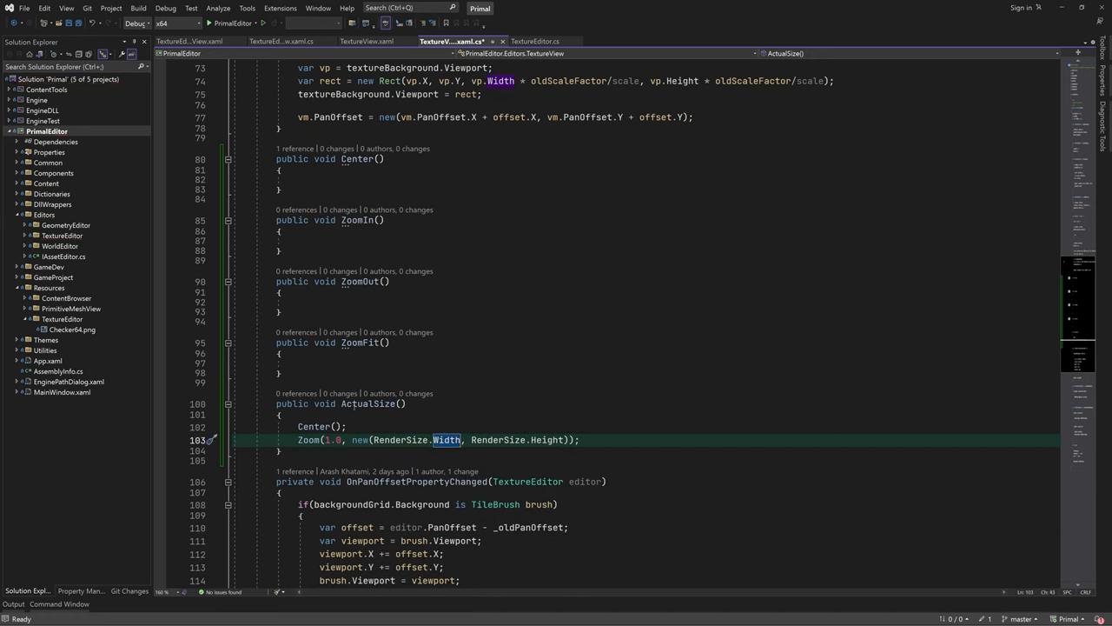
pyautogui.write('*0.5')
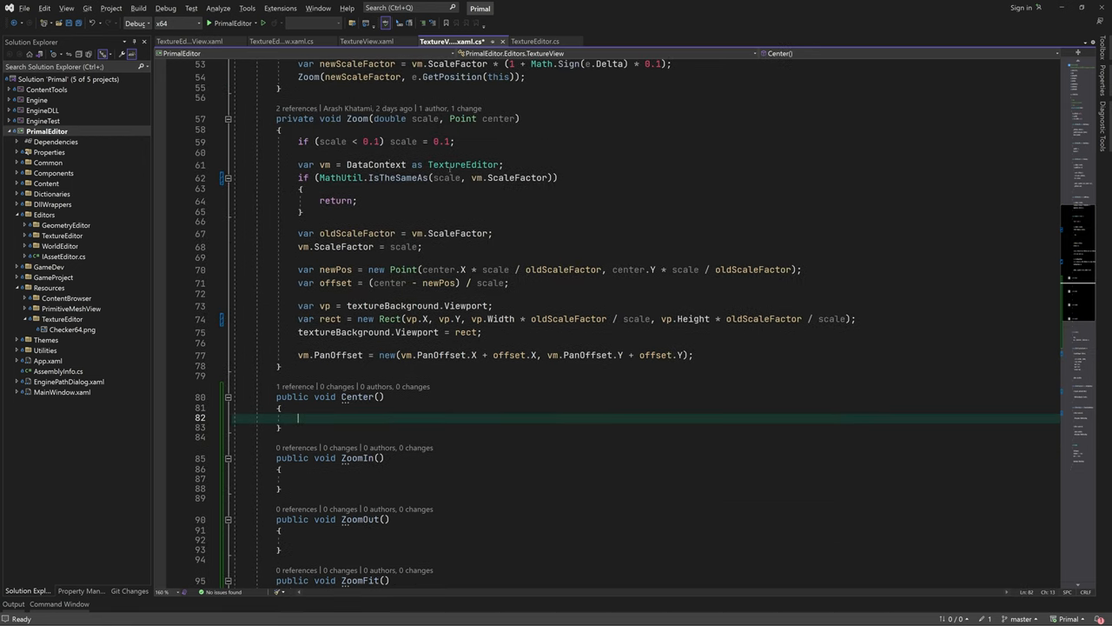
# Make Center compute offsetX/offsetY from RenderSize and ScaleFactor and assign vm.PanOffset
pyautogui.write('var vm = DataContext as TextureEditor;')
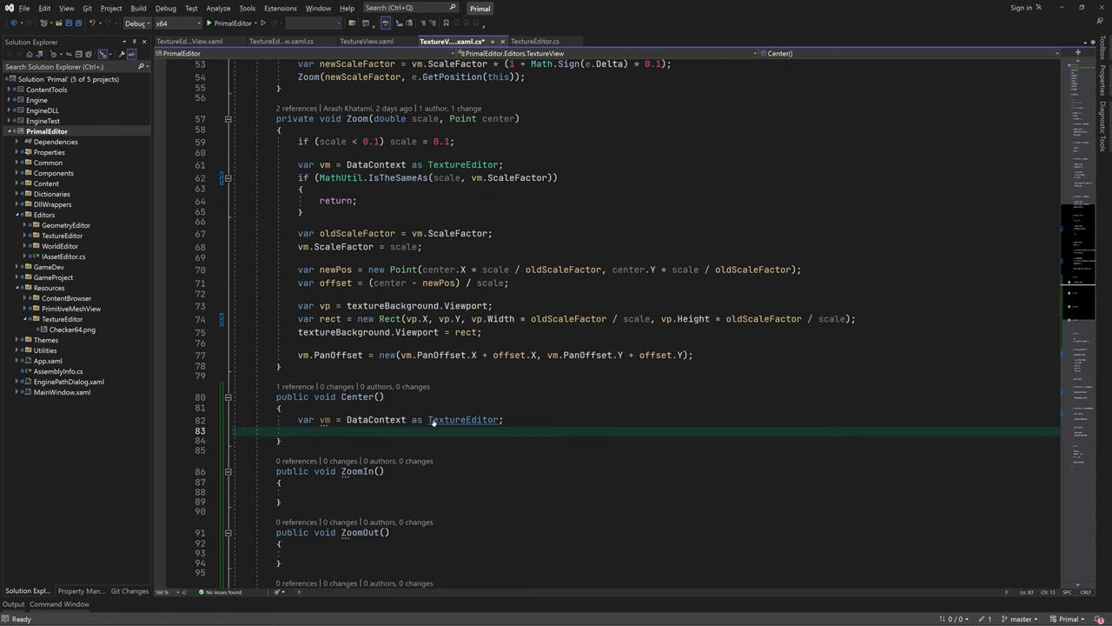
pyautogui.write('var offsetX')
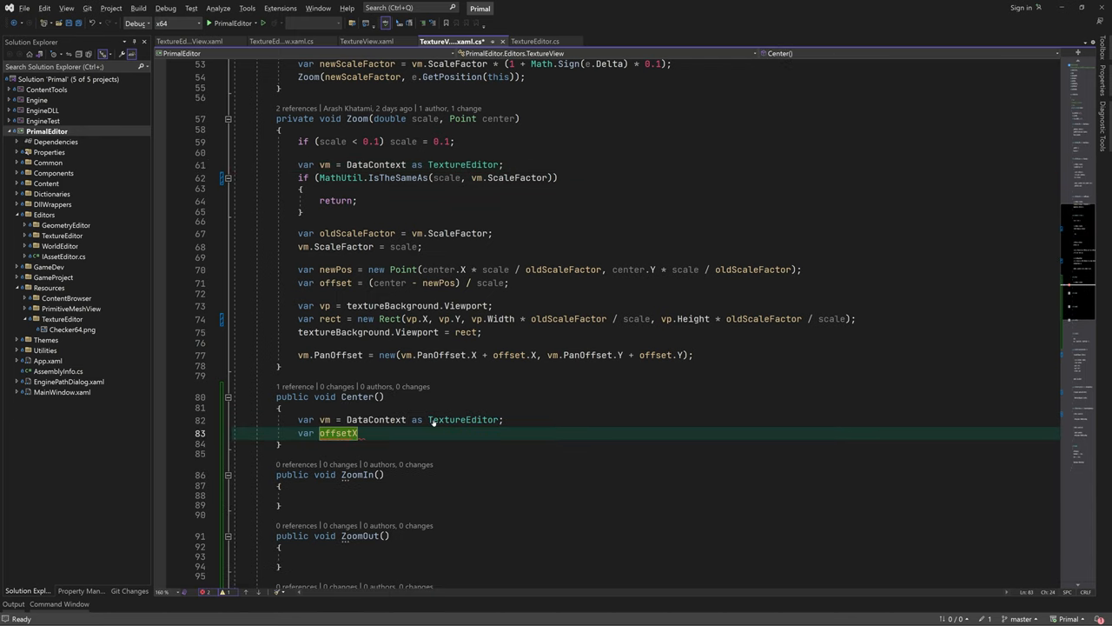
pyautogui.write('= (RenderSize.')
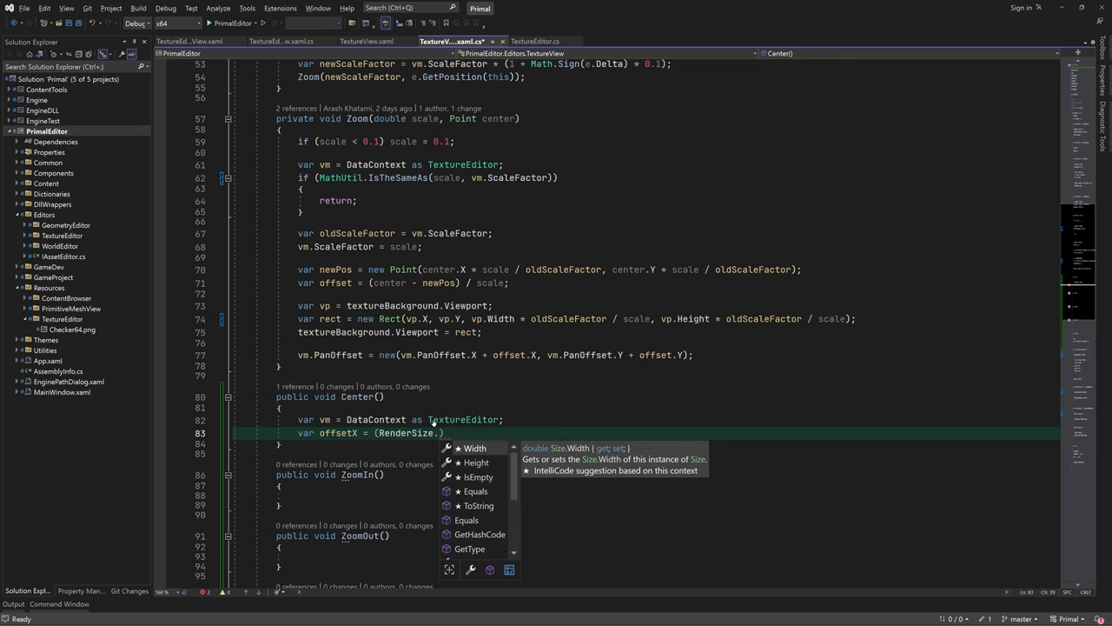
pyautogui.write('/vm.ScaleFactor - textureImage.ActualWidth')
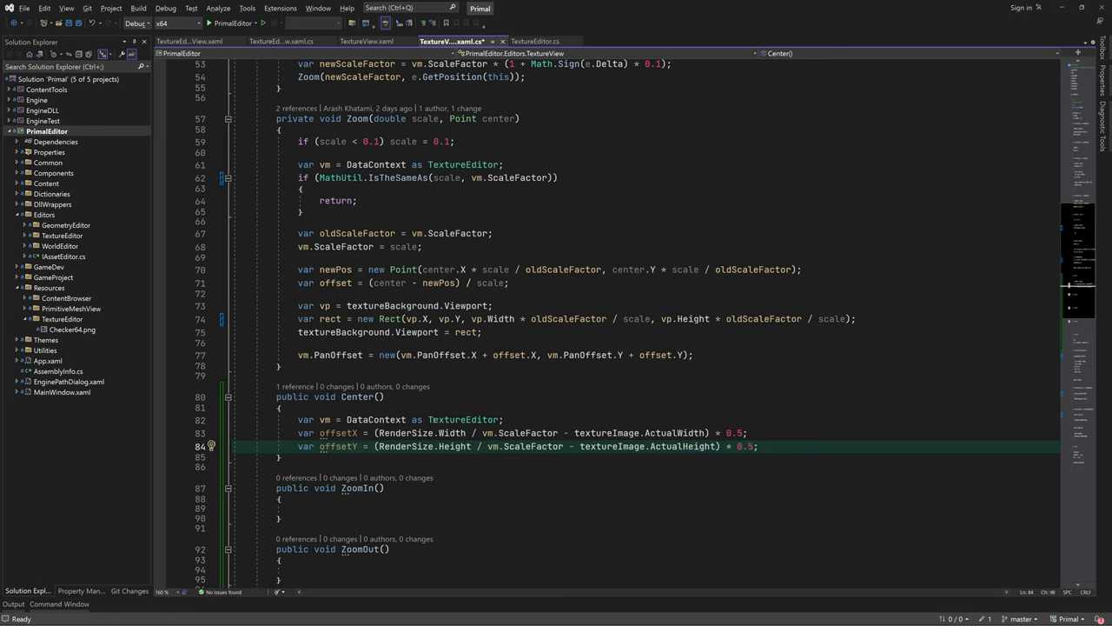
pyautogui.write('vm.PanOffset=new(offsetX, offsetY);')
pyautogui.click(668, 509)
pyautogui.write('var vm = DataContext as TextureEditor;')
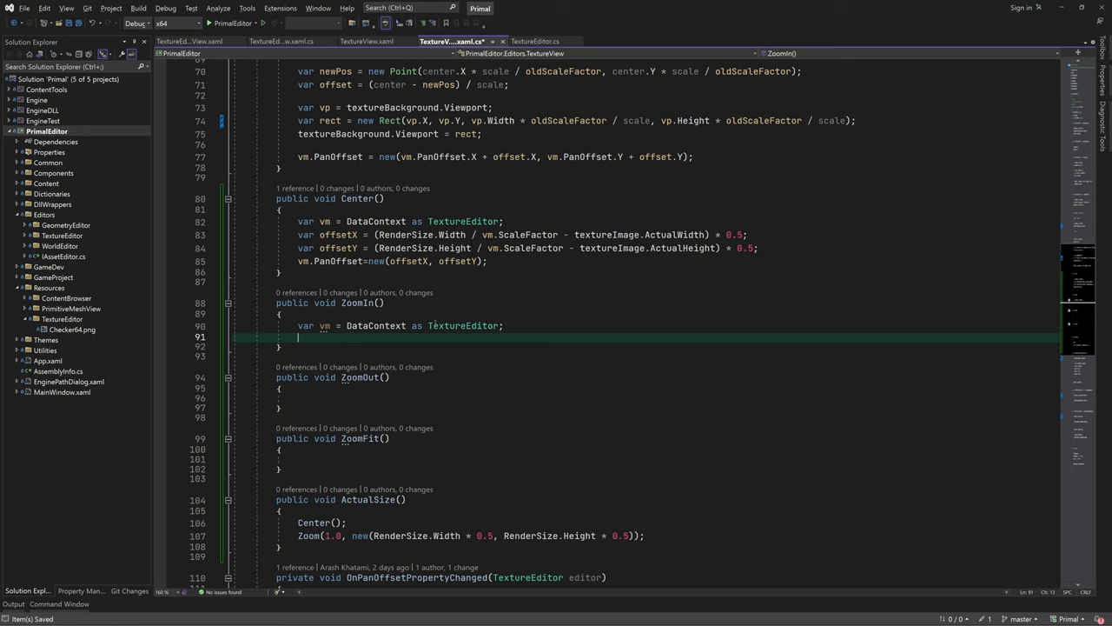
# Make ZoomIn/ZoomOut step Math.Round(vm.ScaleFactor, 1) by ±0.1, zooming about the view centre
pyautogui.write('var newScaleFactor = Math.Round(')
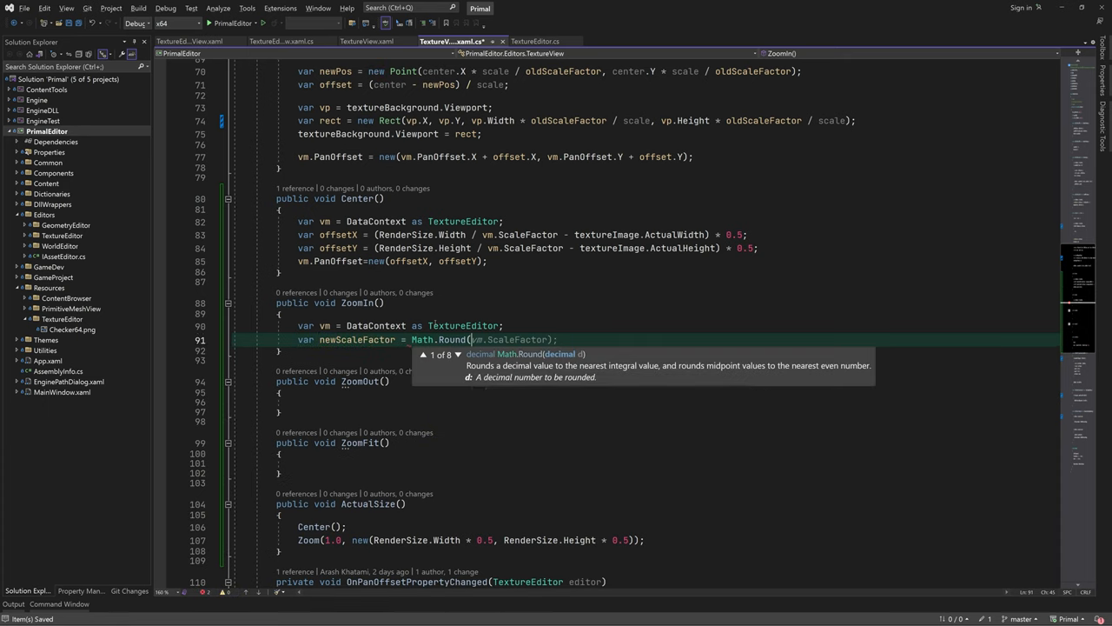
pyautogui.write(', 1);')
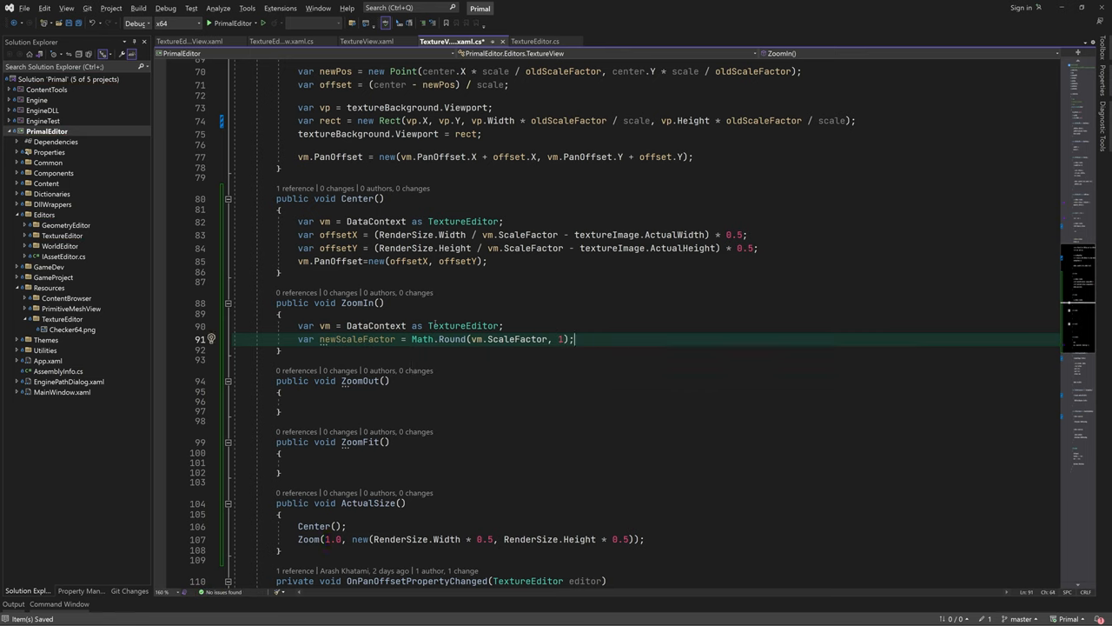
pyautogui.write('+ 0.1')
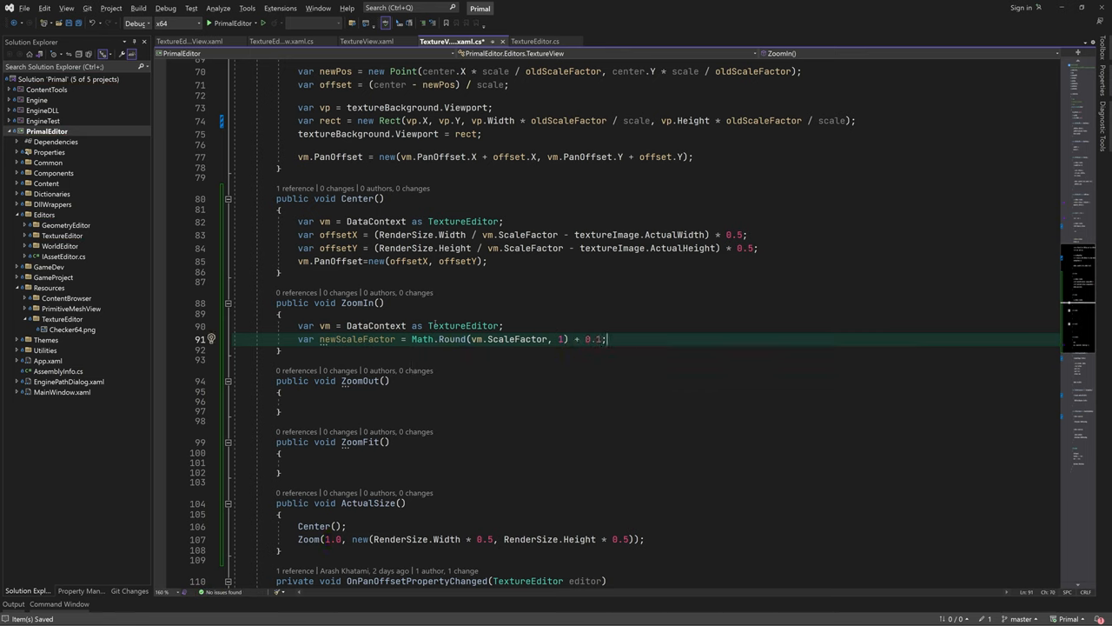
pyautogui.write('Zoom(')
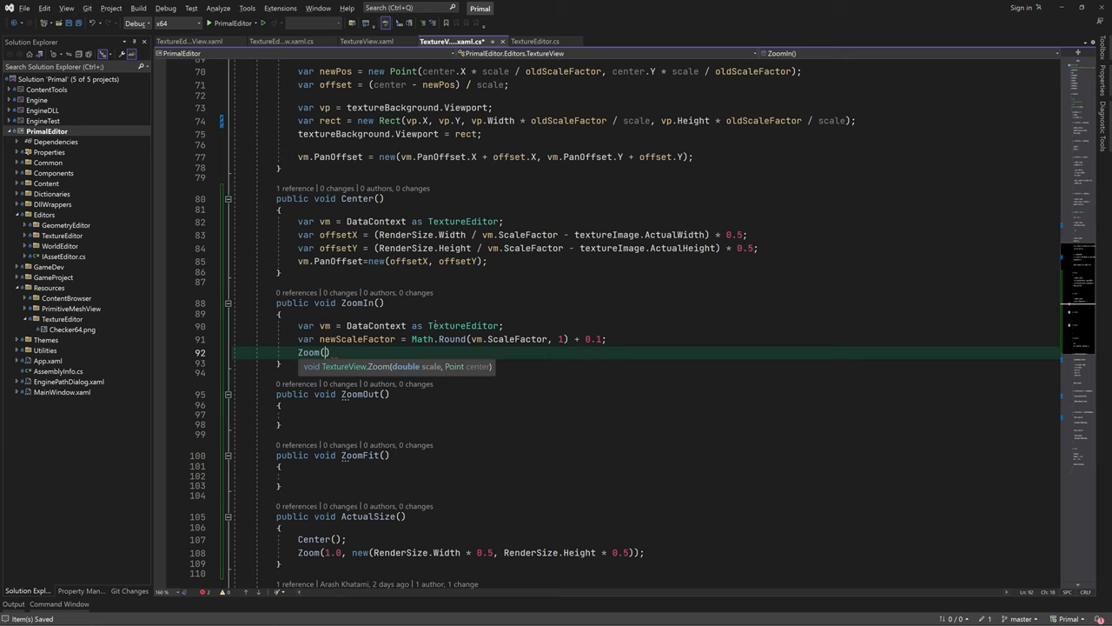
pyautogui.write('newScaleFactor')
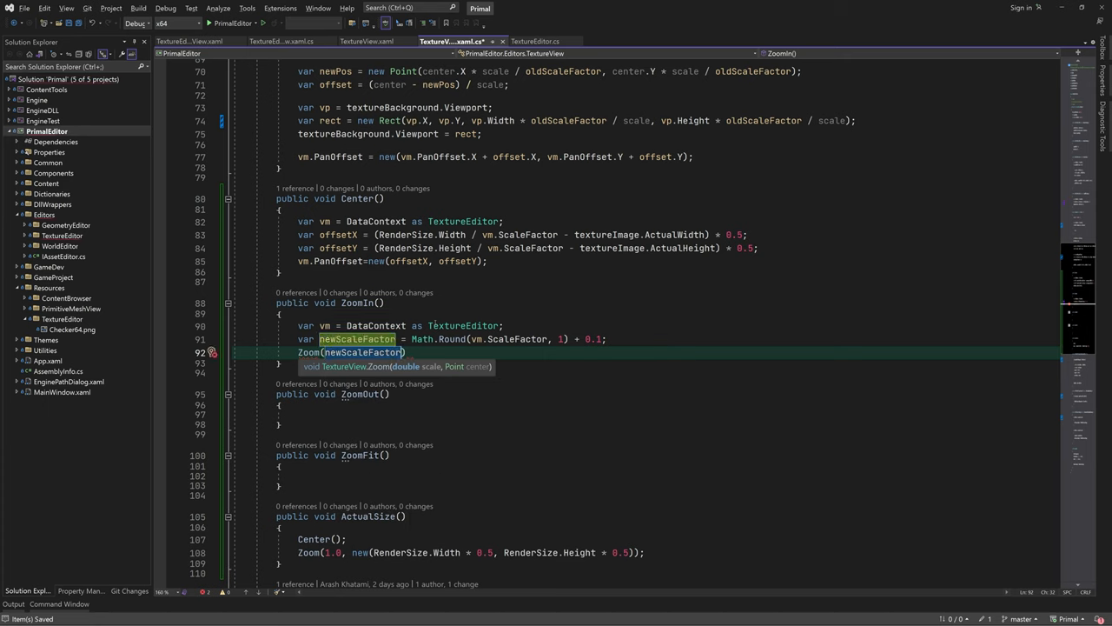
pyautogui.write('", "')
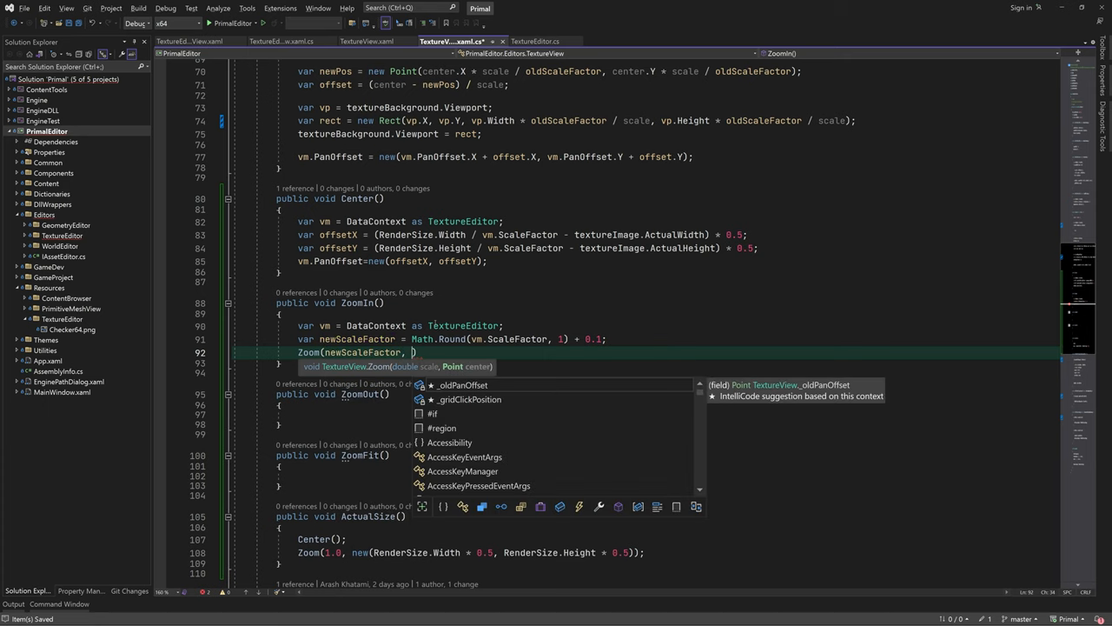
pyautogui.write('new')
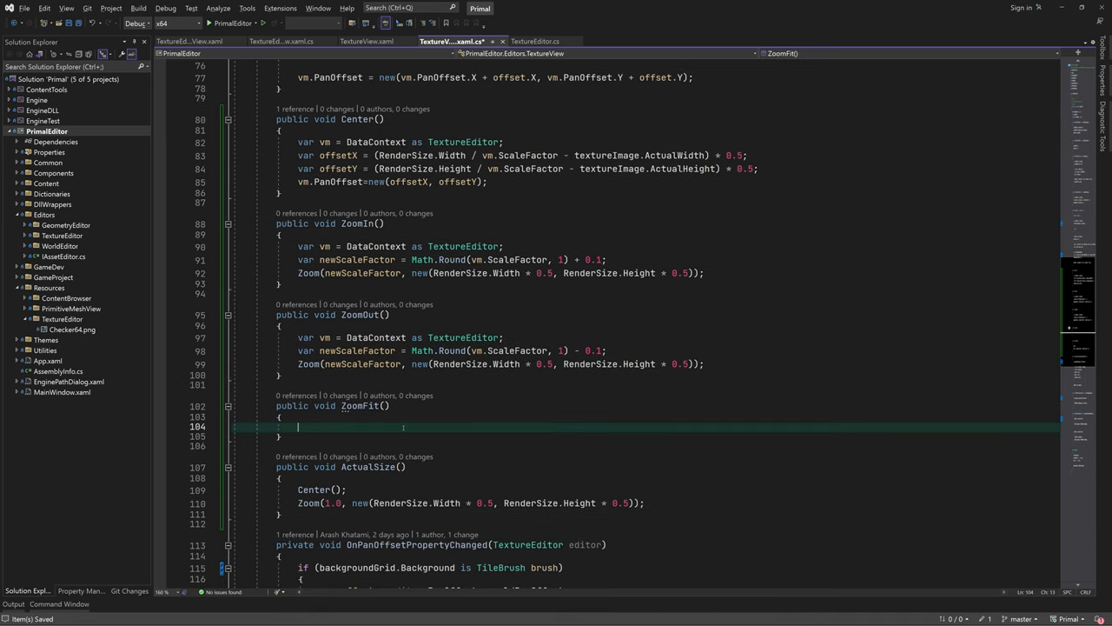
# Write ZoomFit: ratio = Math.Min(scaleX, scaleY), then Center() and Zoom(ratio)
pyautogui.write('var scaleX')
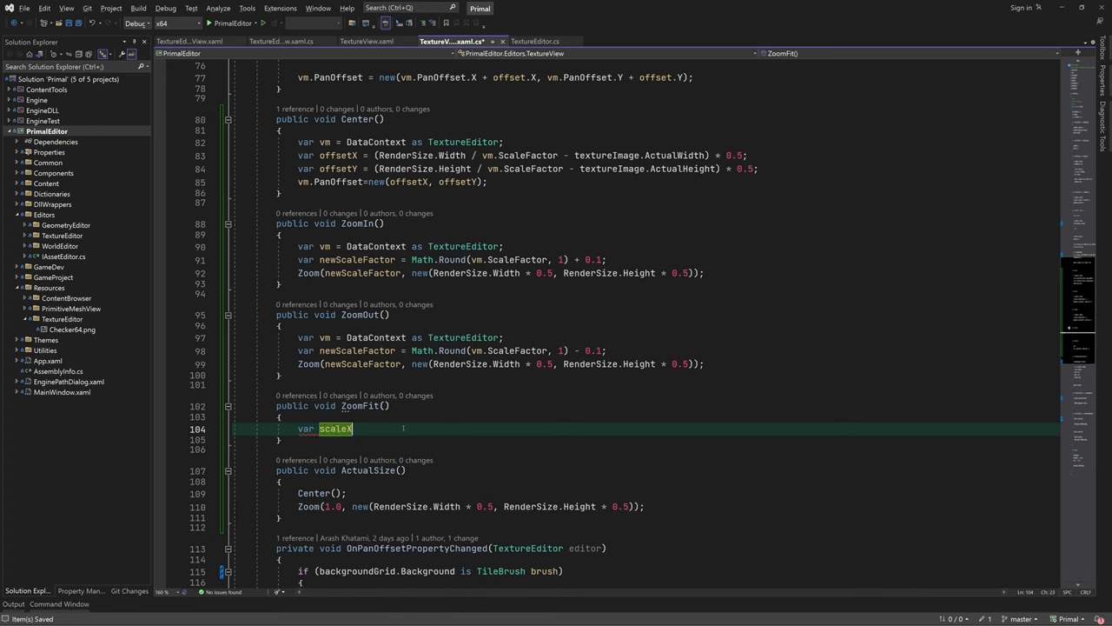
pyautogui.write('= RenderSize.Width')
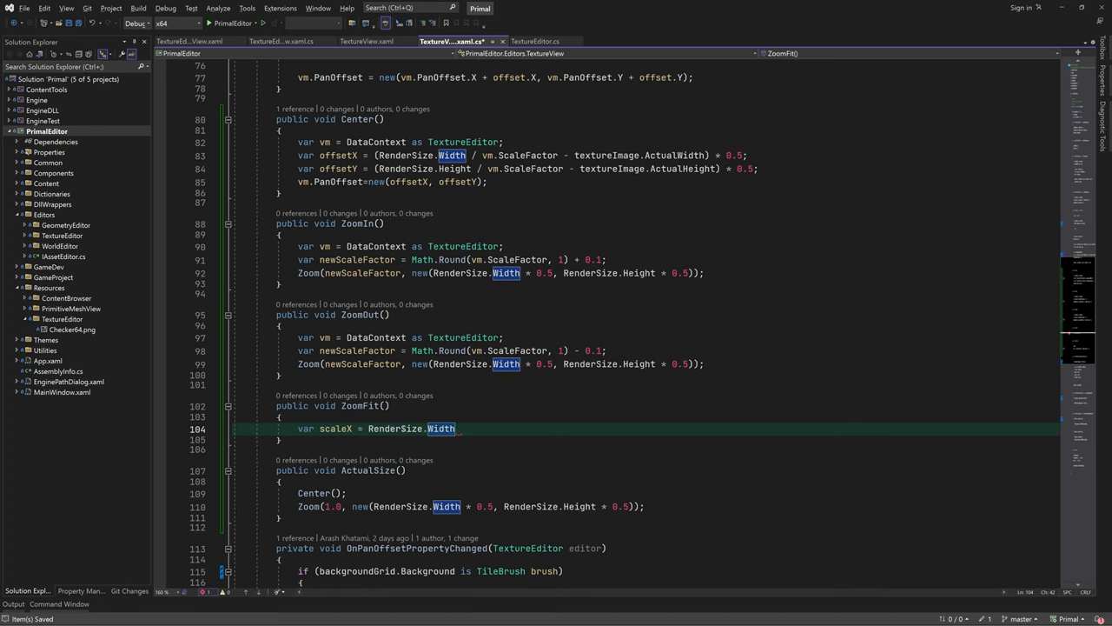
pyautogui.write('/ textureImage.ActualWidth;')
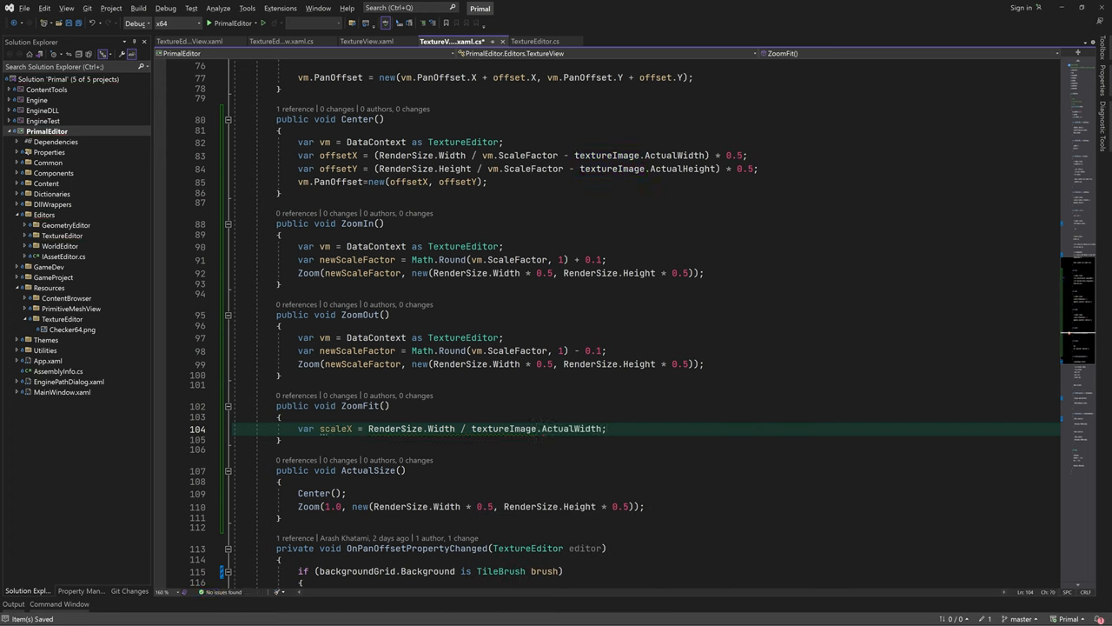
pyautogui.write('var scaleY = RenderSize.Height / textureImage.ActualHeight;')
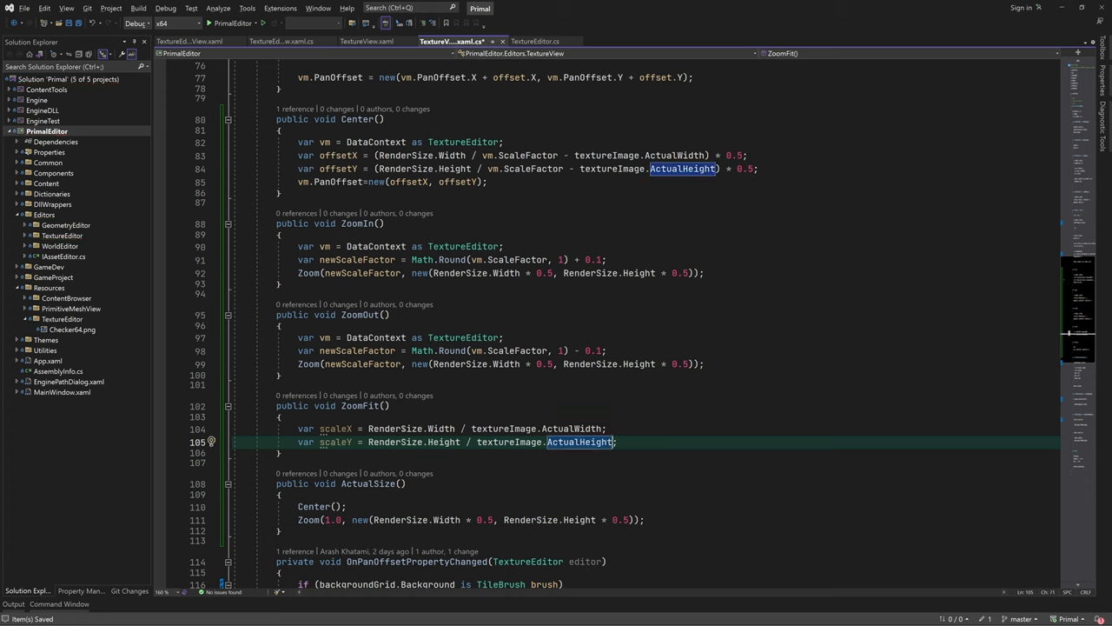
pyautogui.write('var ratio = new')
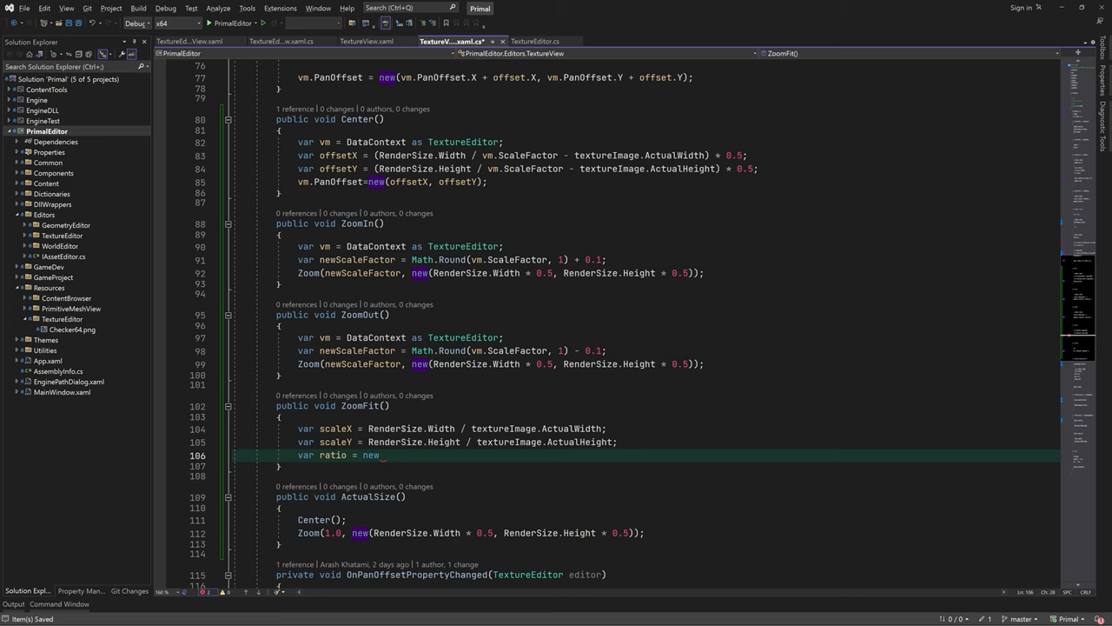
pyautogui.write('Math.Min(scaleX, scaleY);')
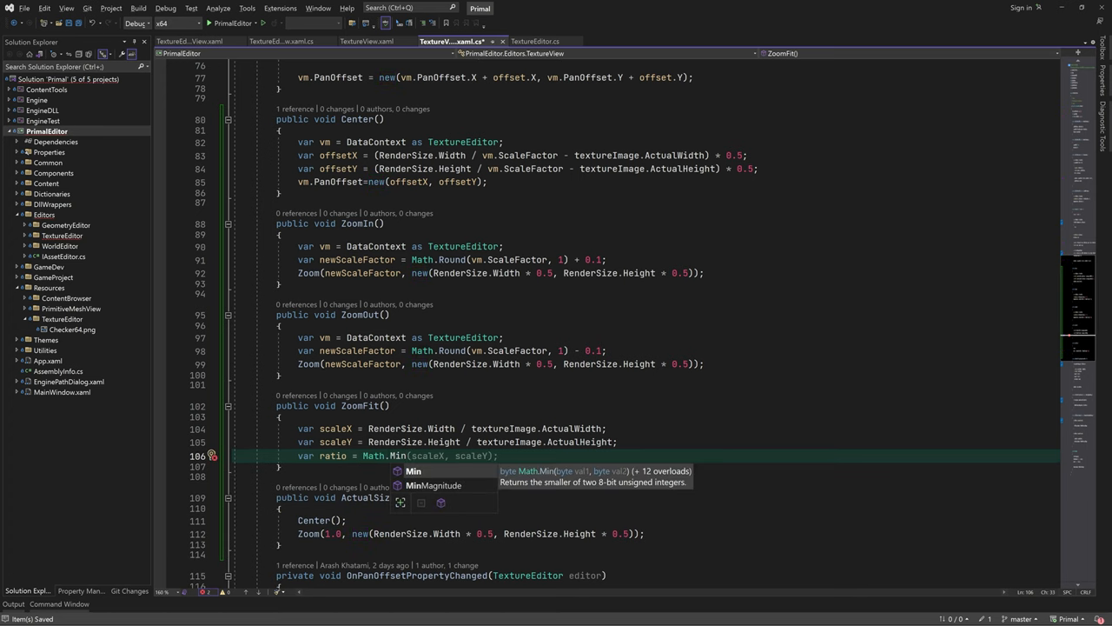
pyautogui.write('Center()')
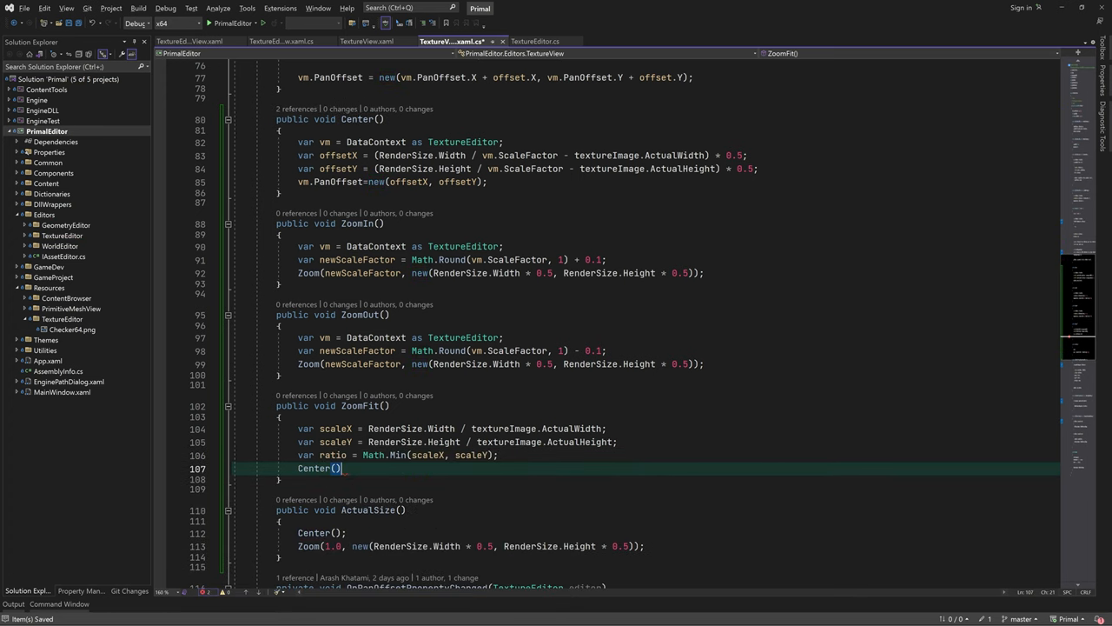
pyautogui.write(';')
pyautogui.write('Zoom(ratio, new(RenderSize.Width * 0.5, RenderSize.Height * 0.5));')
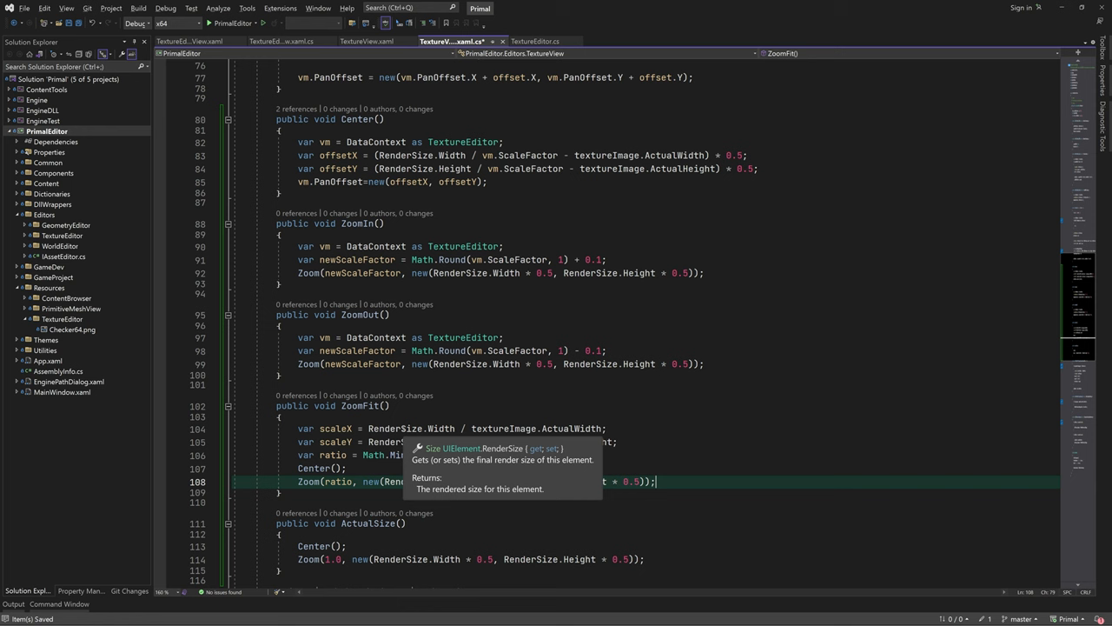
pyautogui.click(380, 41)
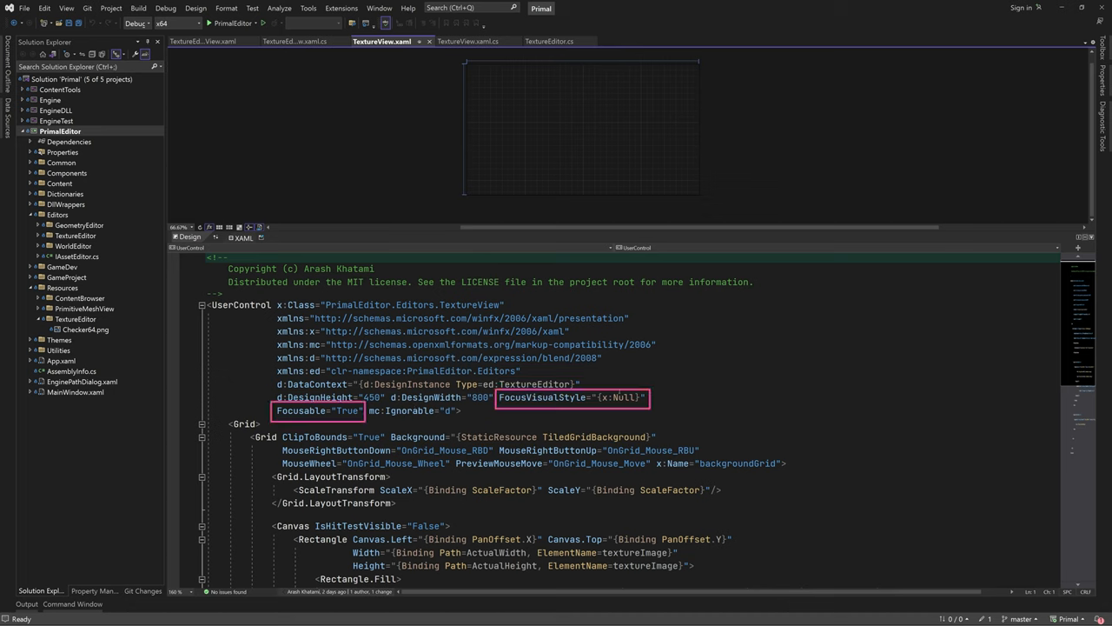
pyautogui.moveTo(543, 397)
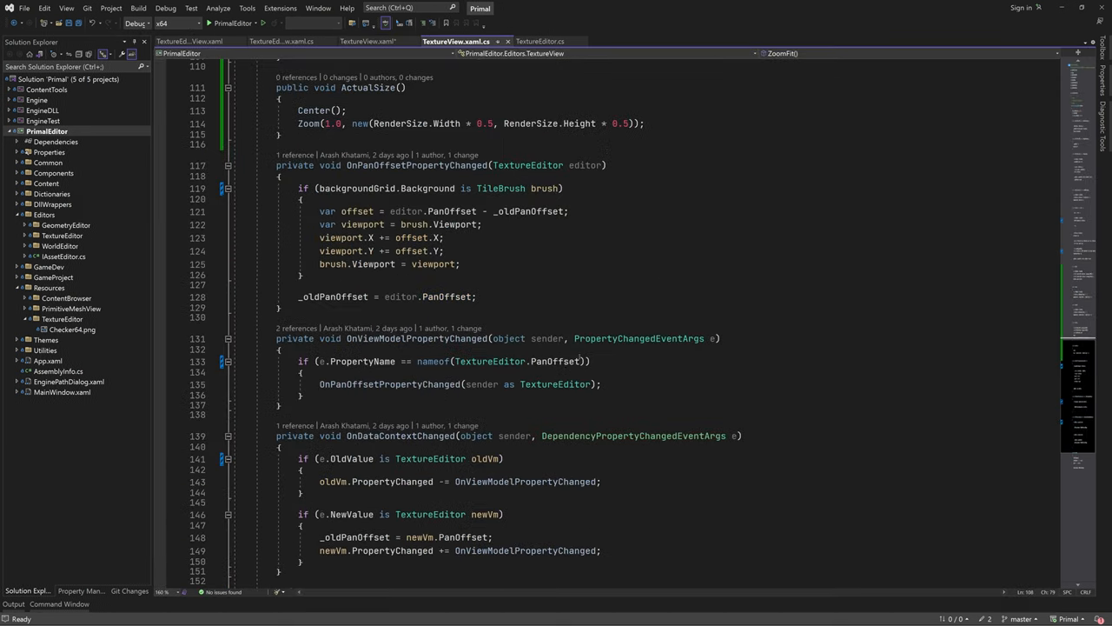
# Remove the Focusable/FocusVisualStyle attributes and the constructor's Focus() lines
pyautogui.scroll(-3)
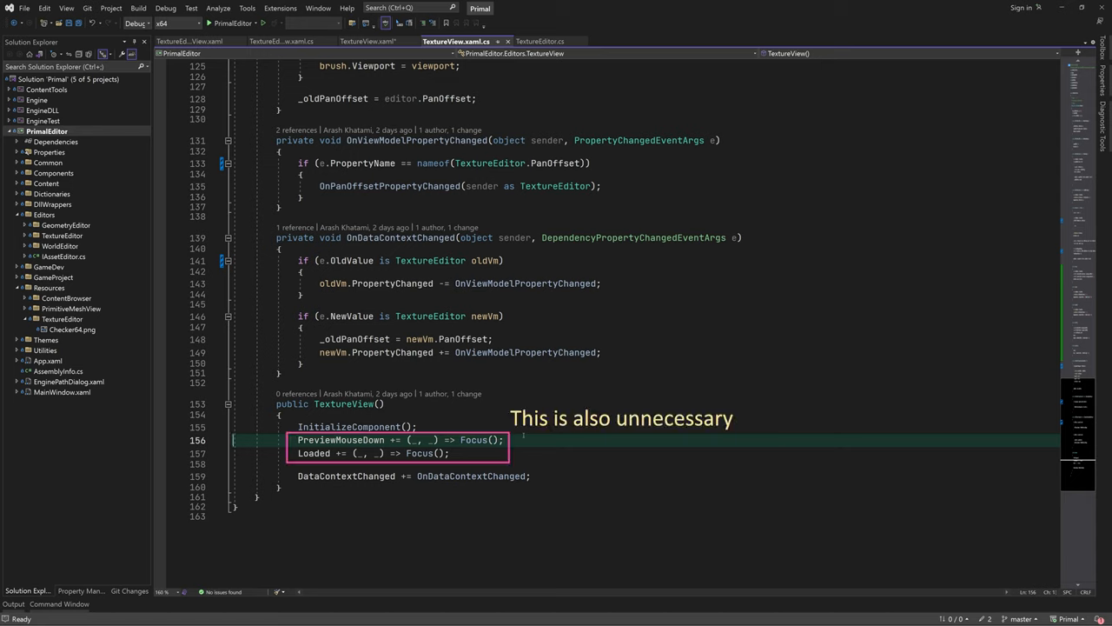
pyautogui.press('Delete')
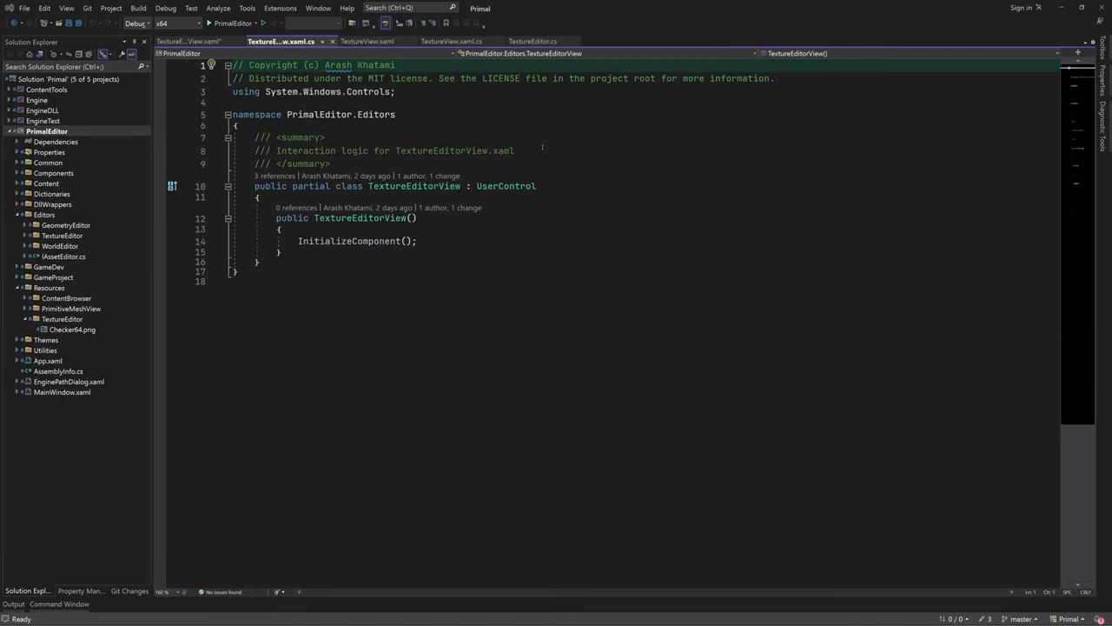
pyautogui.click(25, 246)
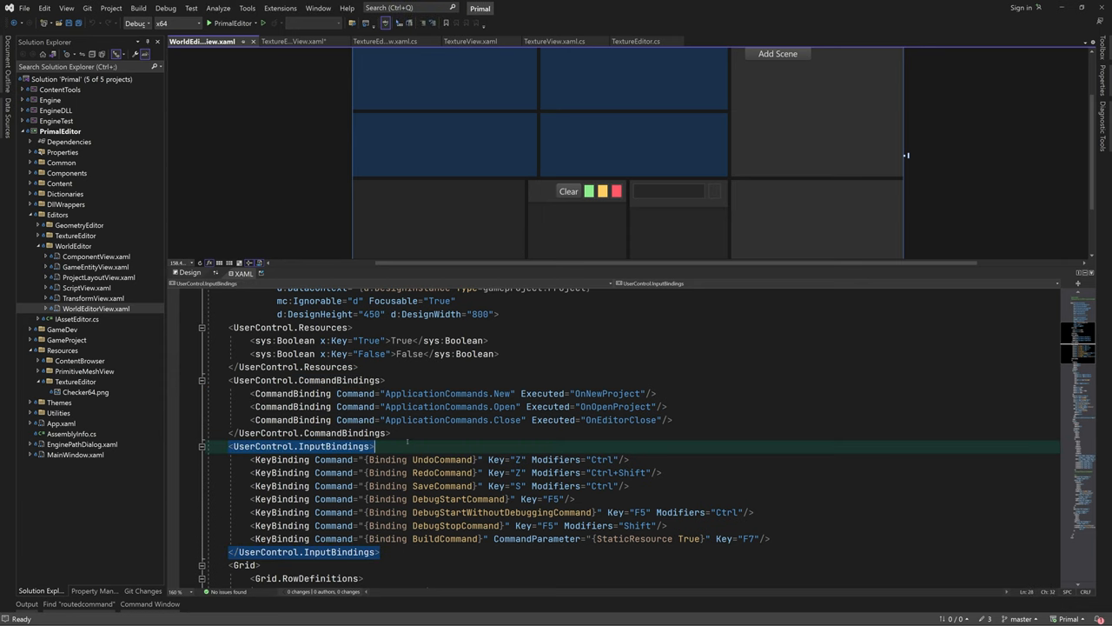
pyautogui.click(404, 393)
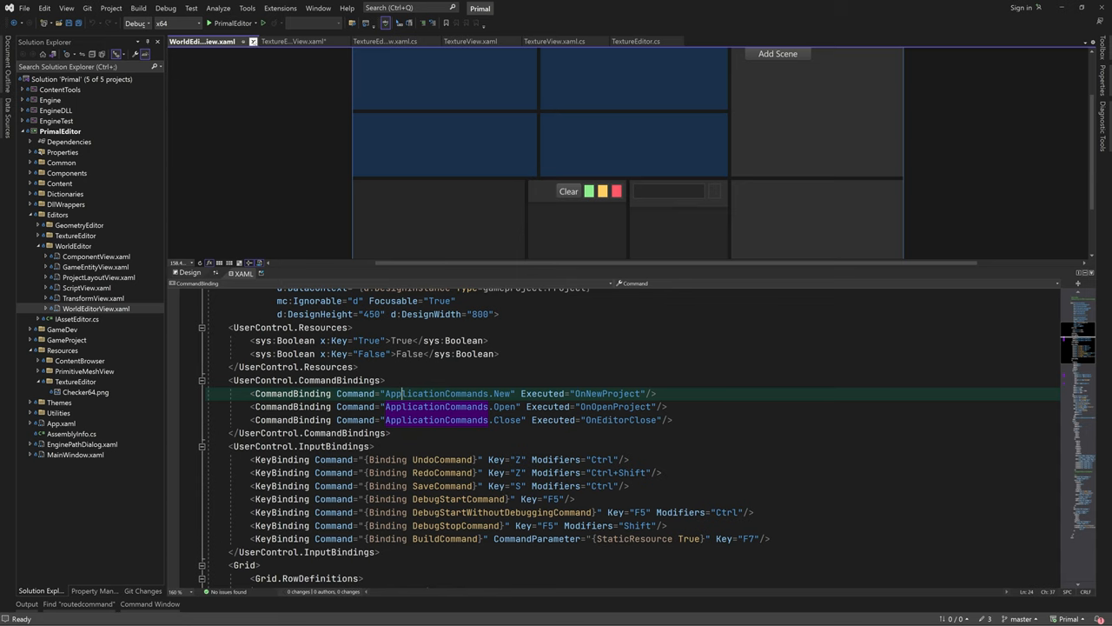
pyautogui.click(281, 41)
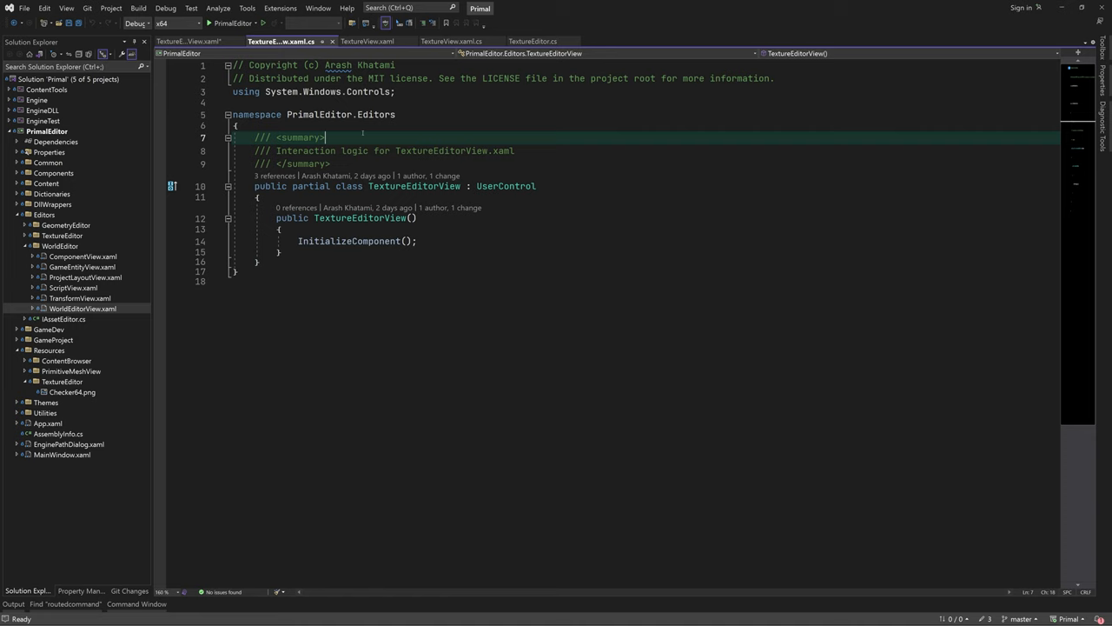
# Create a static TextureViewCommands class with RoutedCommand CenterCommand on the Home key, duplicated five times
pyautogui.write('public static')
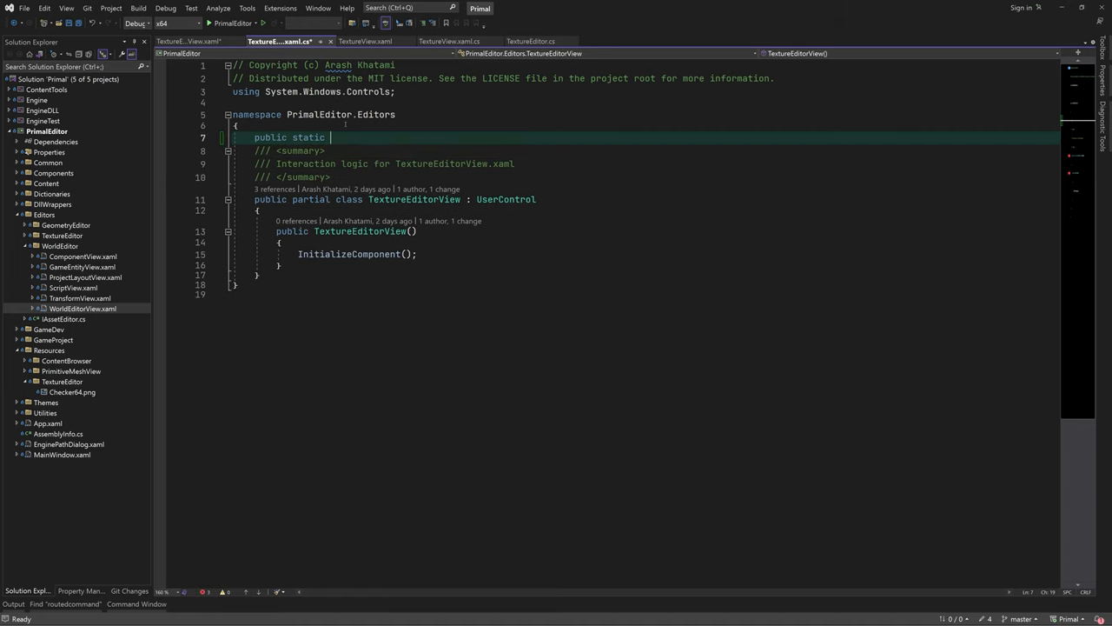
pyautogui.write('class TextureViewCommands')
pyautogui.write('{')
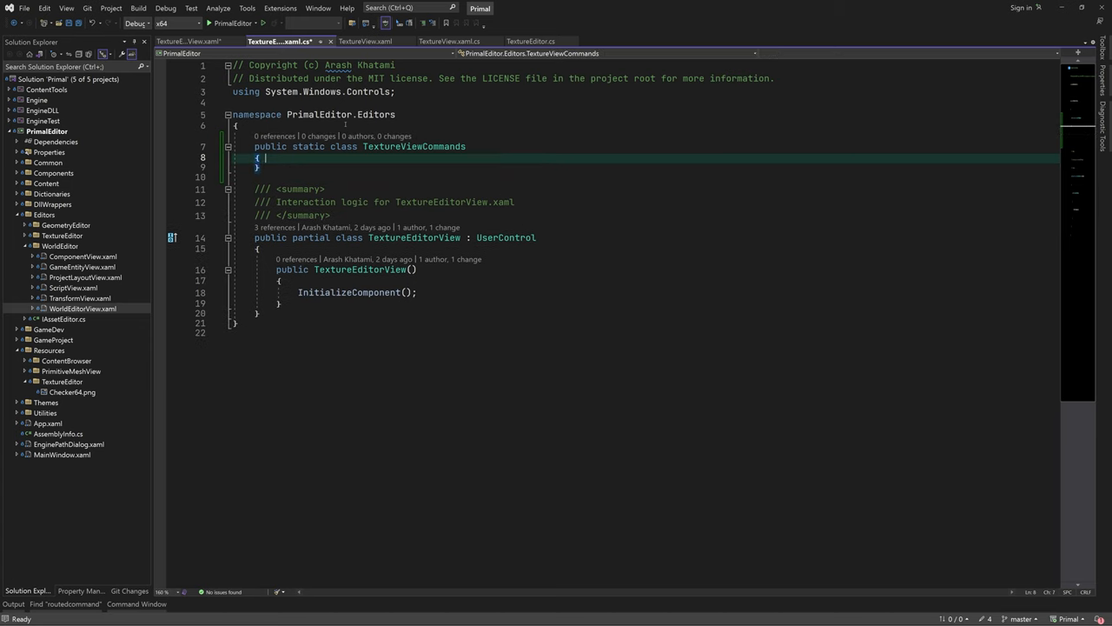
pyautogui.write('public static')
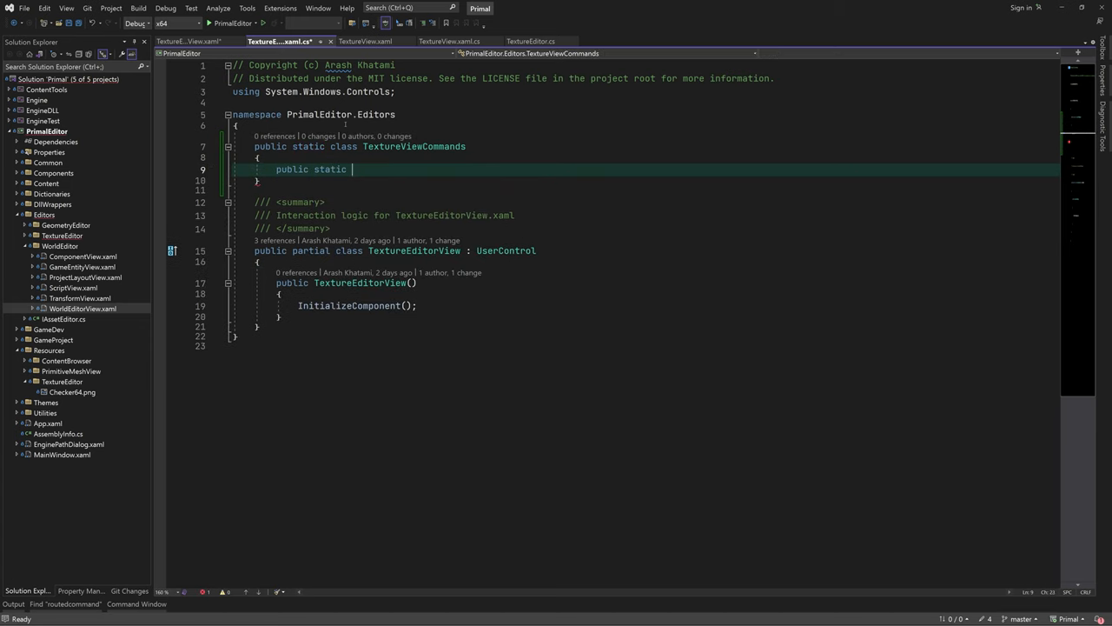
pyautogui.write('RoutedCommand CenterCo')
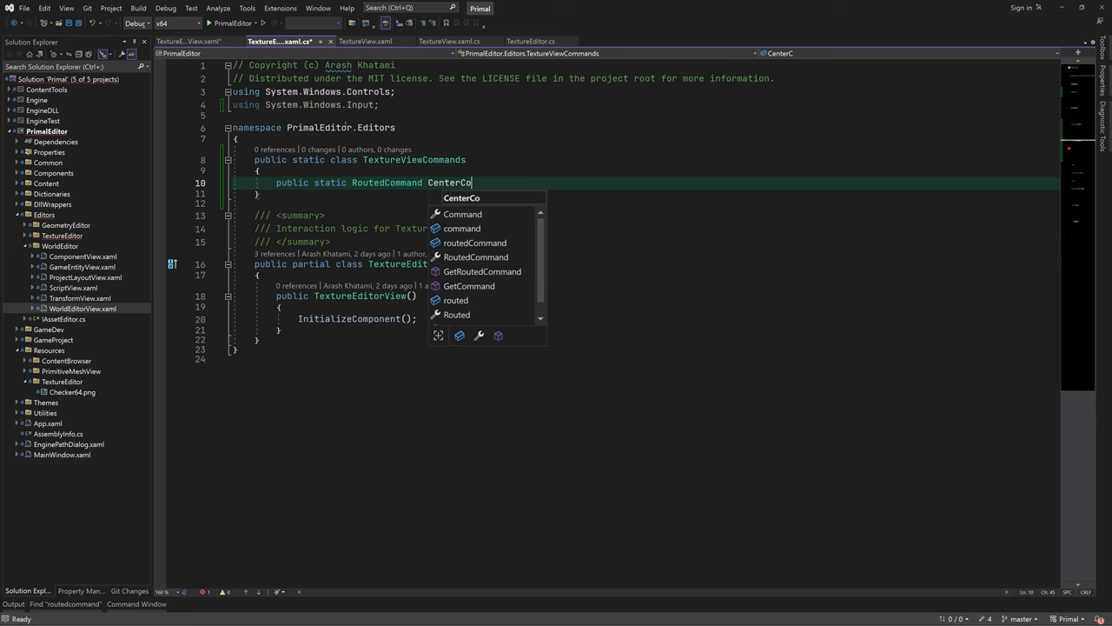
pyautogui.write('mmand=new(')
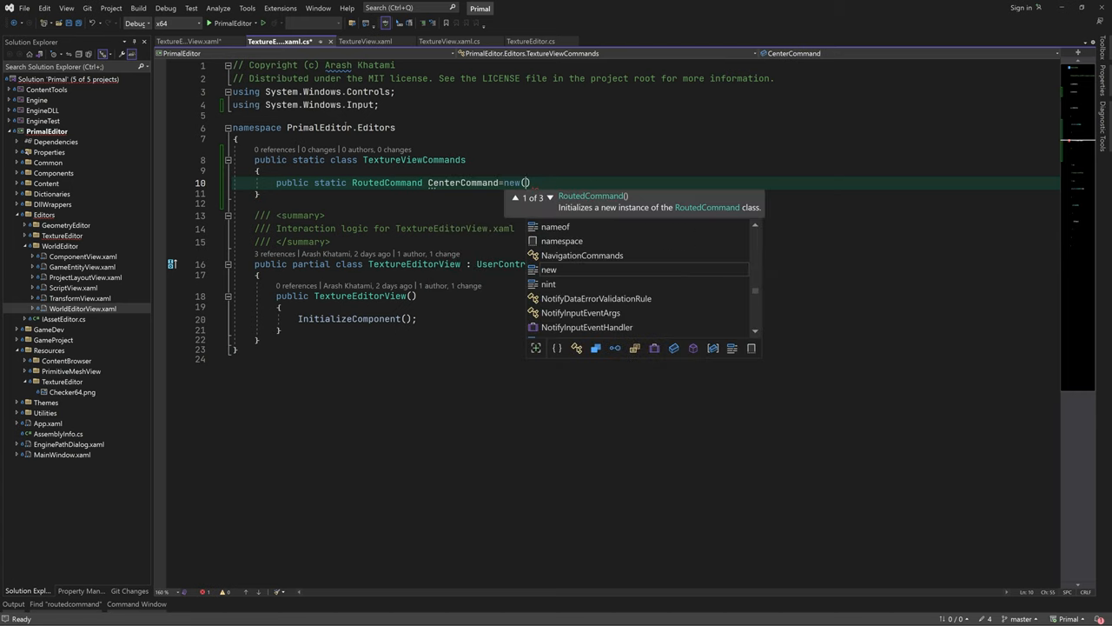
pyautogui.write('nameof(CenterCommand)')
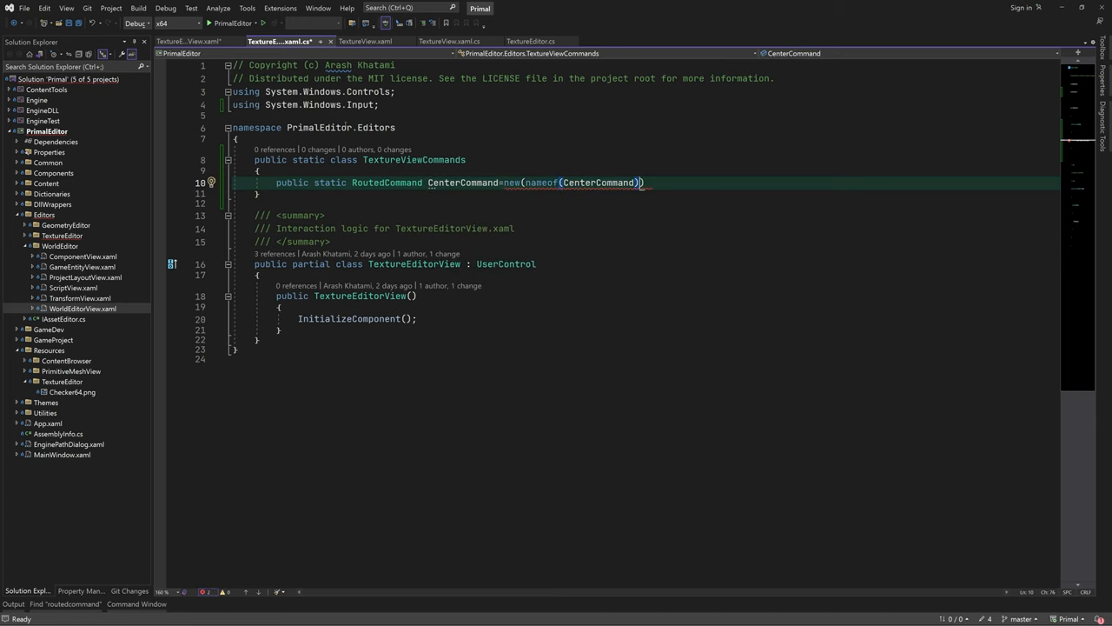
pyautogui.write(', typeof(TextureEditorView)')
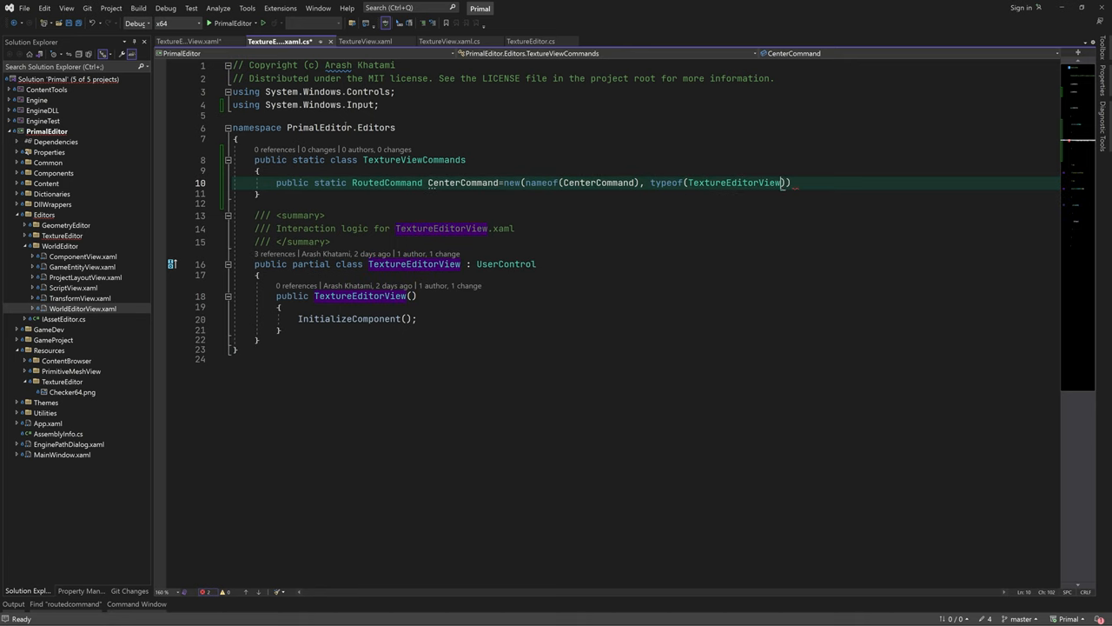
pyautogui.write('new(')
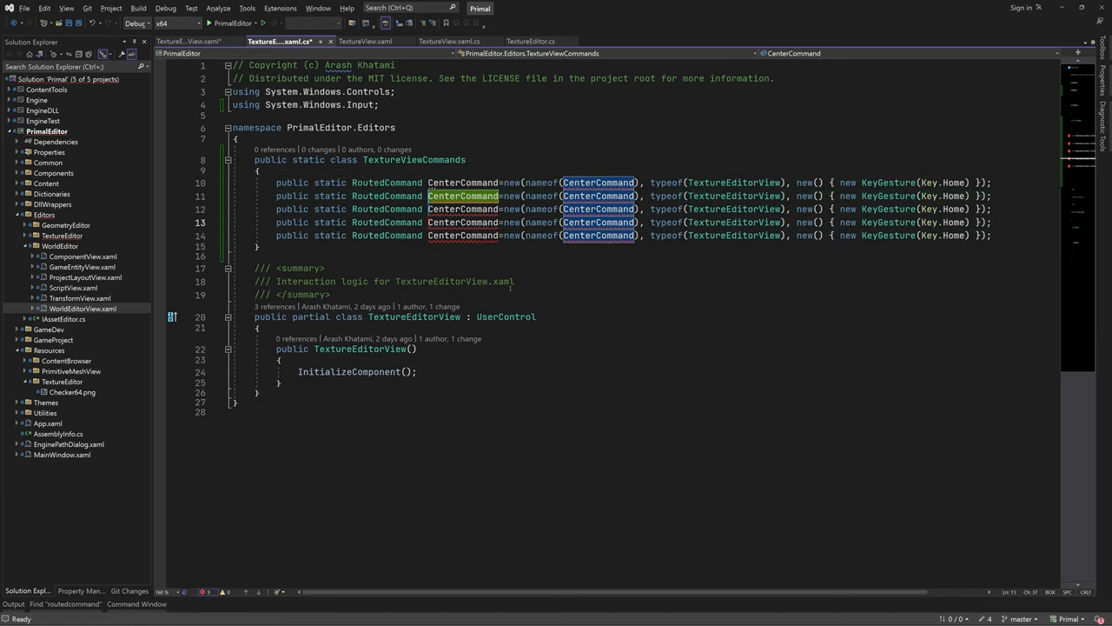
# Rename the copies to ZoomIn, ZoomOut, ZoomFit and ActualSize with Ctrl+OemPlus/OemMinus and D0 gestures
pyautogui.write('ZoomCommand')
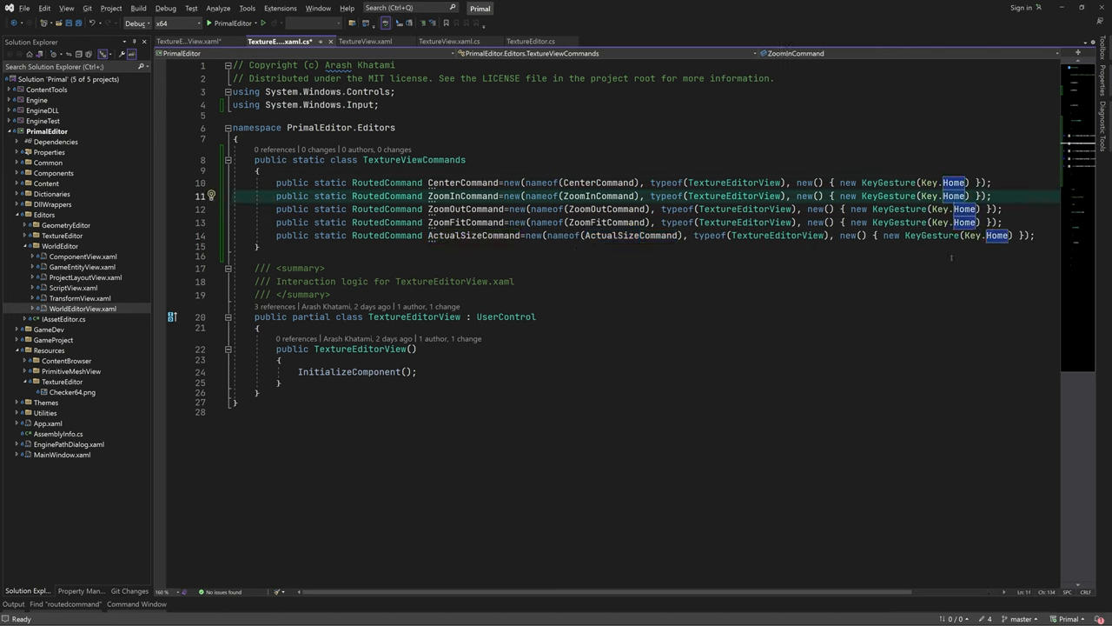
pyautogui.write('OemPlus')
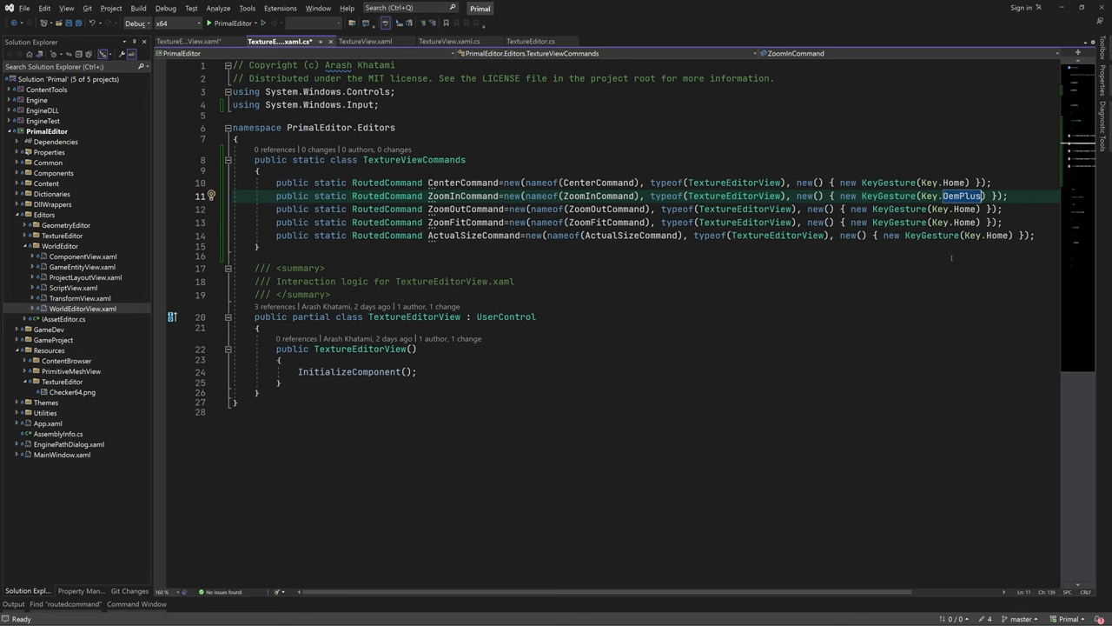
pyautogui.write(', ModifierKeys.co')
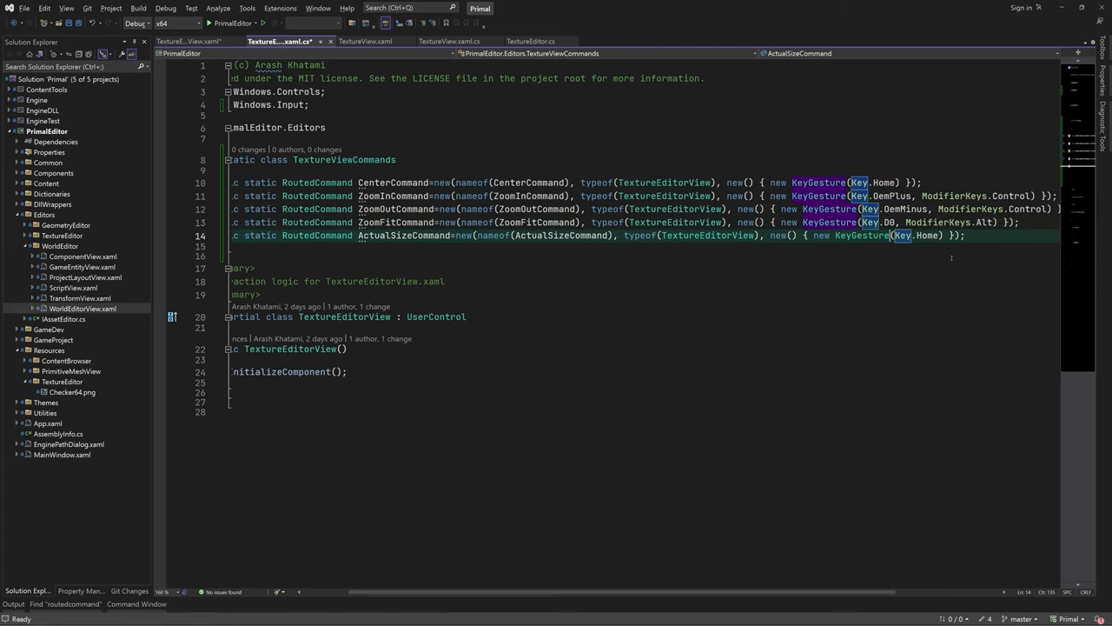
pyautogui.write('d0')
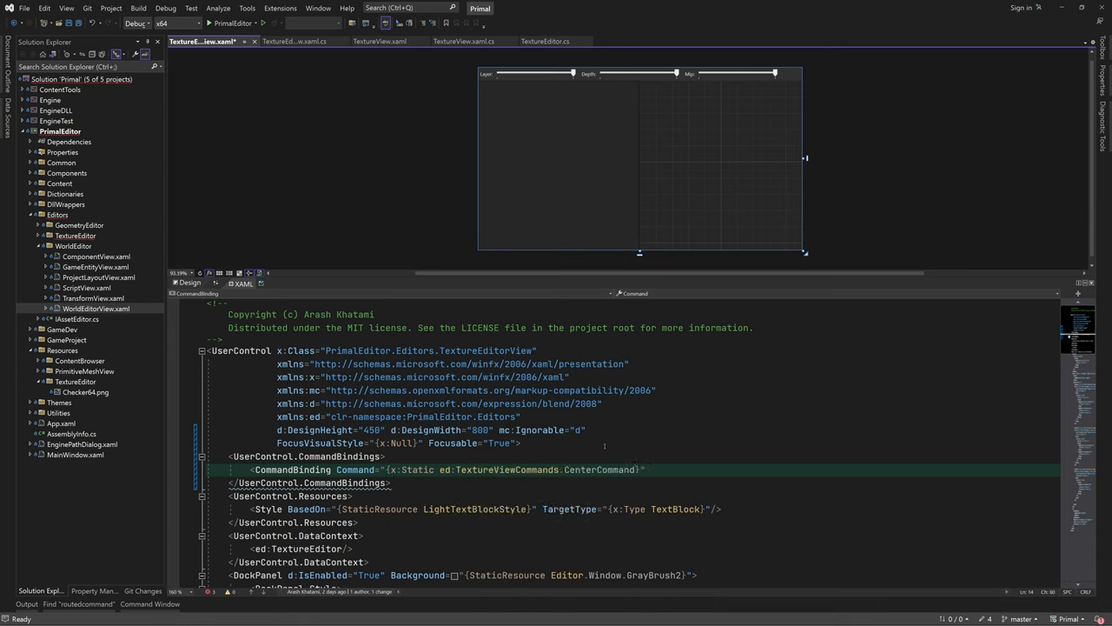
# Add CommandBindings with Executed handlers for all five commands and generate the handler stubs
pyautogui.write('exe')
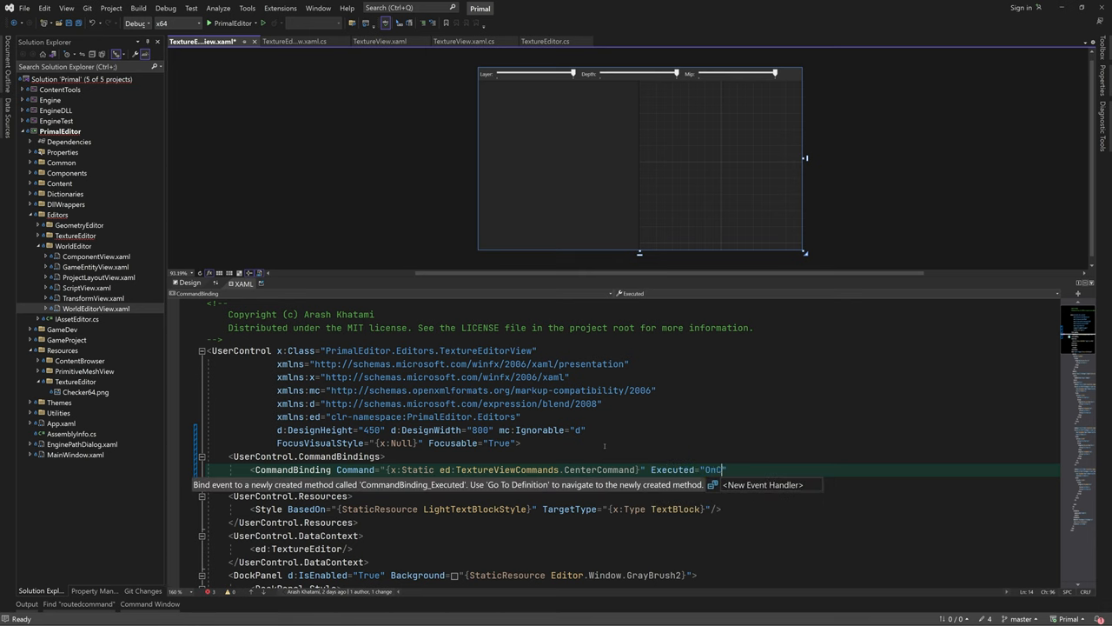
pyautogui.write('enterTexture')
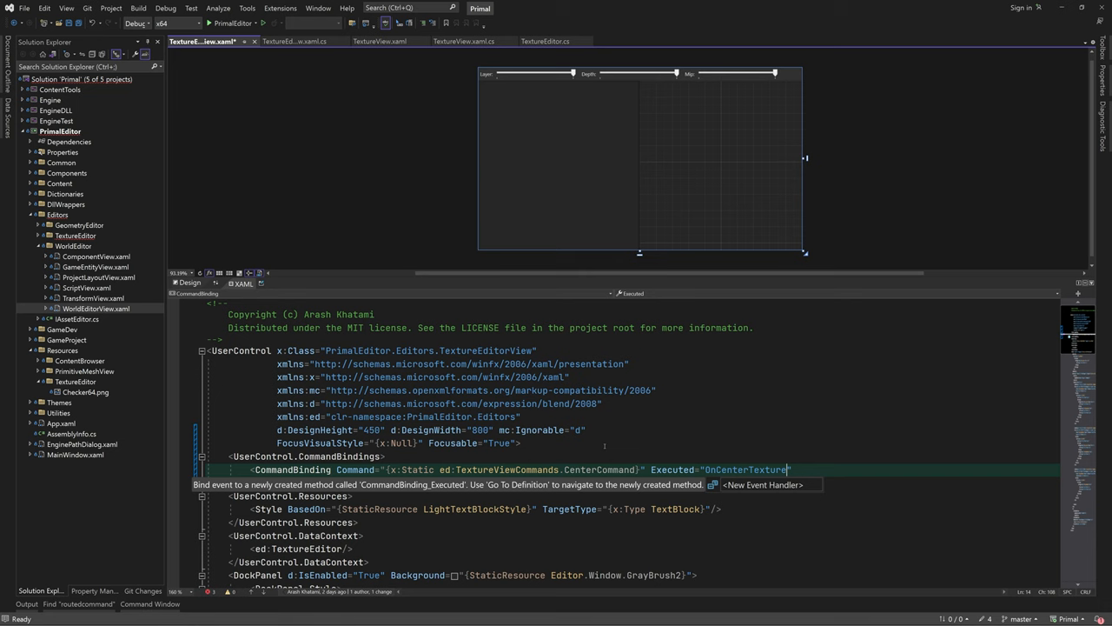
pyautogui.write('/>')
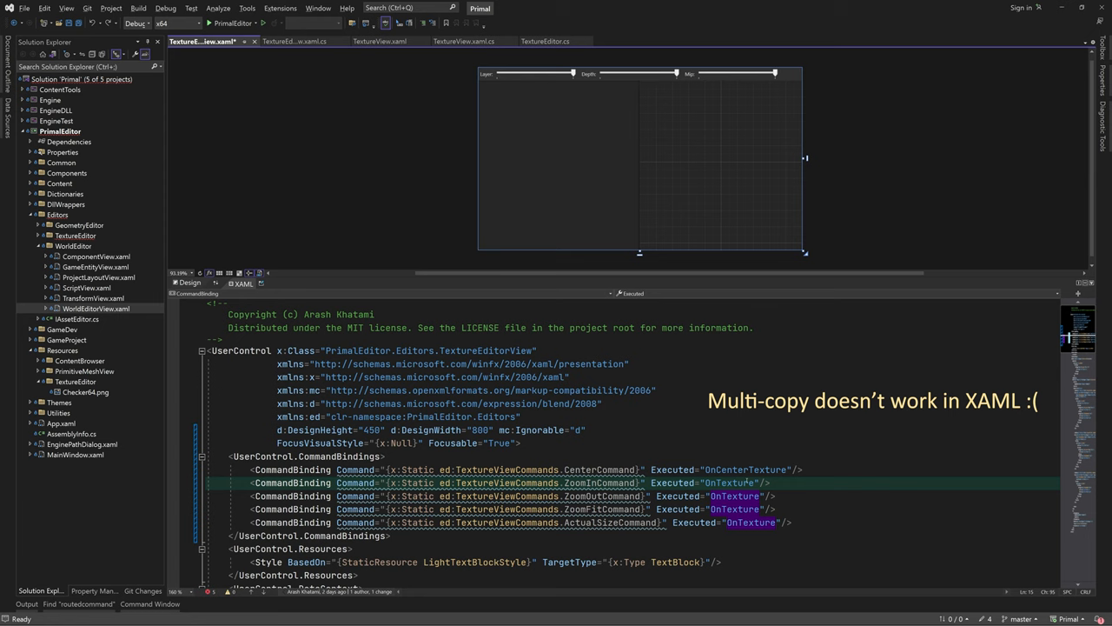
pyautogui.moveTo(734, 496)
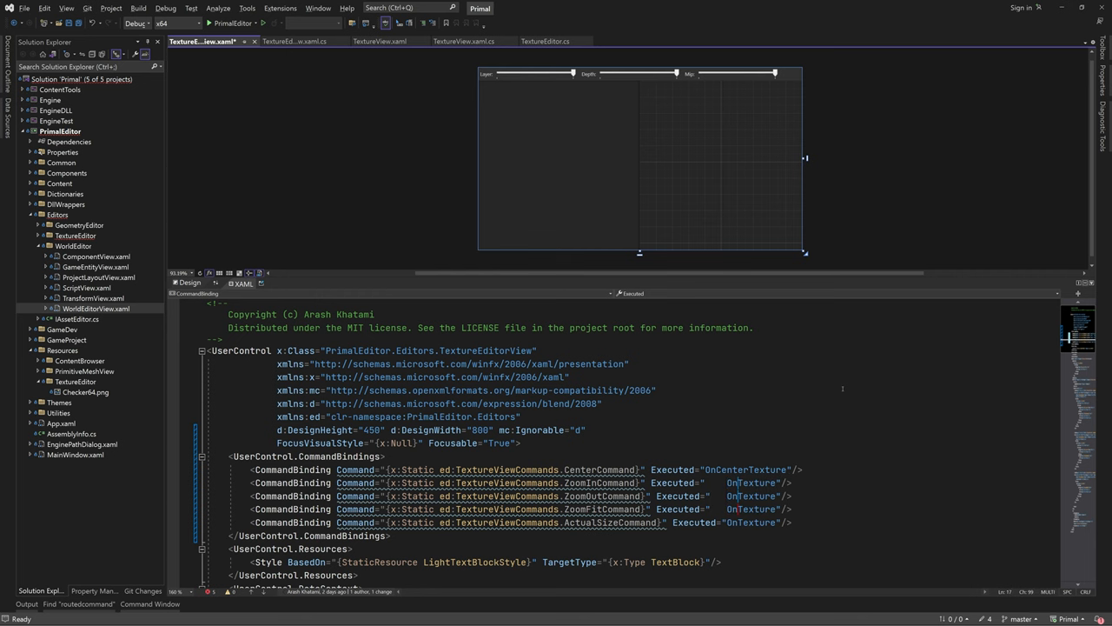
pyautogui.scroll(-3)
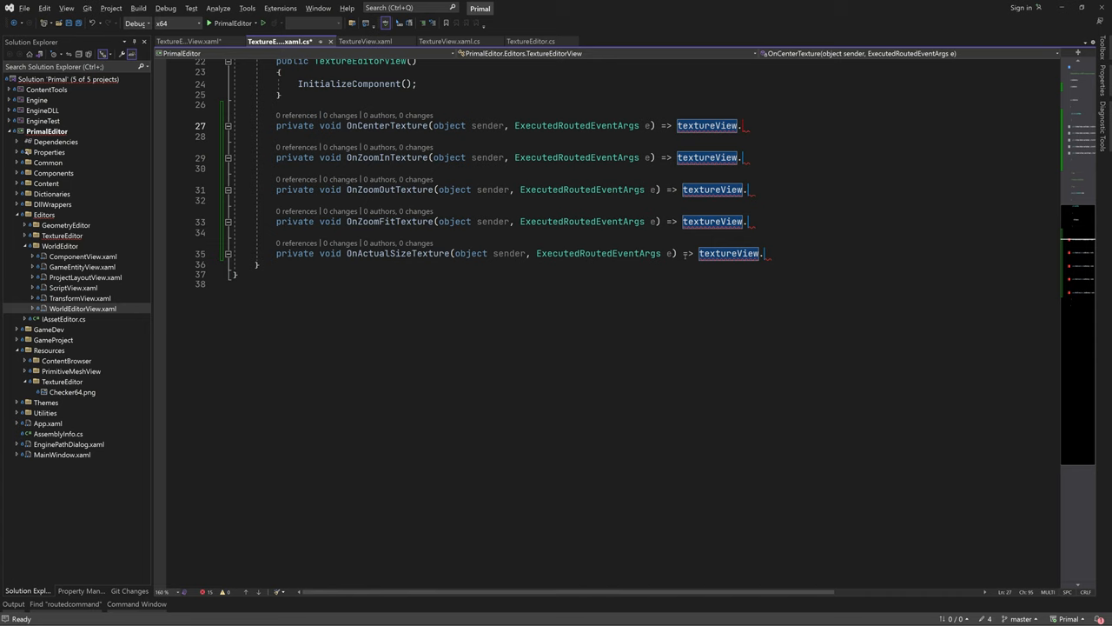
# Call textureView.Center/ZoomIn/ZoomOut/ZoomFit/ActualSize in the handlers and add Focus() to the constructor
pyautogui.write('.c')
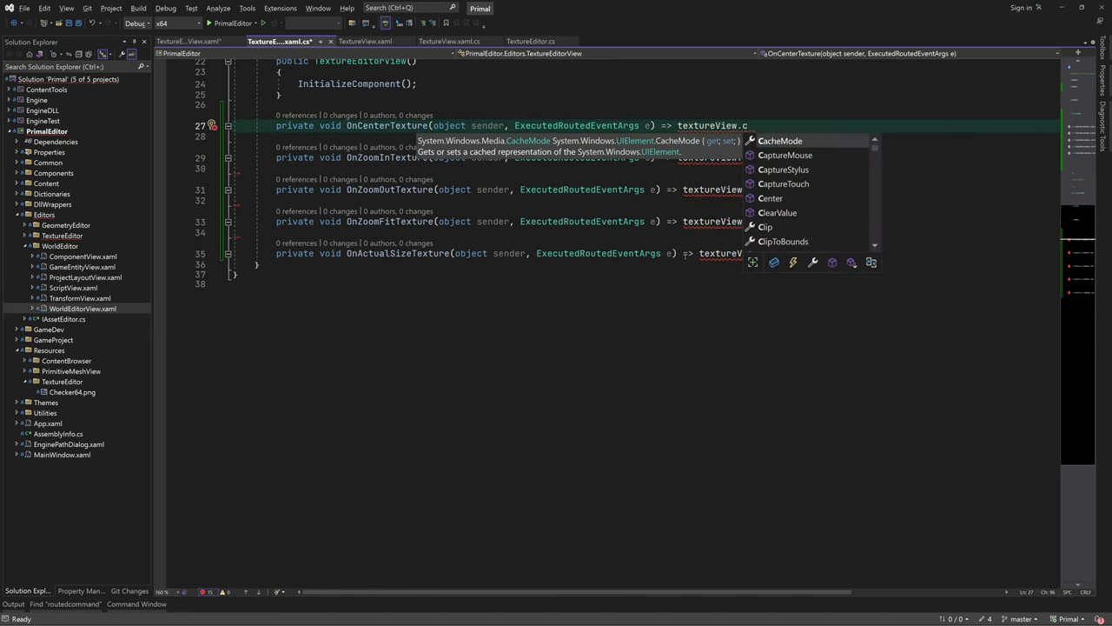
pyautogui.write('.')
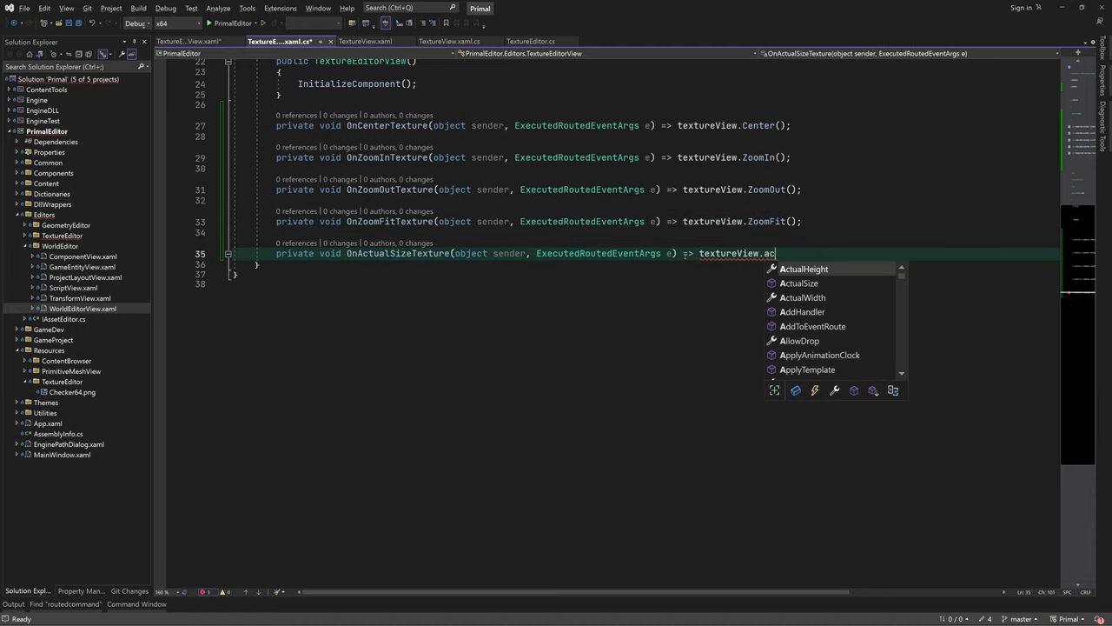
pyautogui.write('ualSize();')
pyautogui.write('Focus();')
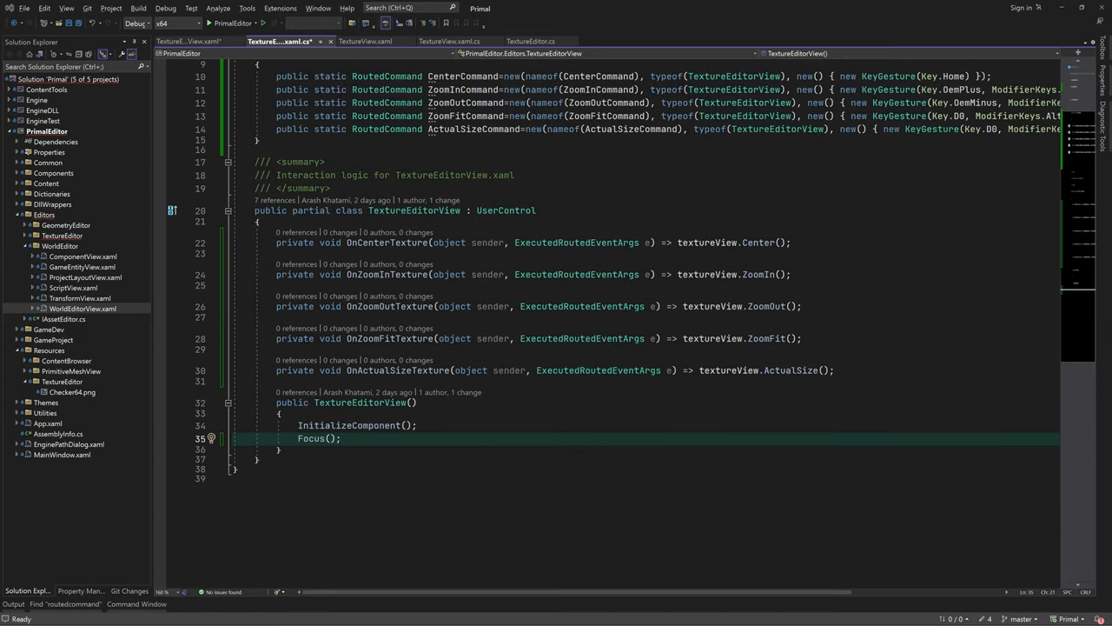
# In TextureView's constructor, call Center() on SizeChanged and begin a textureImage.SizeChanged handler
pyautogui.click(450, 40)
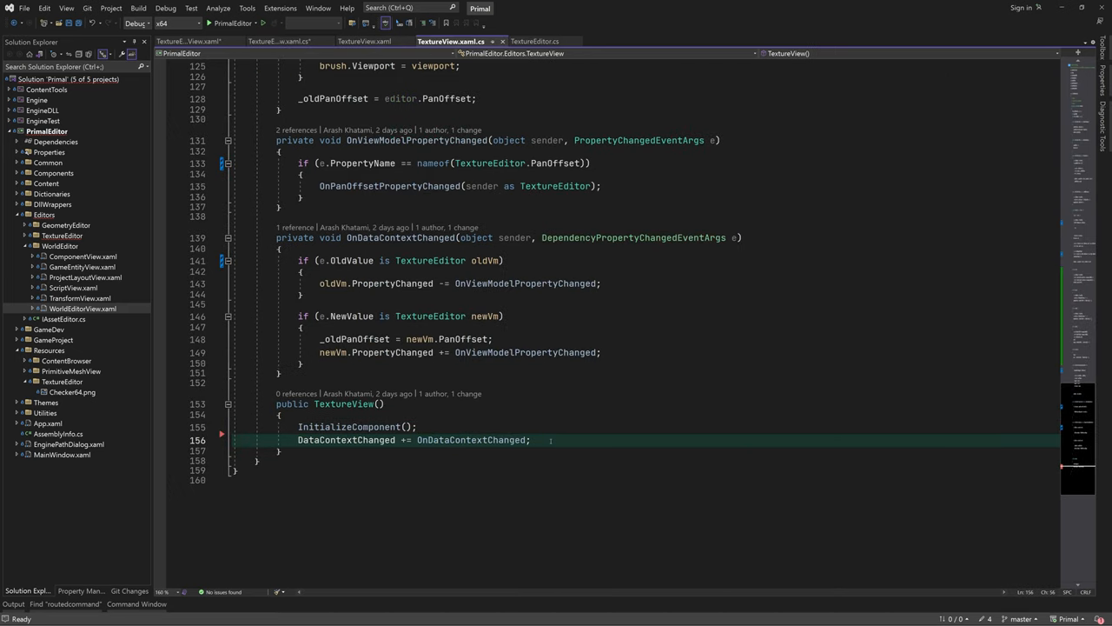
pyautogui.write('SizeChanged +=')
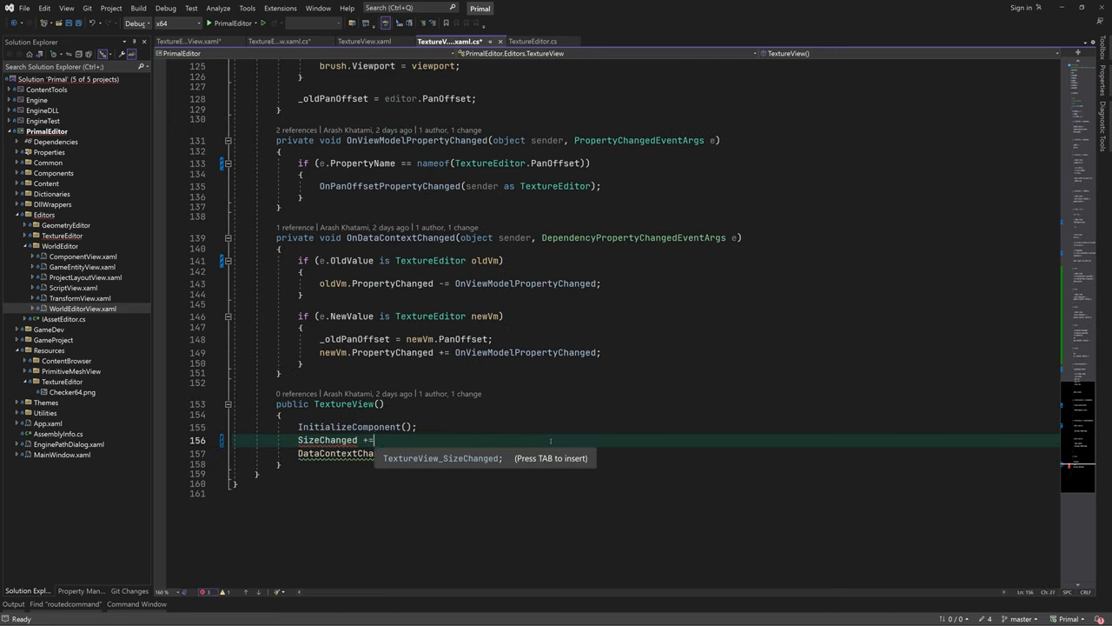
pyautogui.write('(_,_) =>')
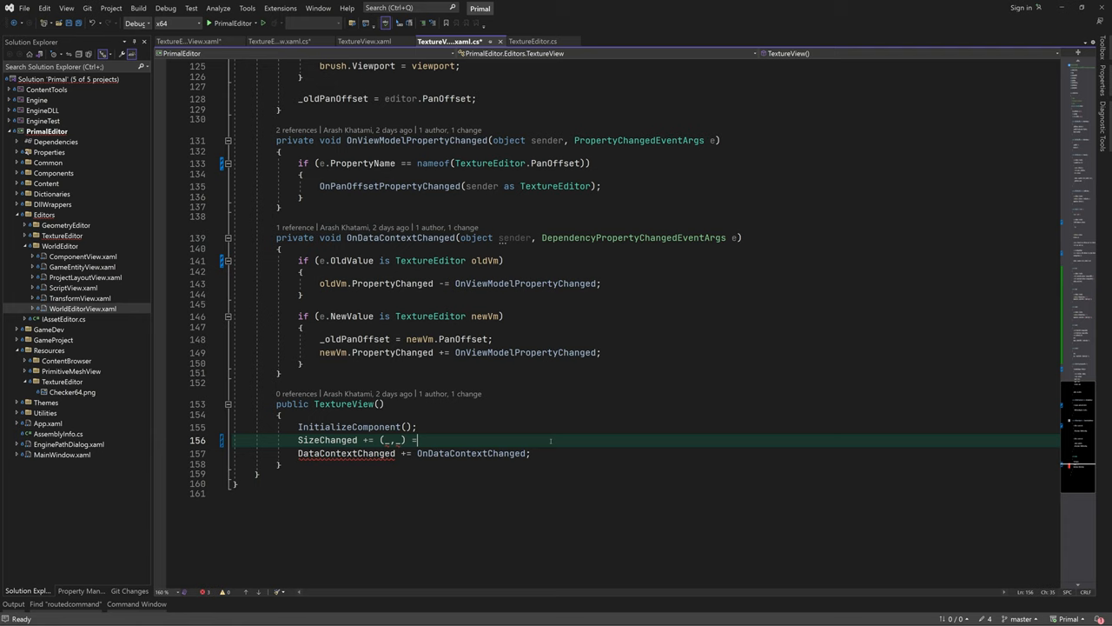
pyautogui.write('=> Center();')
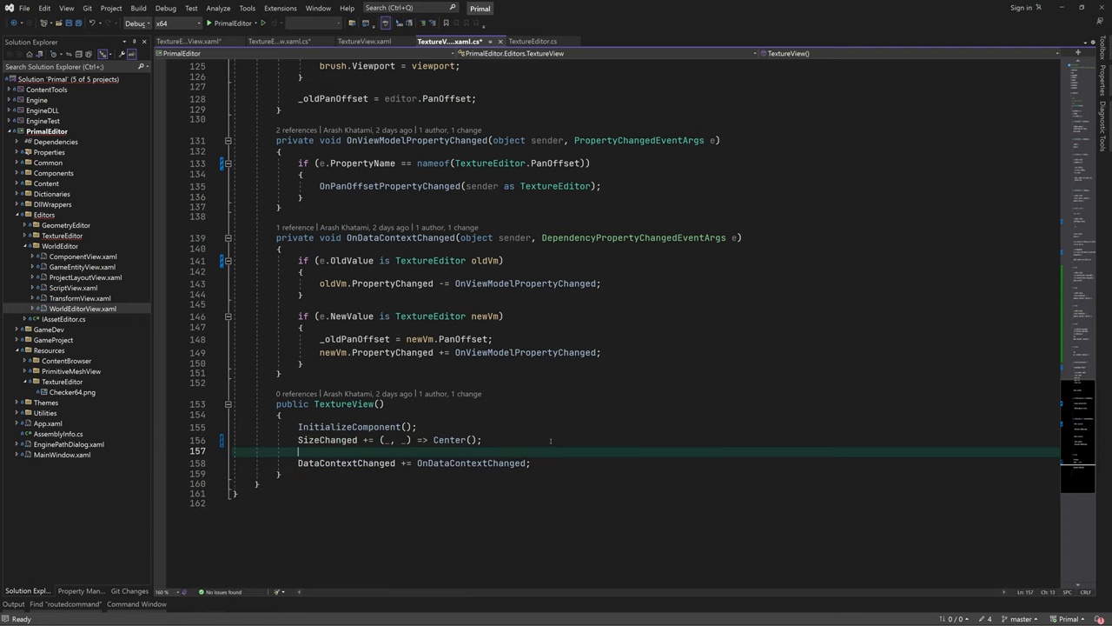
pyautogui.write('textureImage.SizeChanged()')
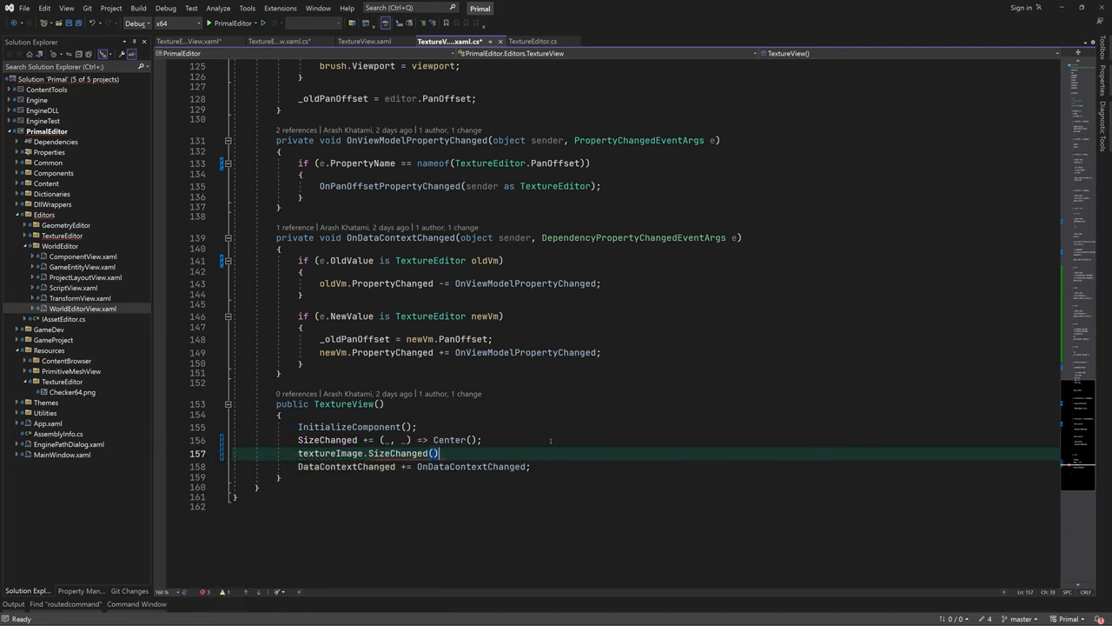
pyautogui.write('+=')
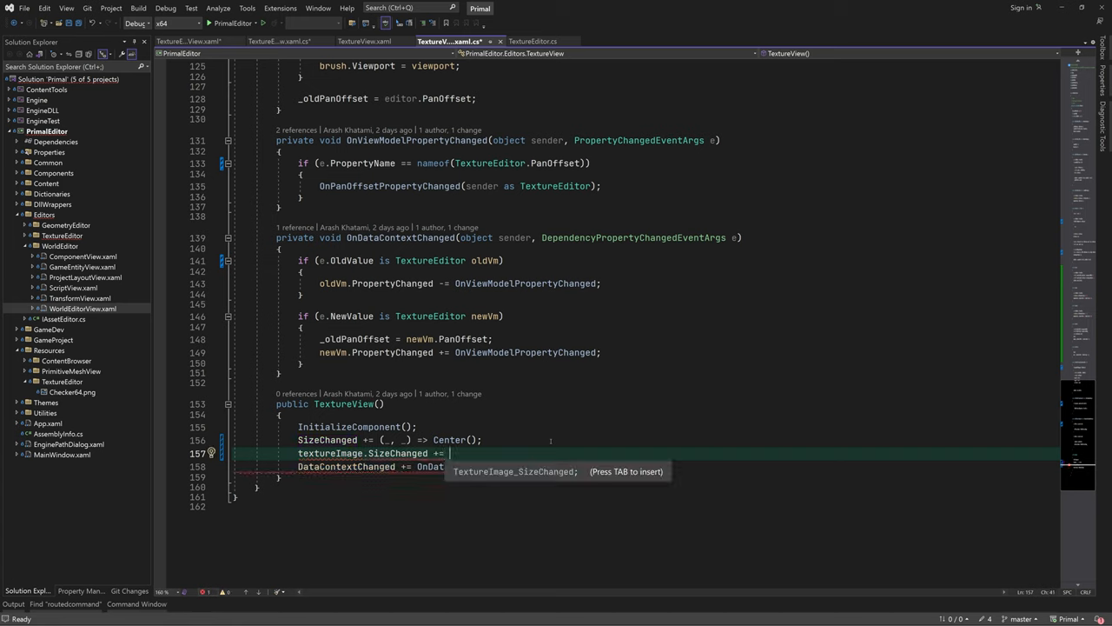
pyautogui.write('(_,_)')
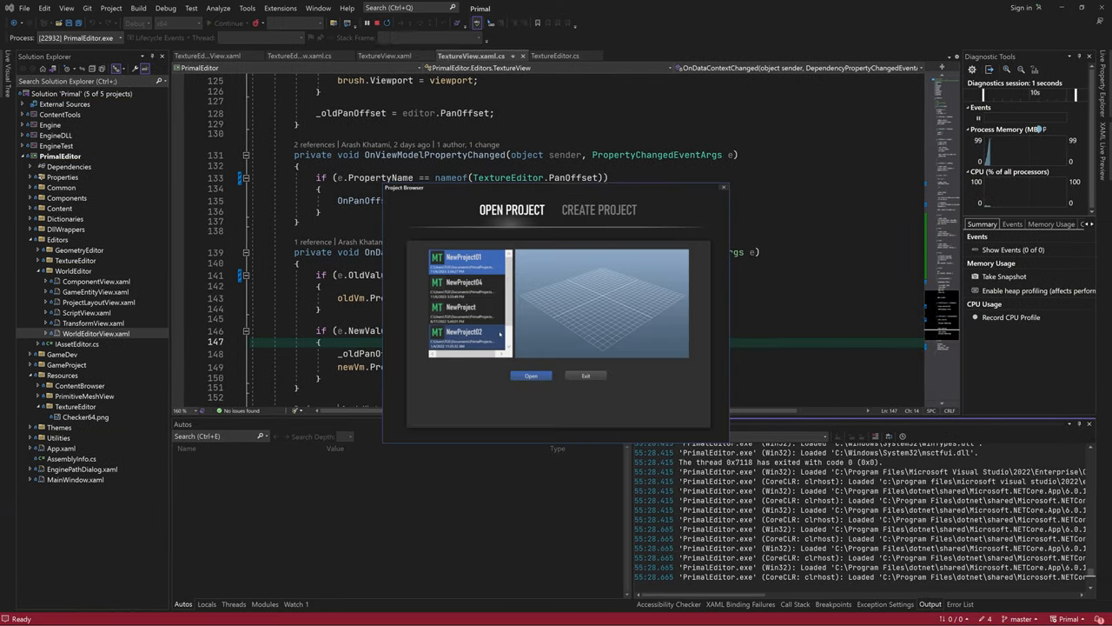
# Open a project in the debugged editor and pan the loaded texture around the view
pyautogui.click(530, 376)
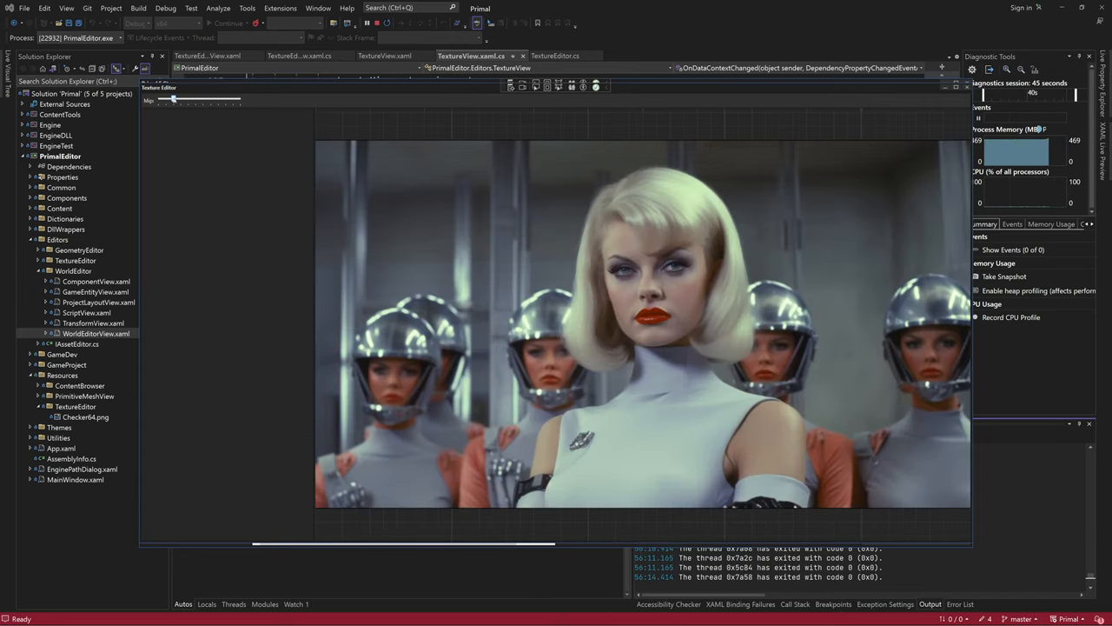
pyautogui.moveTo(173, 99); pyautogui.dragTo(213, 99)
pyautogui.write('<!-- ZOOM LAB-->')
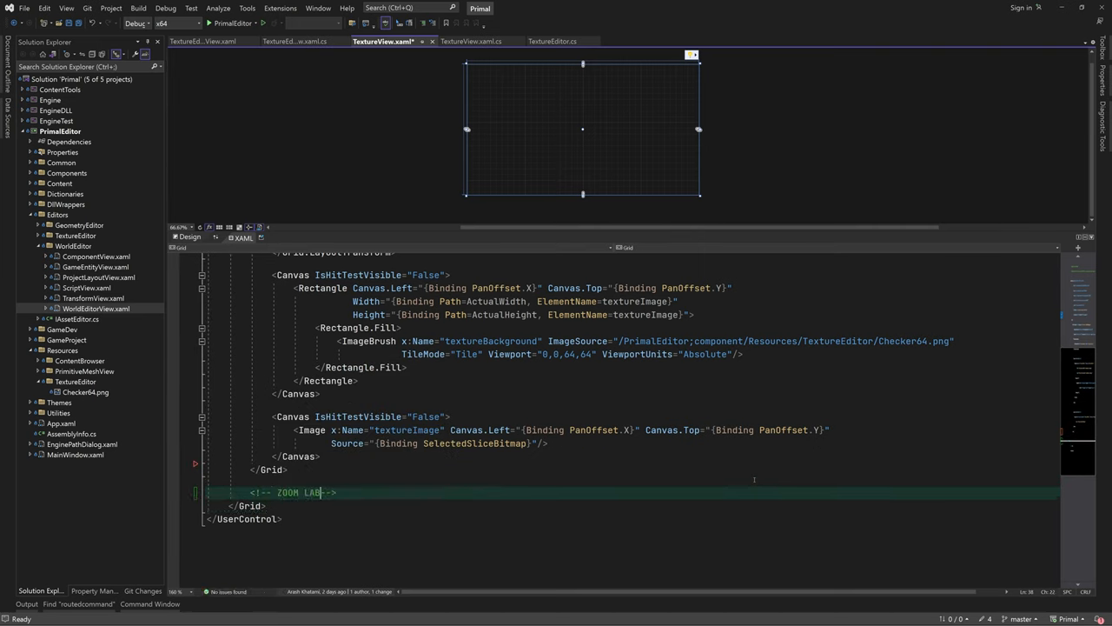
# Add a top-left Border named zoomLabel with margin 5, CornerRadius 5 and no hit-testing
pyautogui.write('<Border')
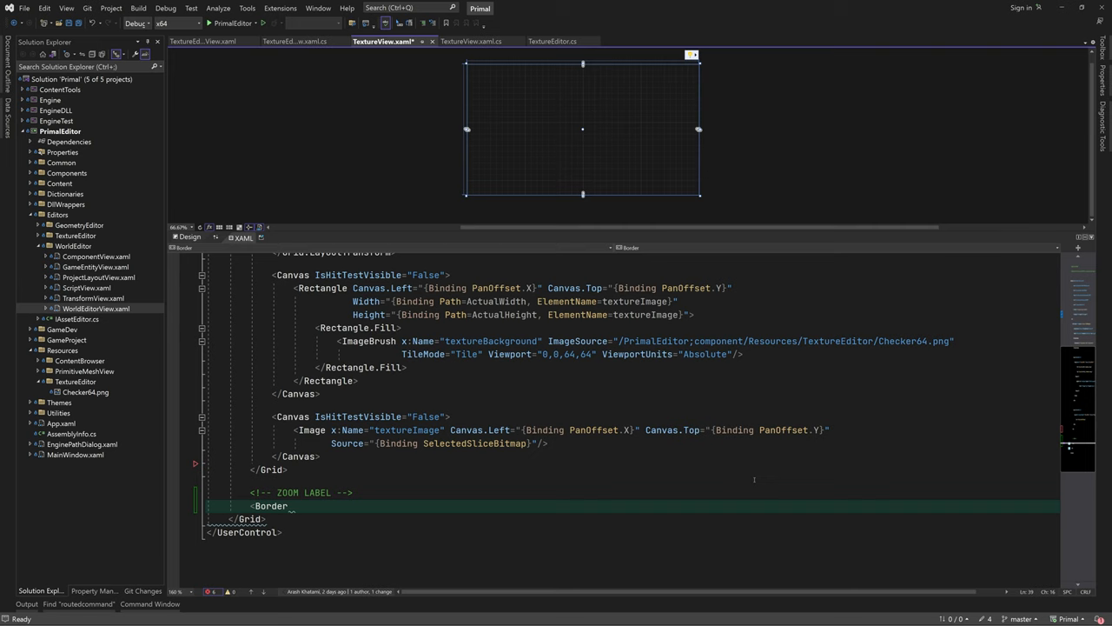
pyautogui.write('x:Name="zoomLabel"')
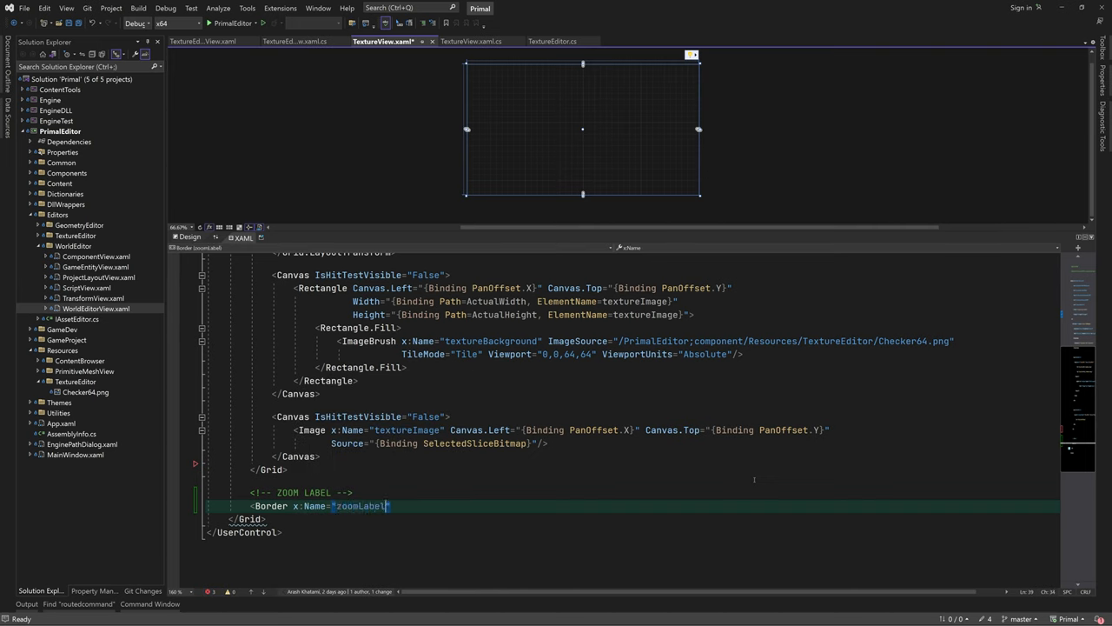
pyautogui.write('Margin="5" HorizontalAlignment="le')
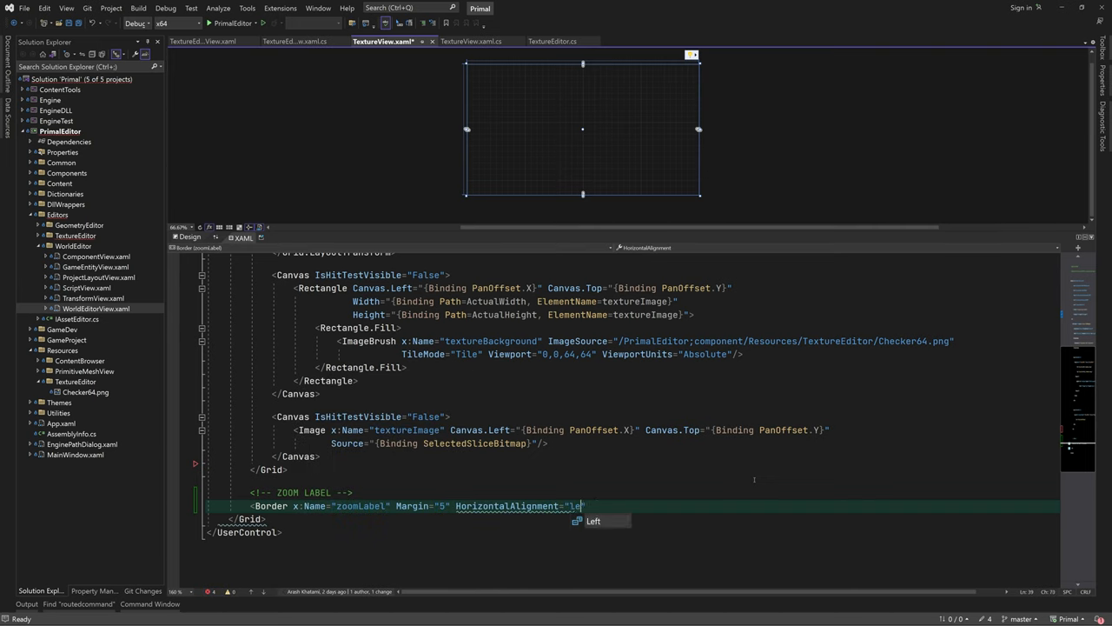
pyautogui.write('VerticalAlignment="Top"')
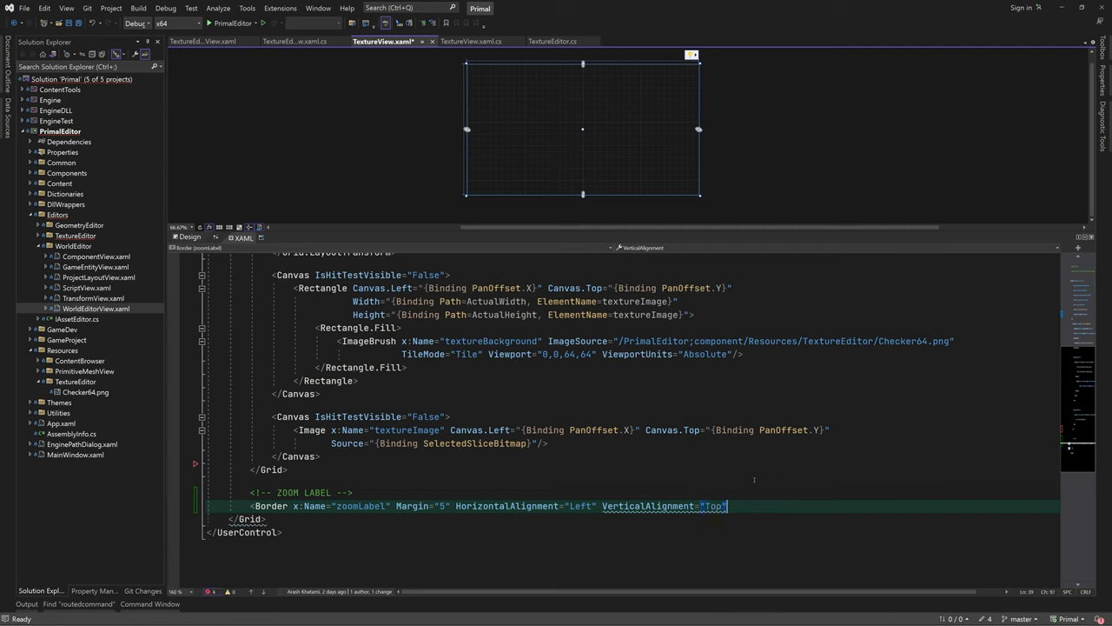
pyautogui.write('Background="#50000000" corn')
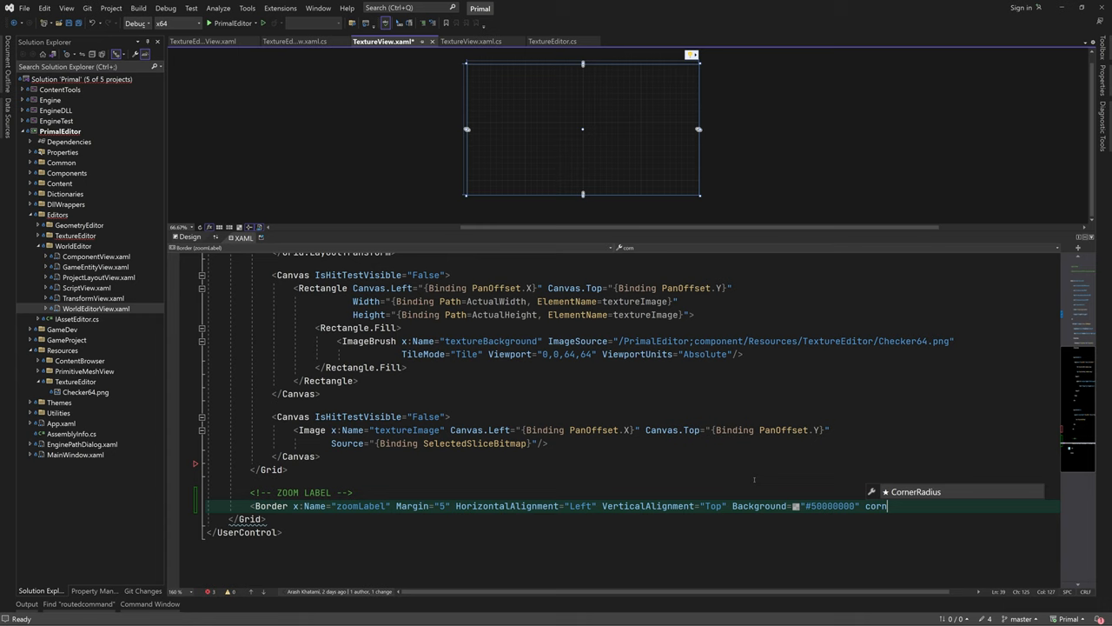
pyautogui.write('CornerRadius="5" IsHitTestVisible=""')
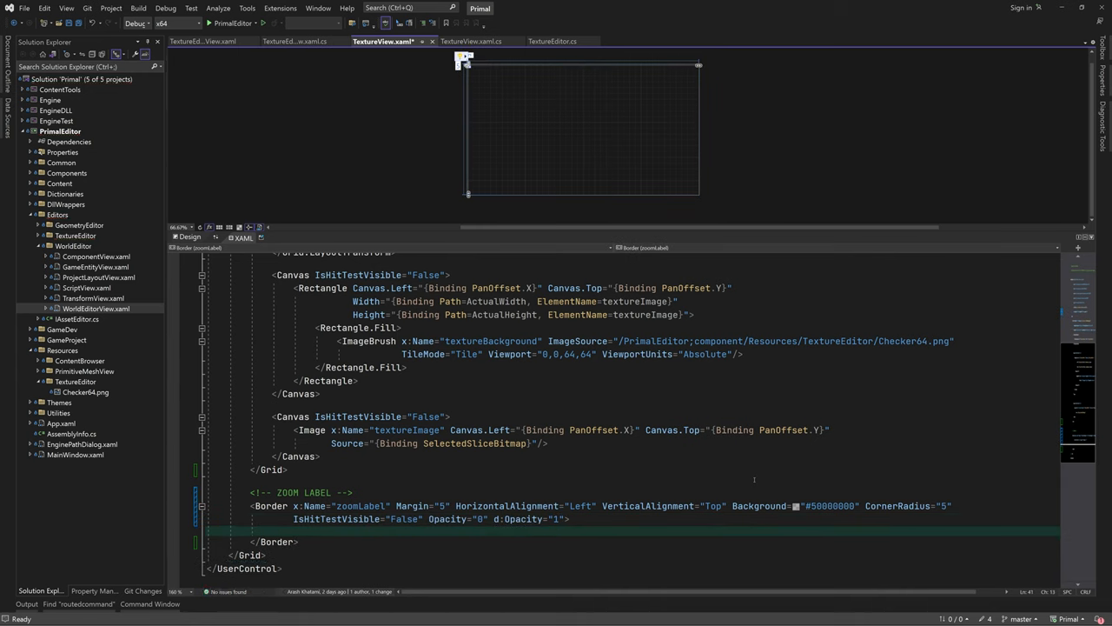
# Add a TextBlock bound to ScaleFactor as a ZOOM percentage, Bahnschrift condensed, size 32
pyautogui.write('<TextBlock Text="{Binding}"')
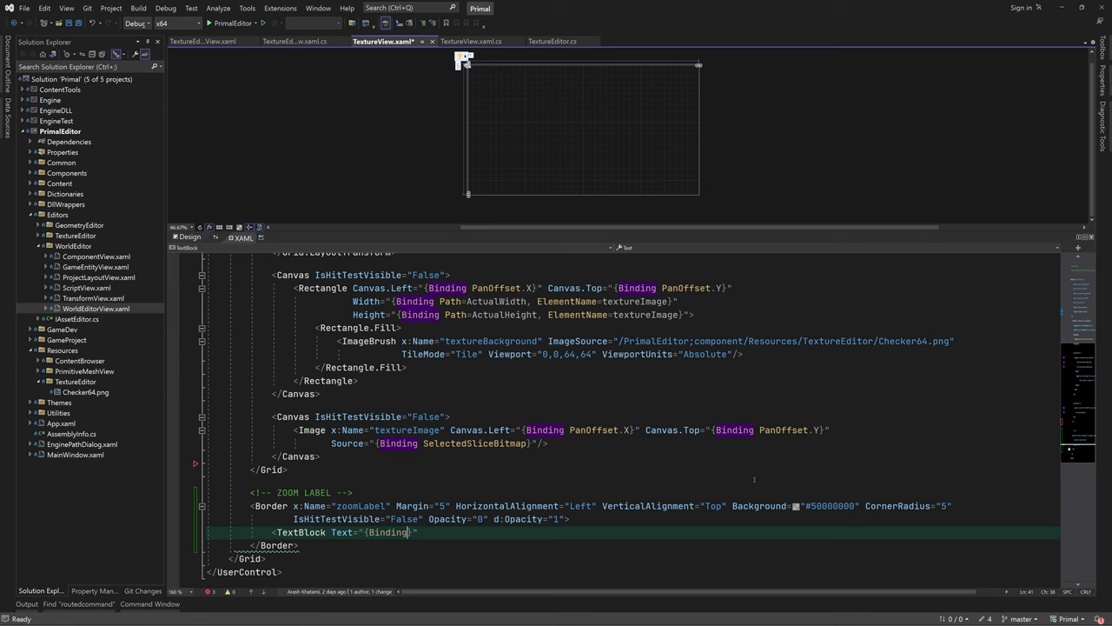
pyautogui.write('ScaleFactor, StringFormat=ZOOM {0:p0')
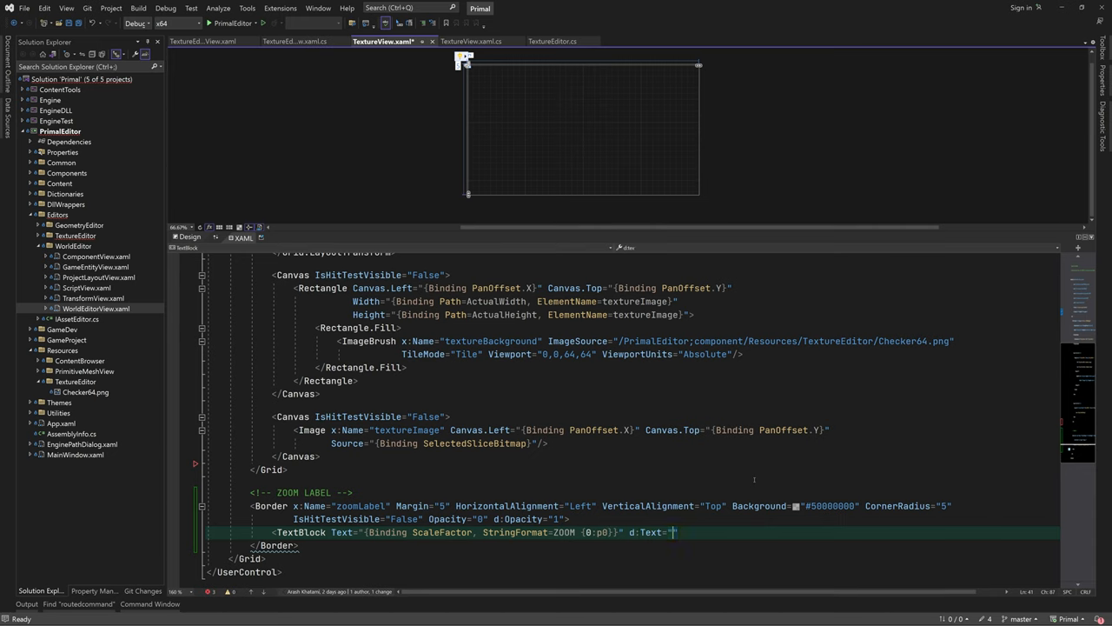
pyautogui.write('ZOOM 50%')
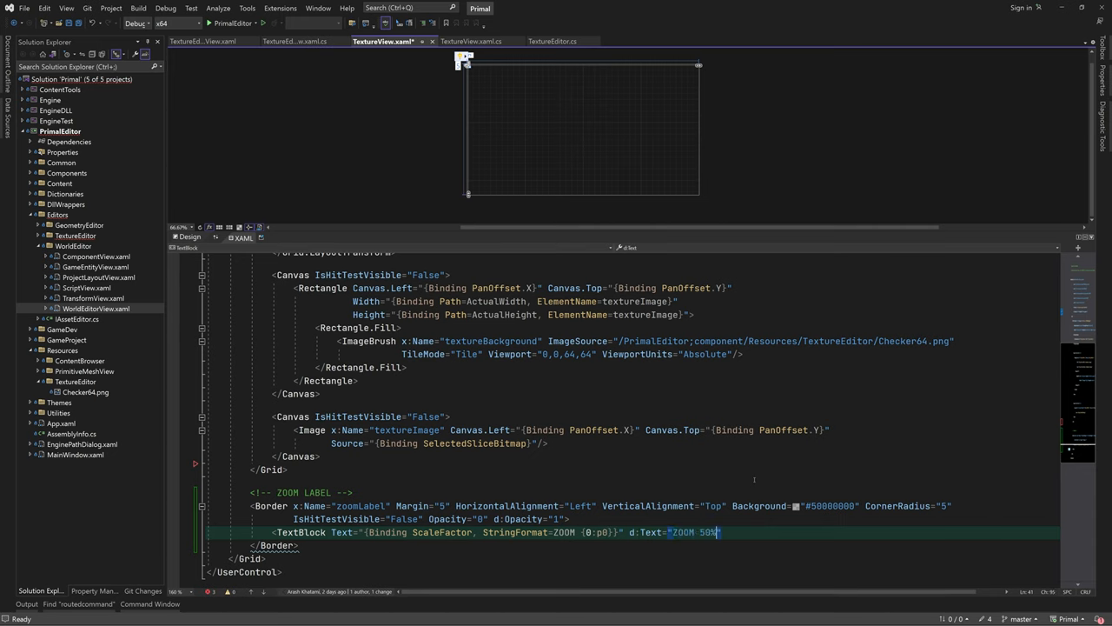
pyautogui.write('Margin="10,5"')
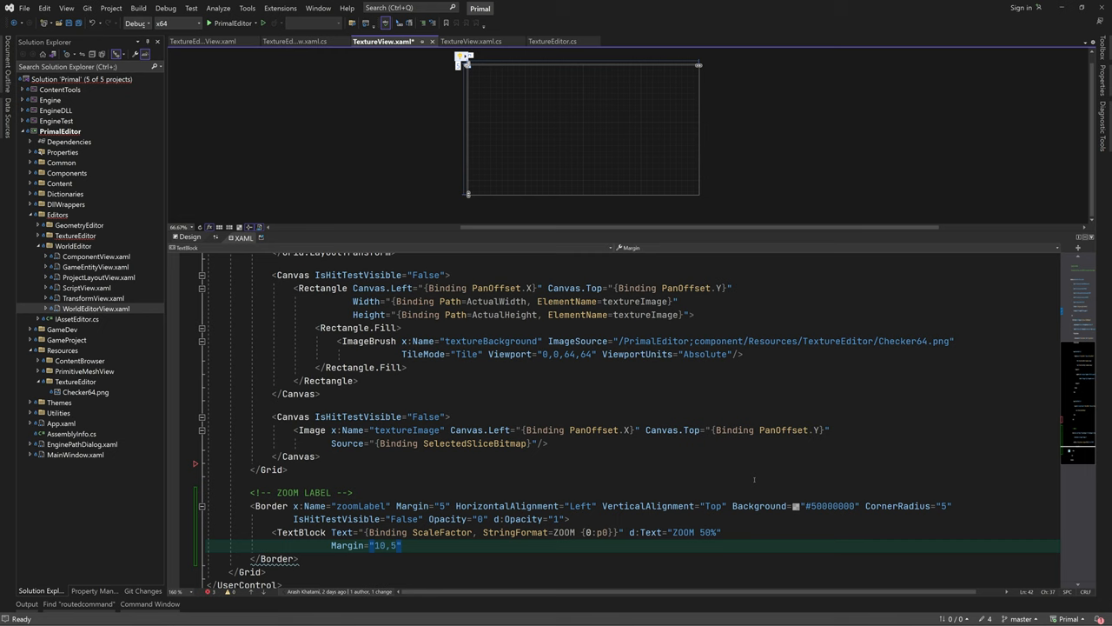
pyautogui.write('HorizontalAlignment="Left" VerticalAlignment="Top')
pyautogui.write('FontFamily="')
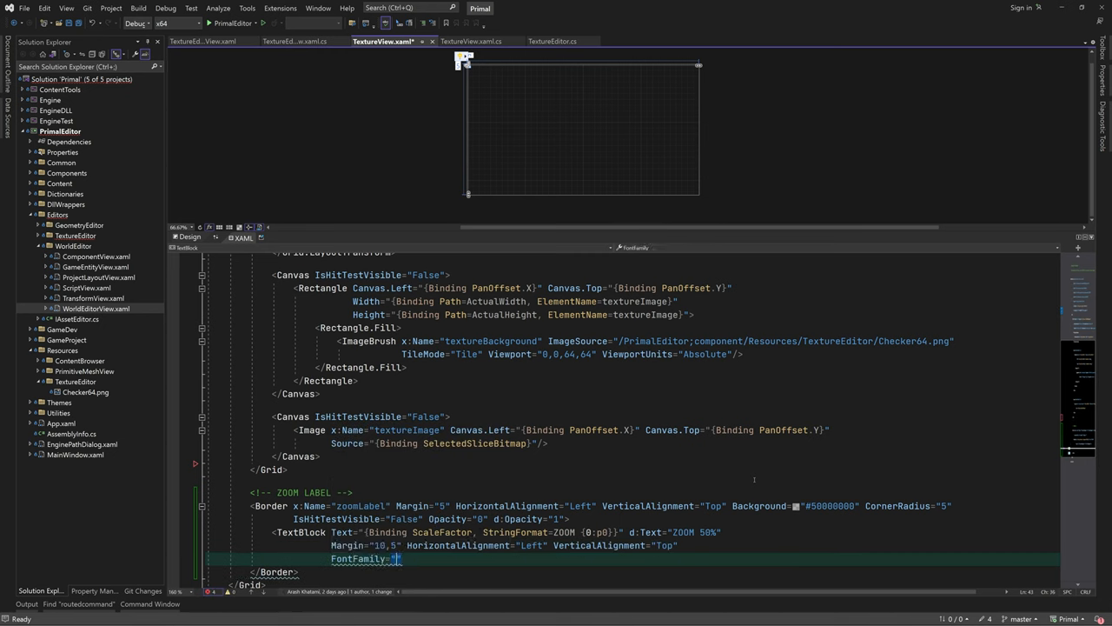
pyautogui.write('Bahnschrift condensed')
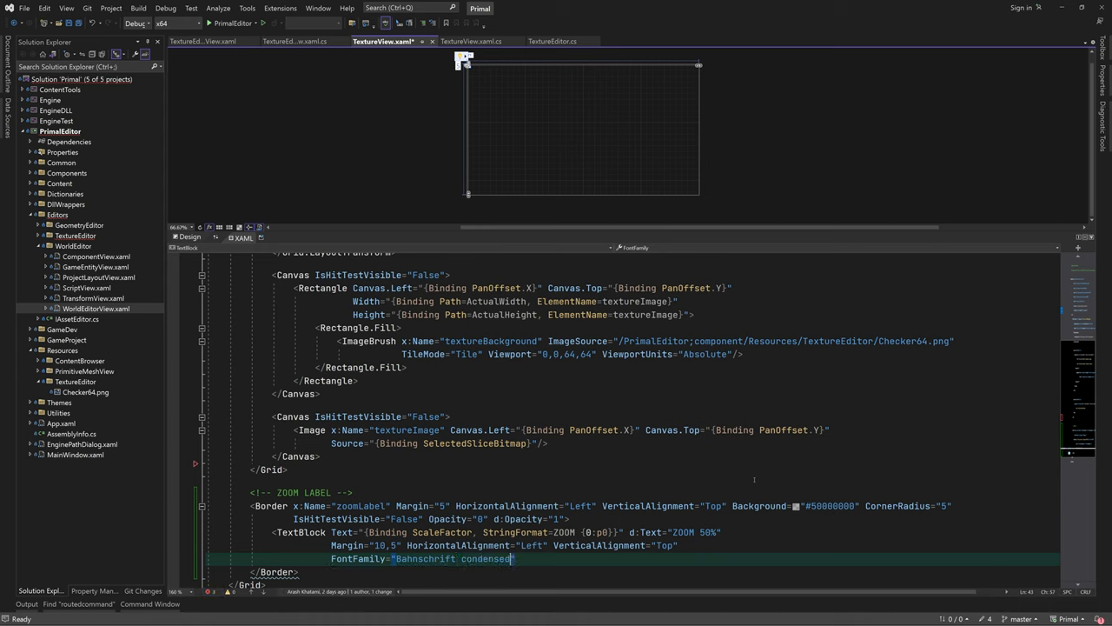
pyautogui.write('FontSize="32" for')
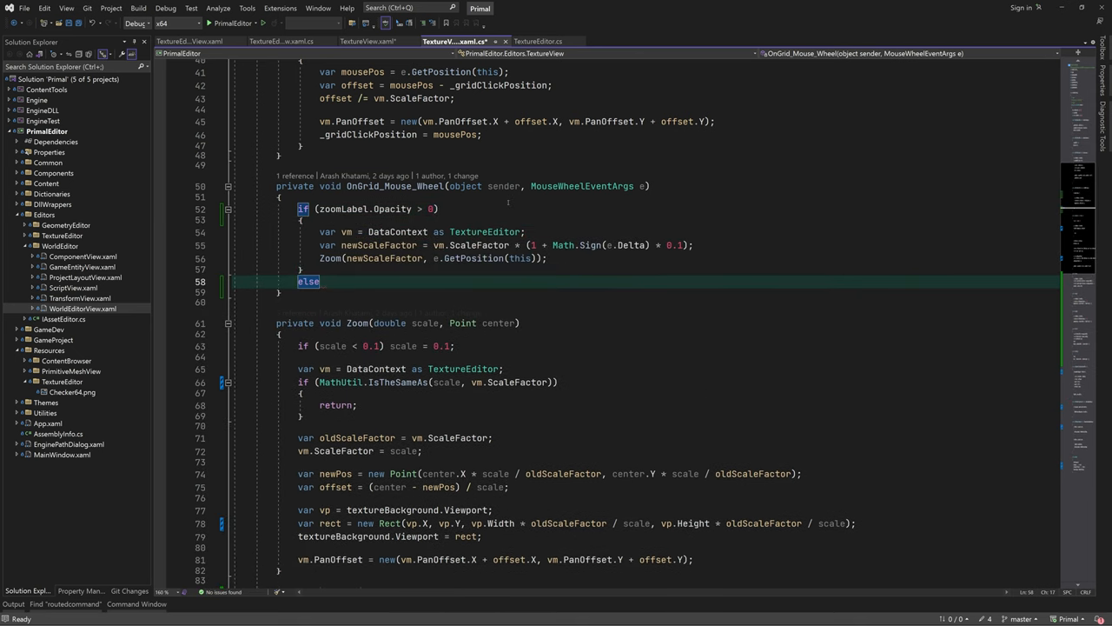
# Call SetZoomLabel from the wheel handler's else branch and at the end of Zoom
pyautogui.write('SetZoomLabel();')
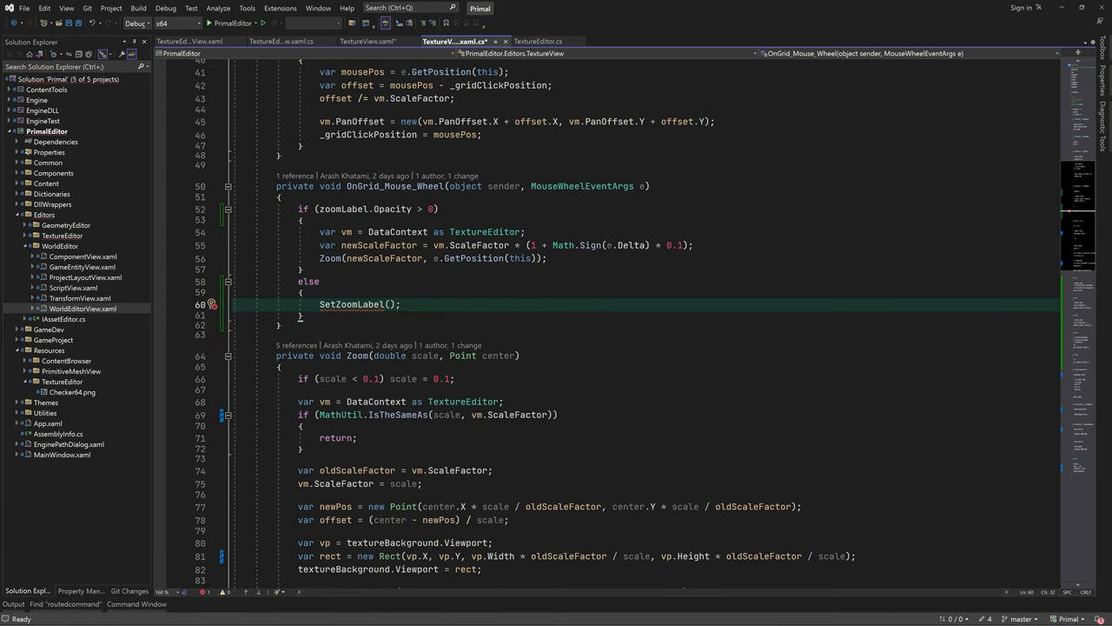
pyautogui.scroll(-3)
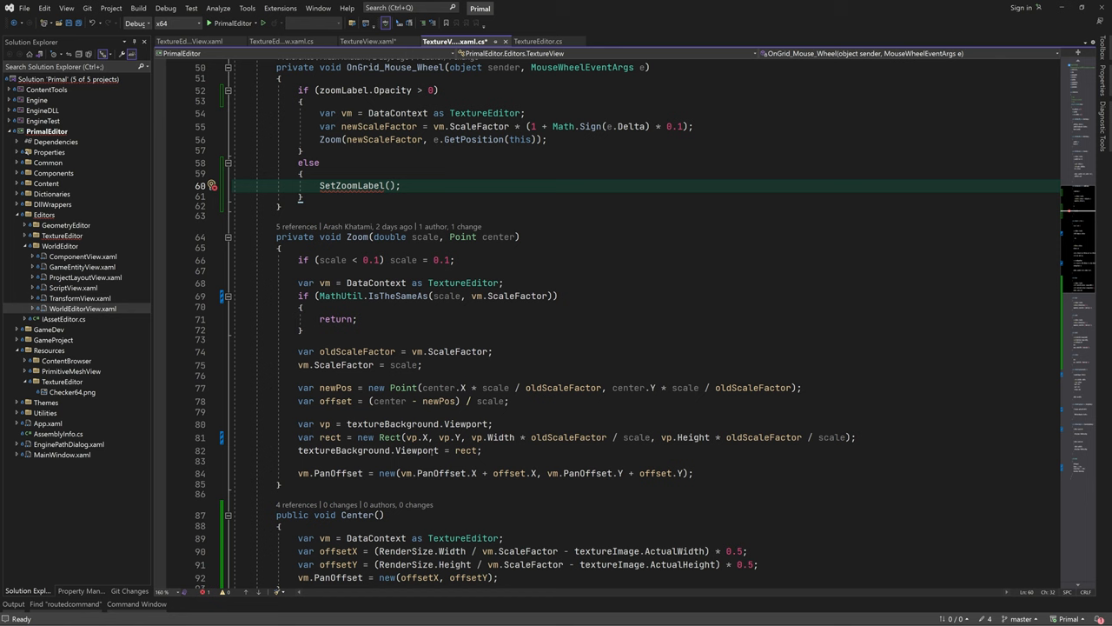
pyautogui.write('SetZoomLabel();')
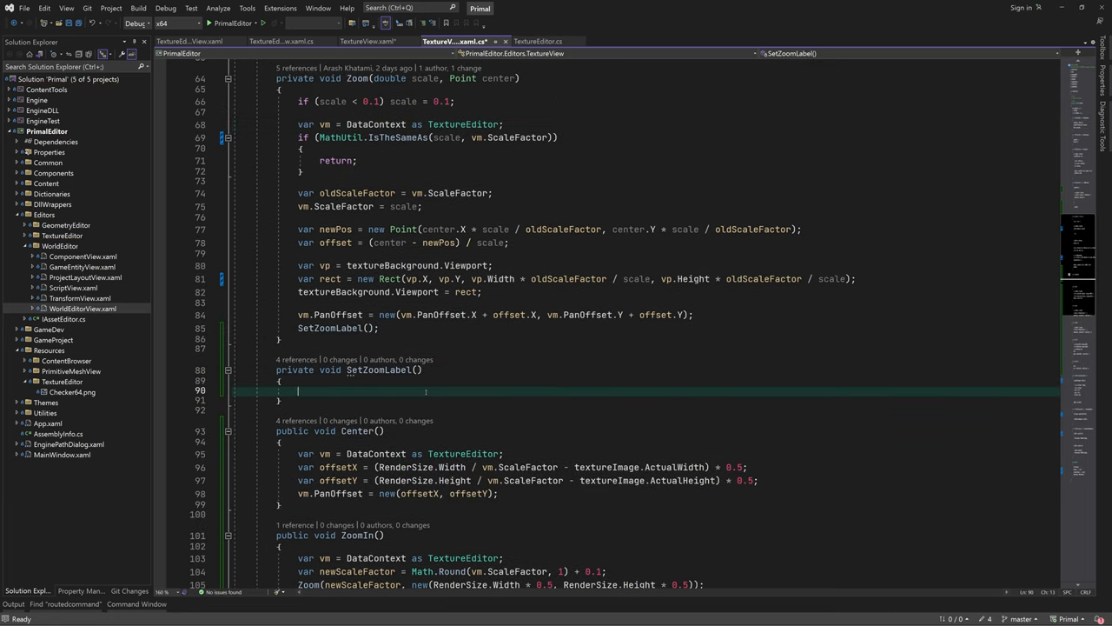
# Create a fadeIn animation to 1.0 whose Completed handler starts a fadeOut to 0.0
pyautogui.write('double ani')
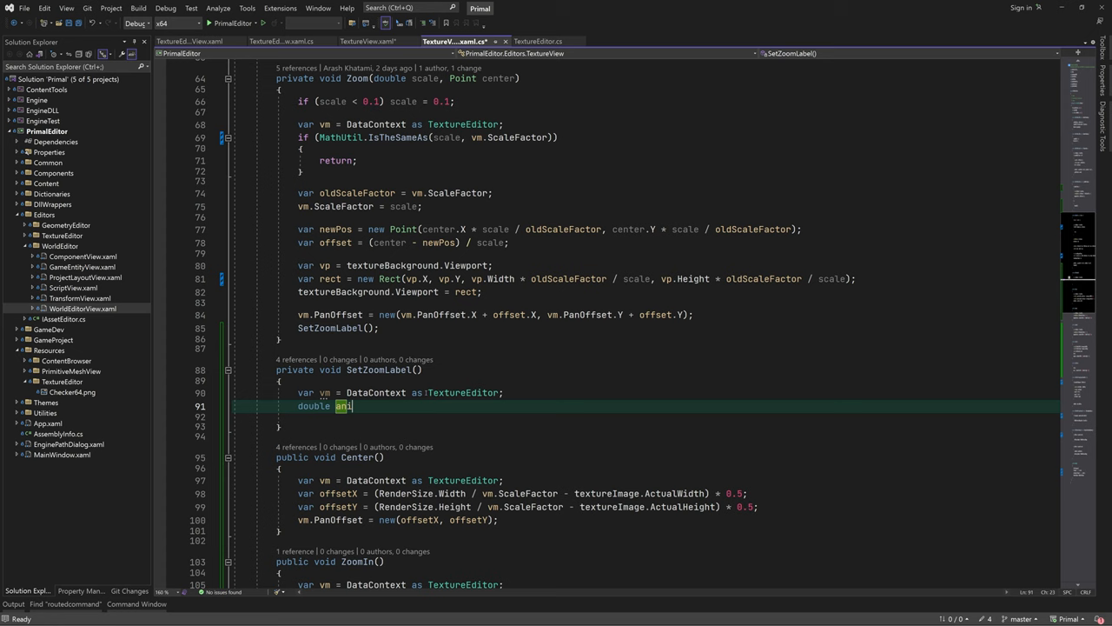
pyautogui.write('doubleanimation')
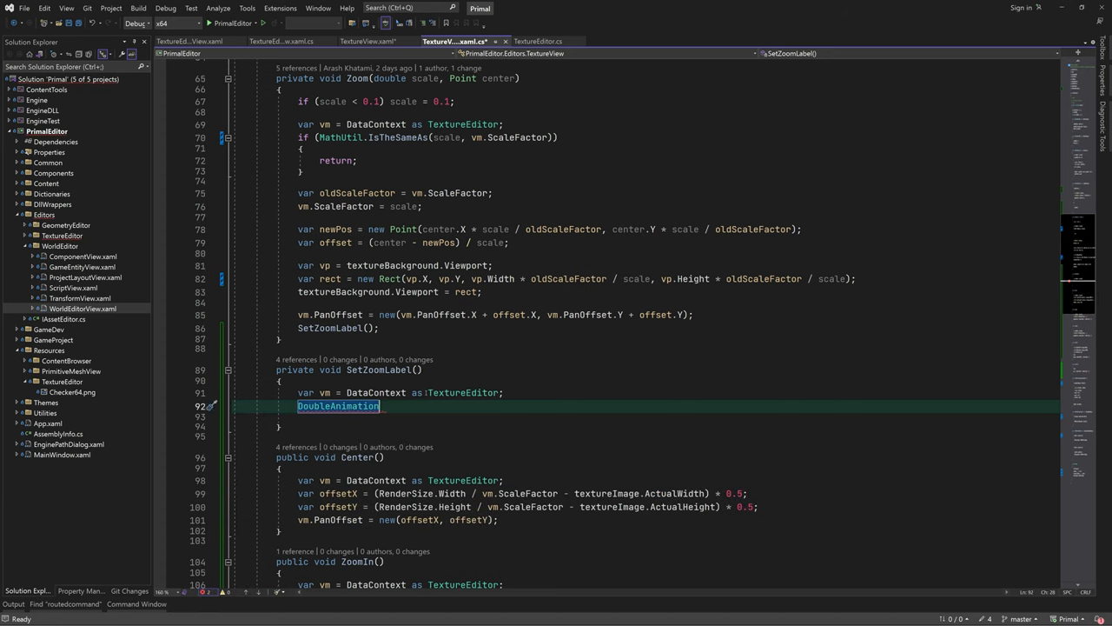
pyautogui.write('fadeIn=new(1.0, new(TimeSpan.FromSeconds(2.0))); ;')
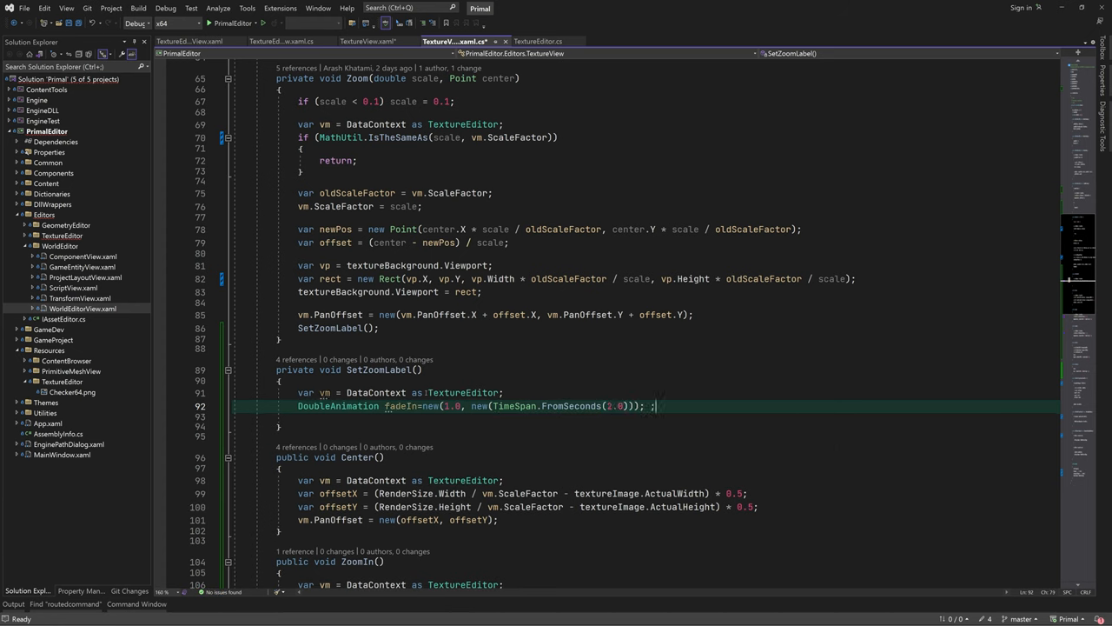
pyautogui.write('fadeIn.Completed += (_, _) =>')
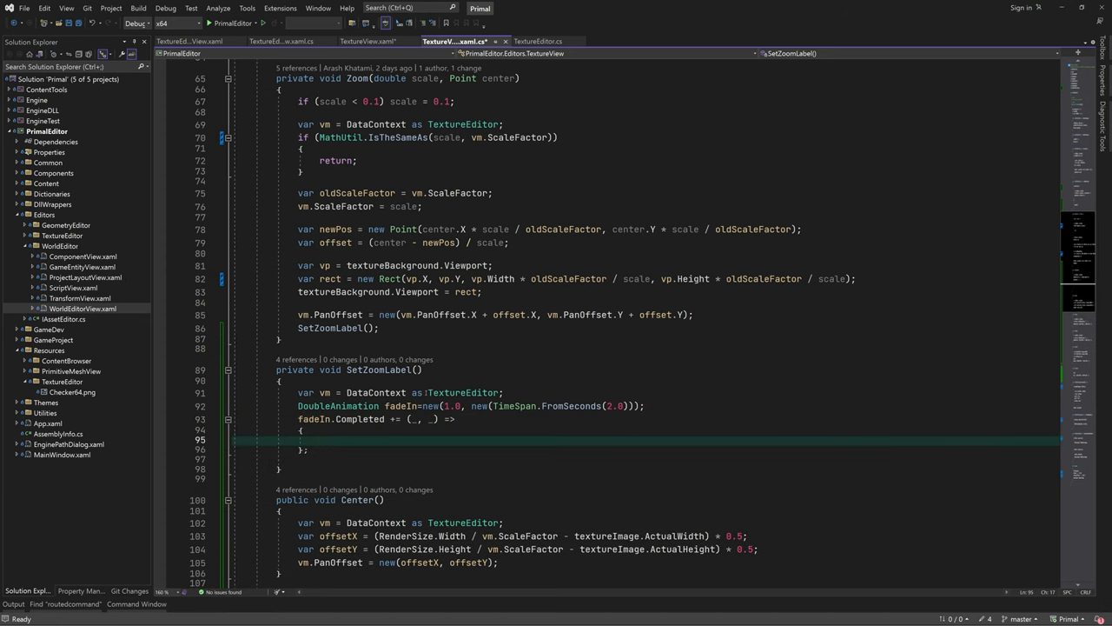
pyautogui.write('DoubleAnimation fadeOut')
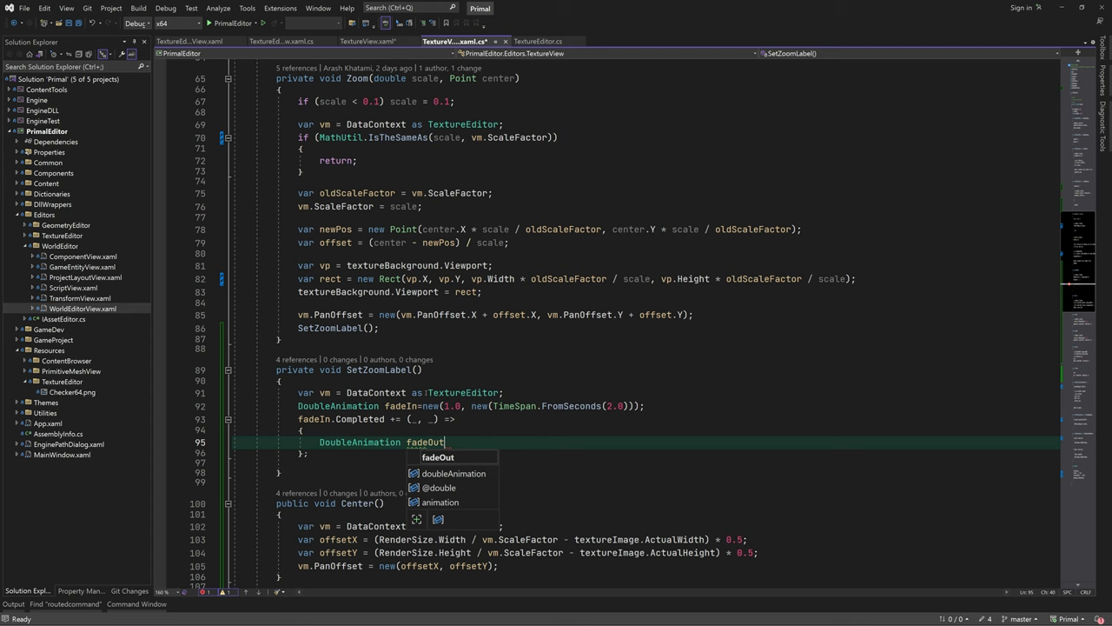
pyautogui.write('= new(0.0)')
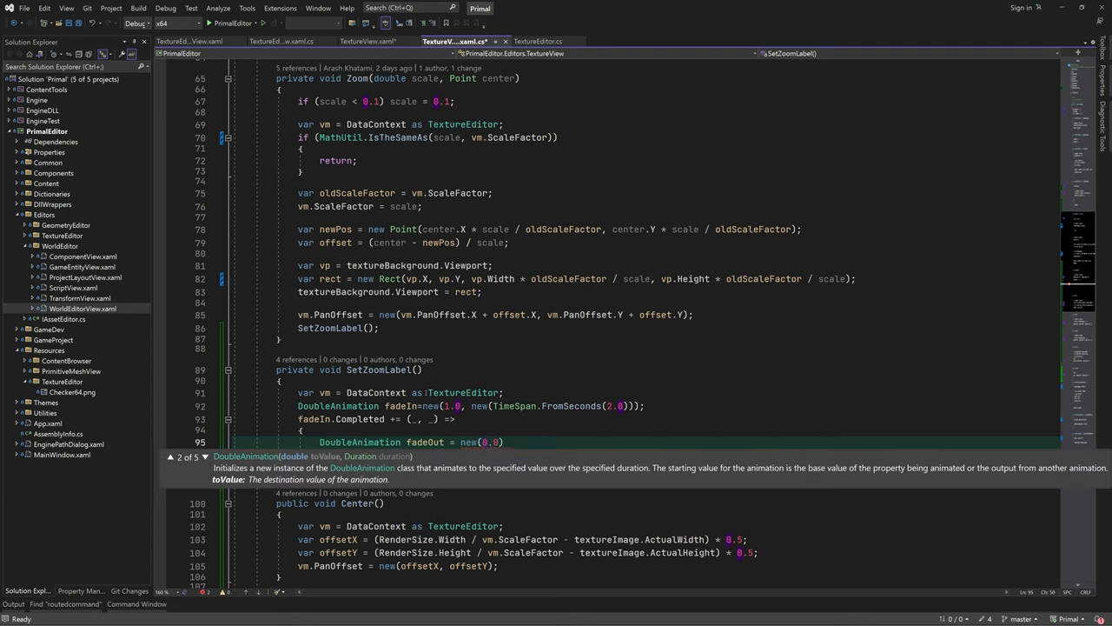
pyautogui.write('timeSpan.FromSeconds(2.0')
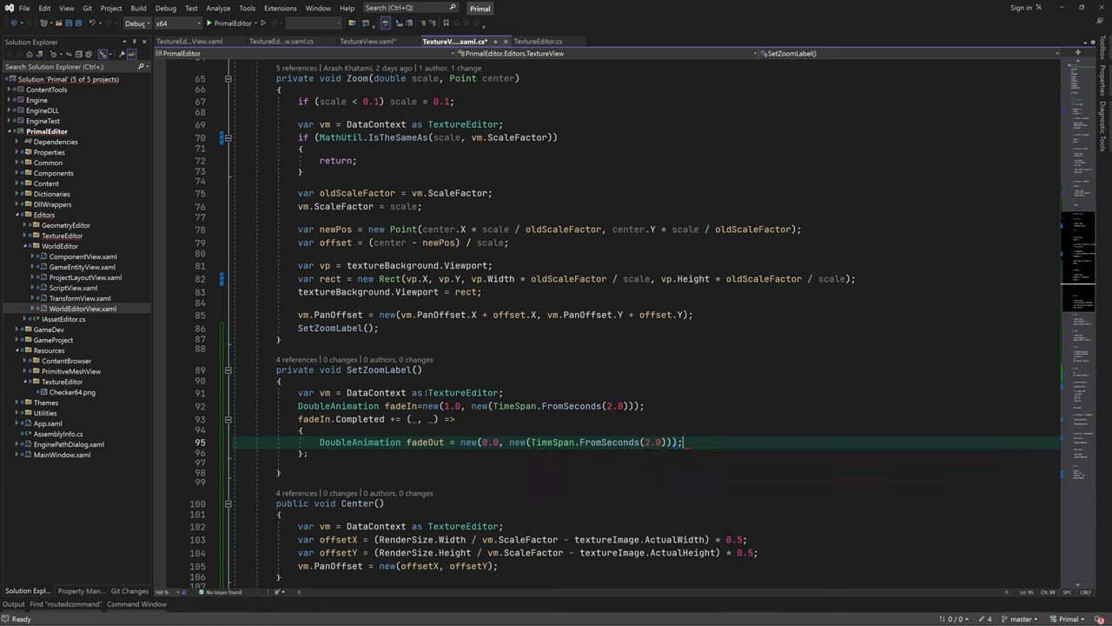
# Start the fadeIn animation on zoomLabel's OpacityProperty
pyautogui.write('zoomLabel.BeginAnimation')
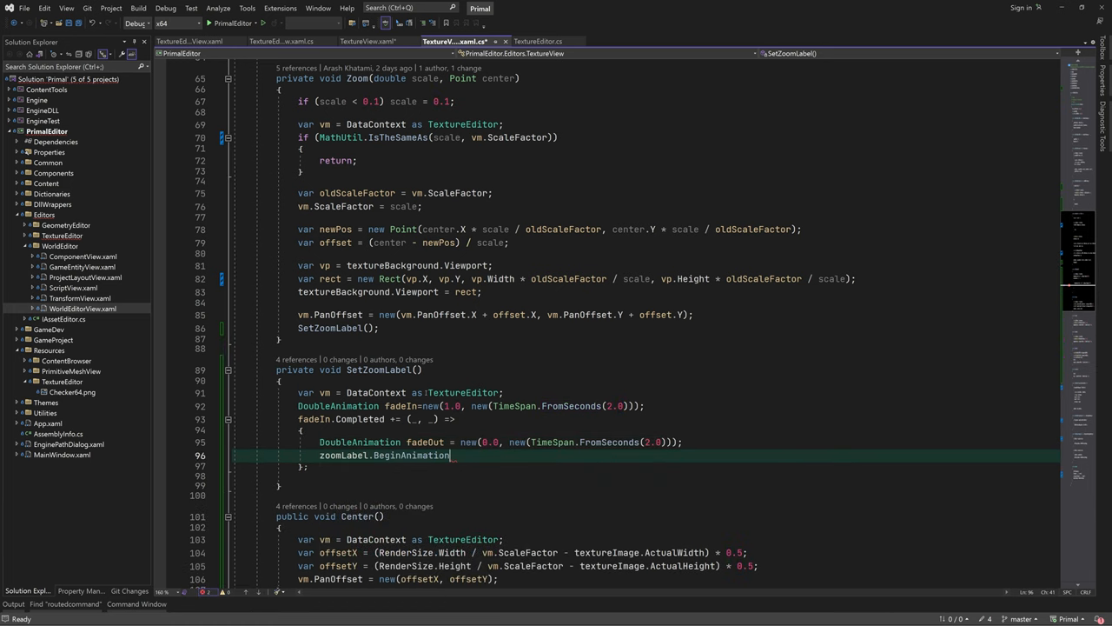
pyautogui.write('(opacityProperty, fadeOut);')
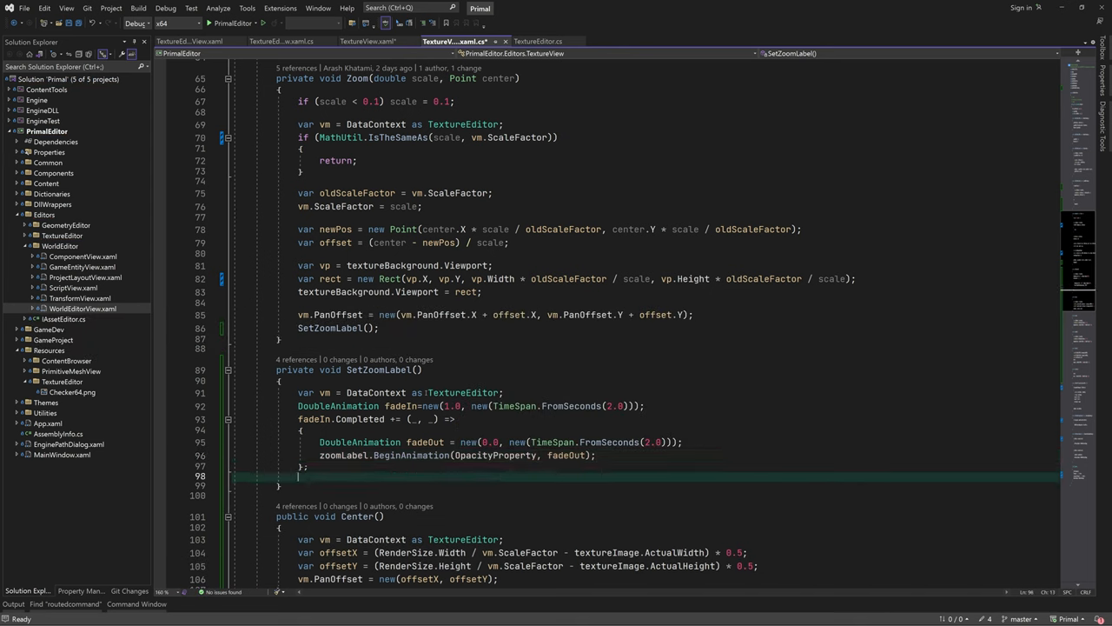
pyautogui.write('zoomLabel.BeginAnimation(OpacityProperty, fadeIn);')
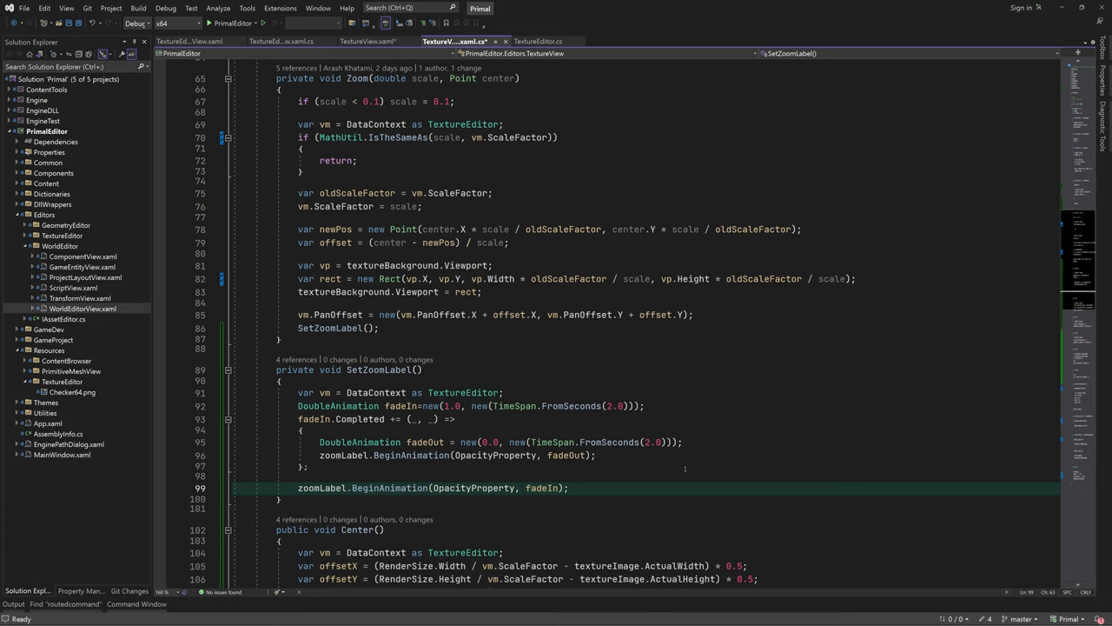
pyautogui.scroll(-3)
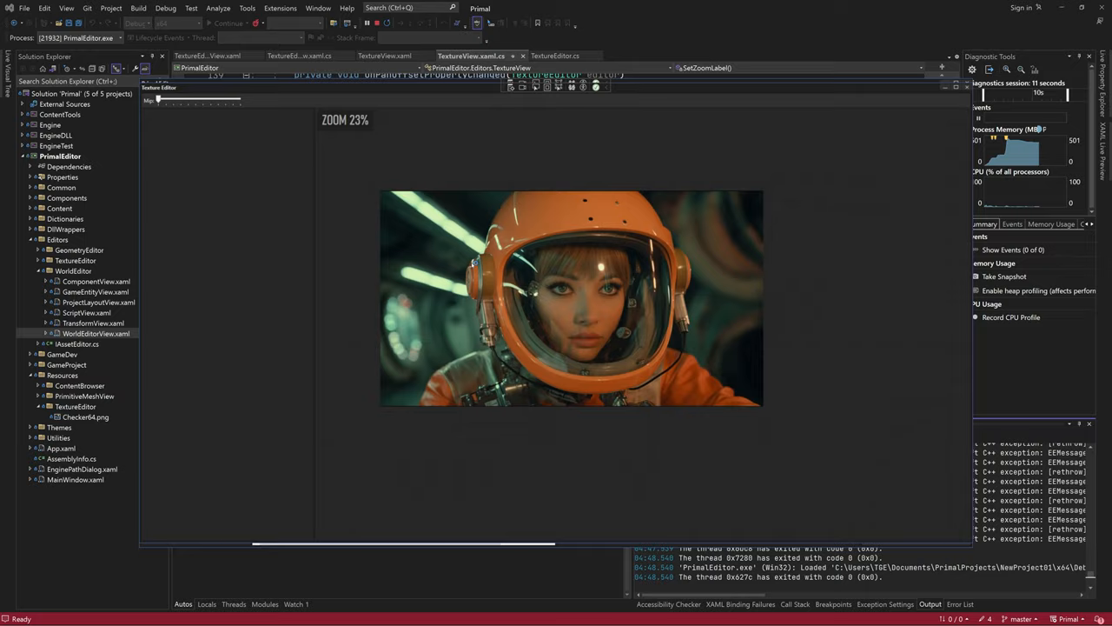
# Zoom the texture out to 10% with the mouse wheel and pan it, watching the label fade
pyautogui.scroll(-3)
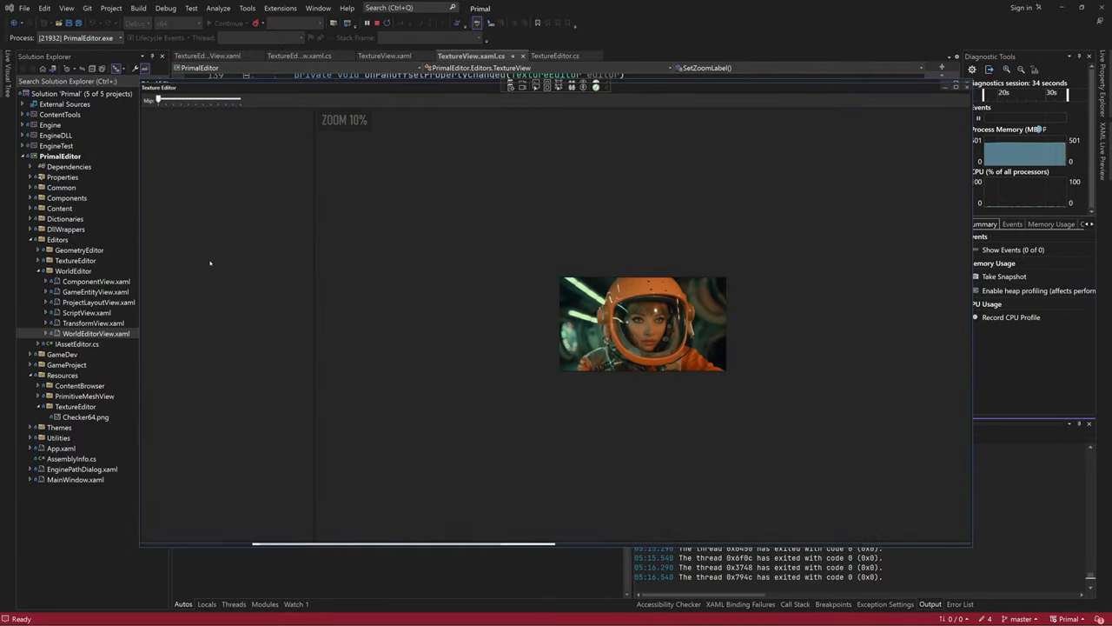
pyautogui.moveTo(161, 102); pyautogui.dragTo(198, 103)
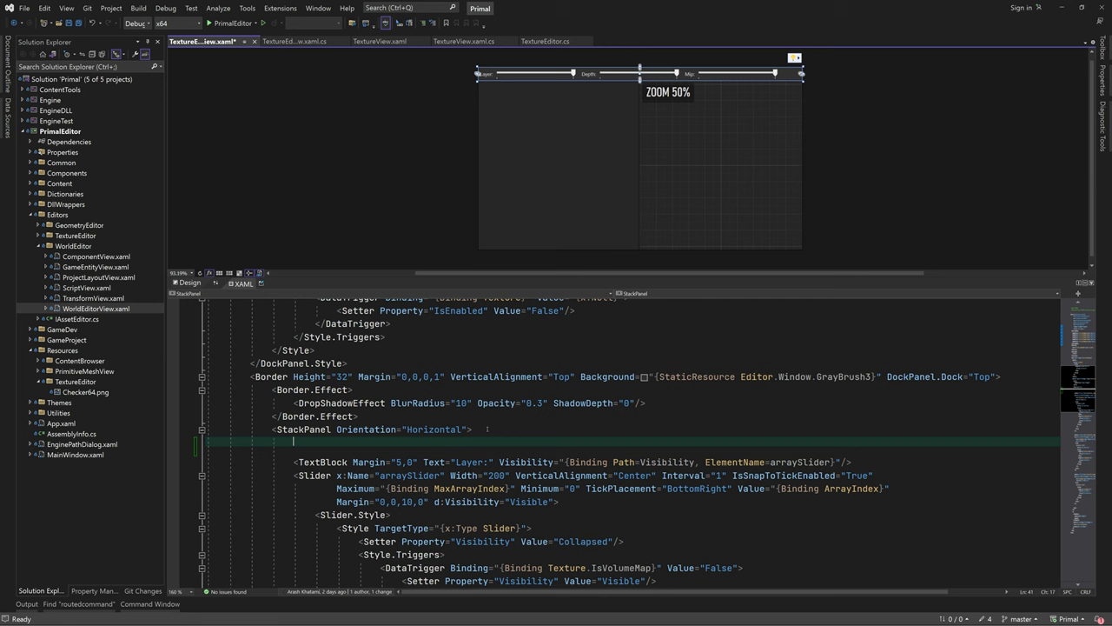
# Adjust the All button and add a ToggleButton with margin 0,0,2,0 after it
pyautogui.write('<Button Margin="0,0,2,0" VerticalAlignment="')
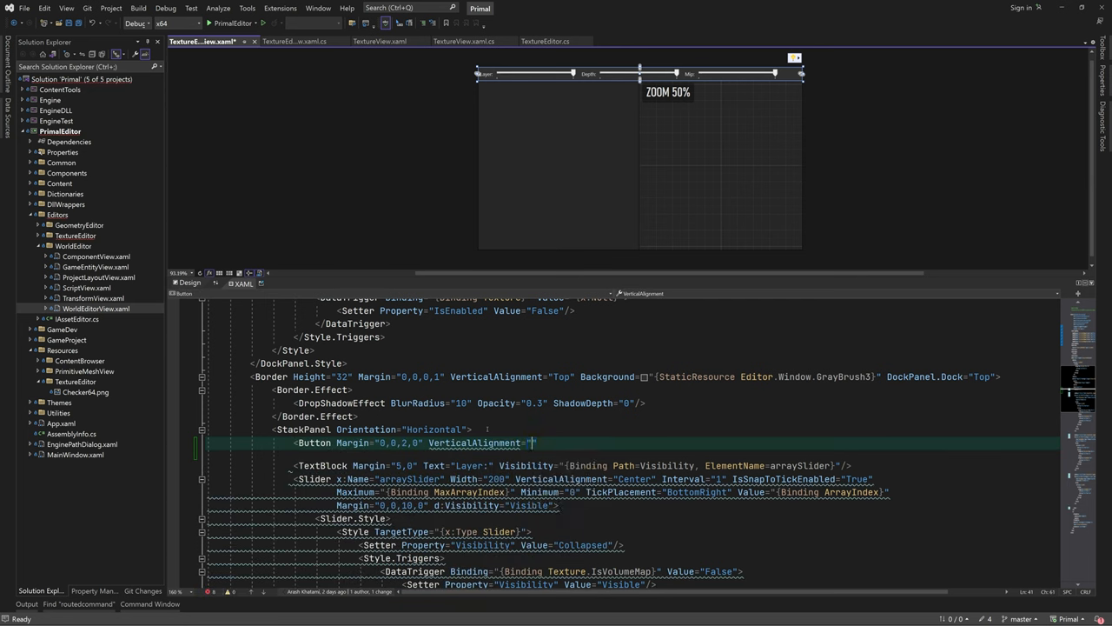
pyautogui.write('Stretch" com')
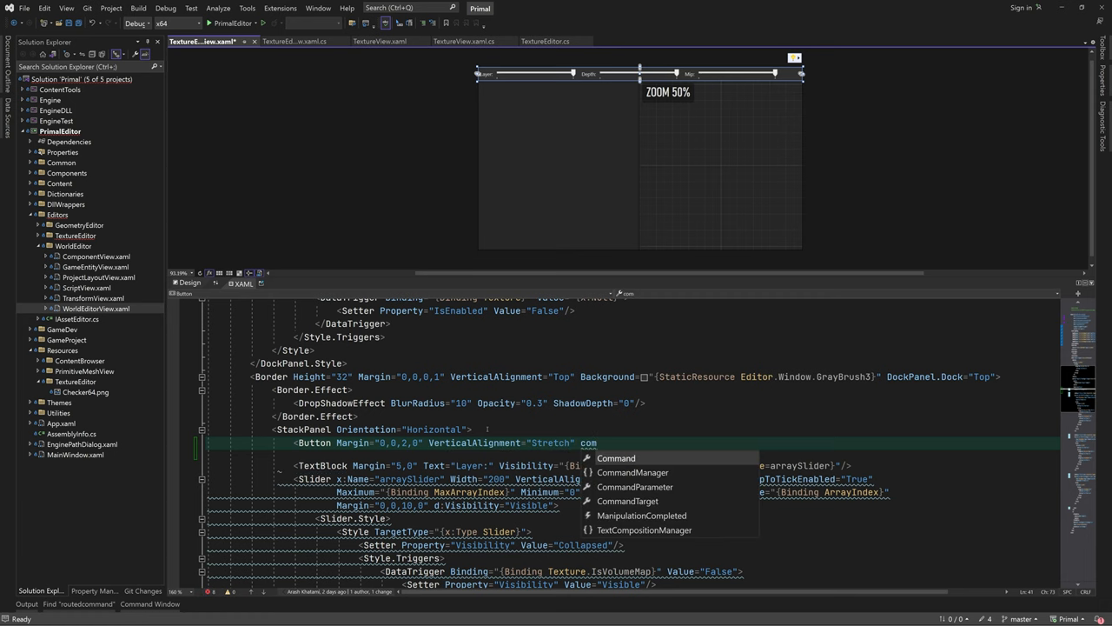
pyautogui.write('Content="All"/>')
pyautogui.write('<')
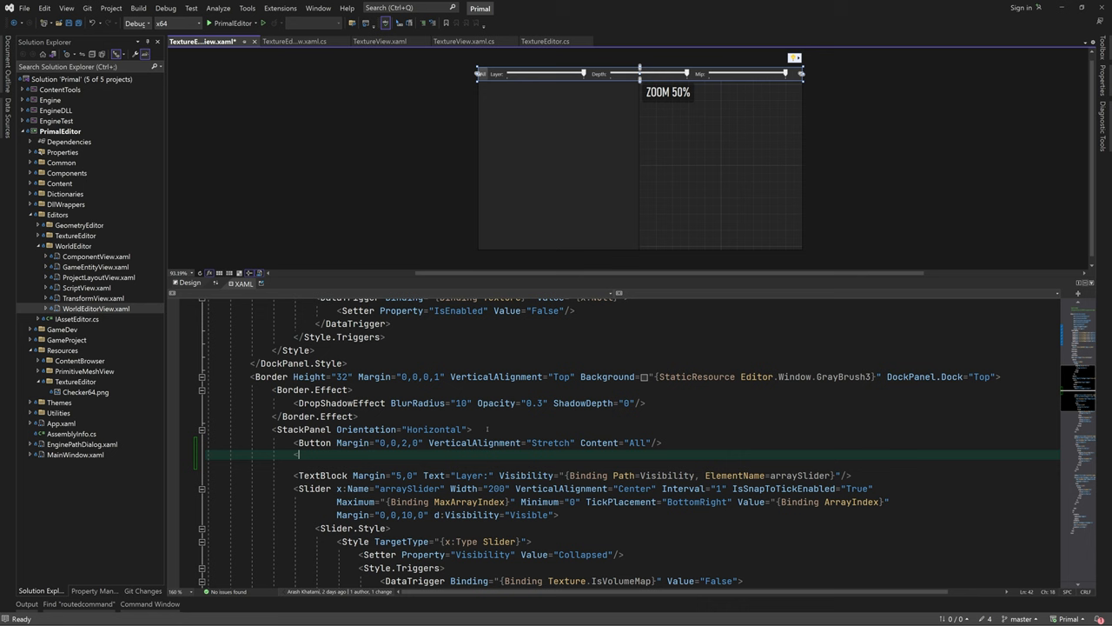
pyautogui.write('ToggleButton Margin=""')
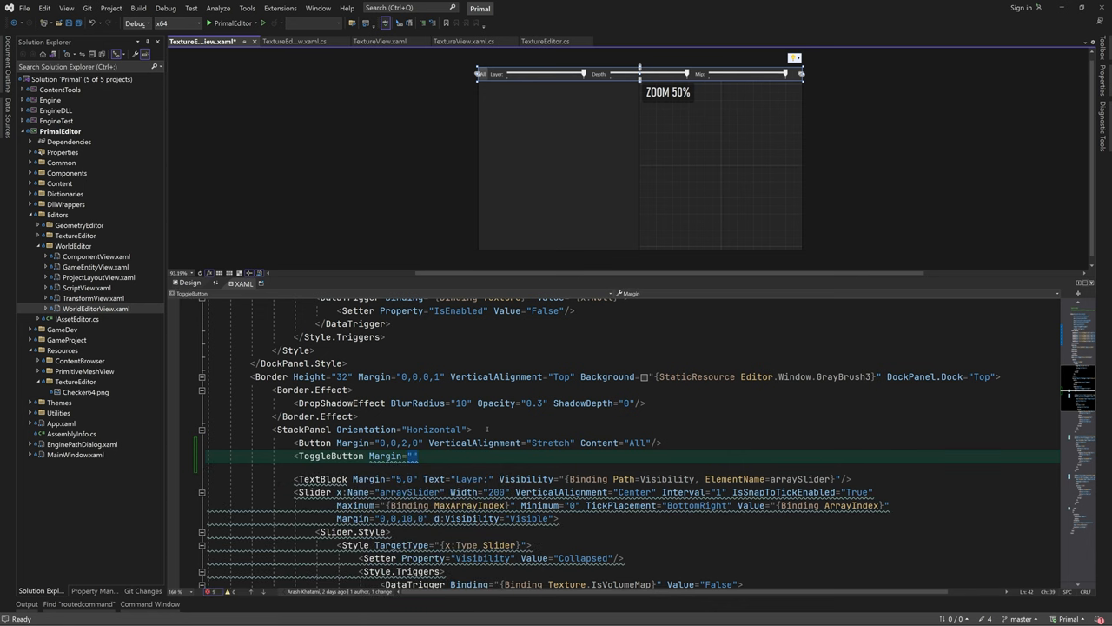
pyautogui.write('0,0,2,0')
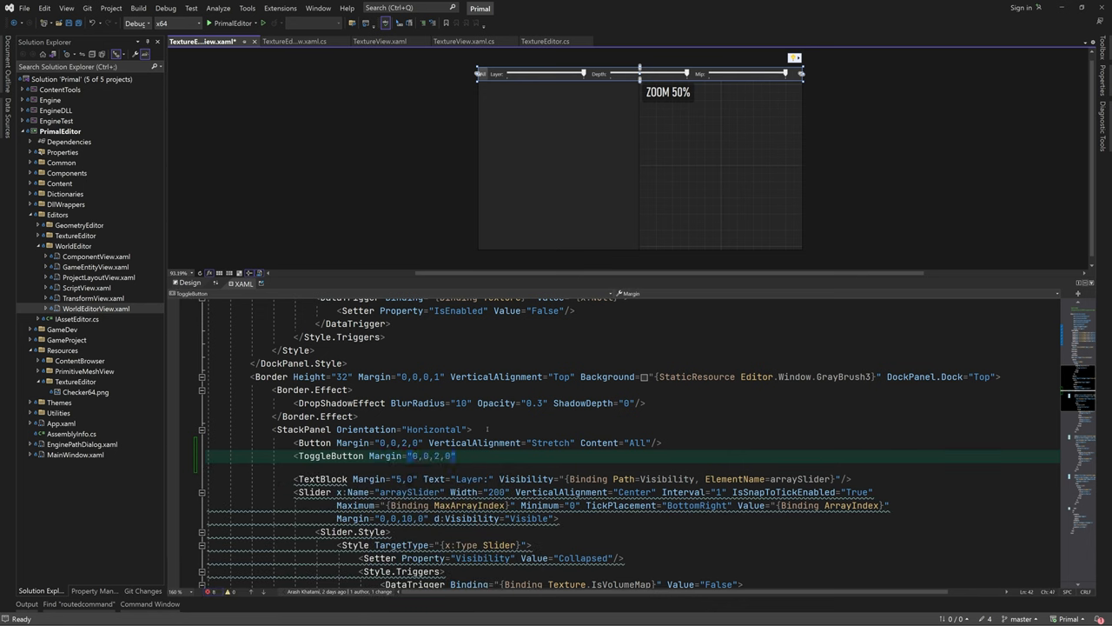
pyautogui.write('VerticalAlignment="Stretch" VerticalContentAlignment="Stretch')
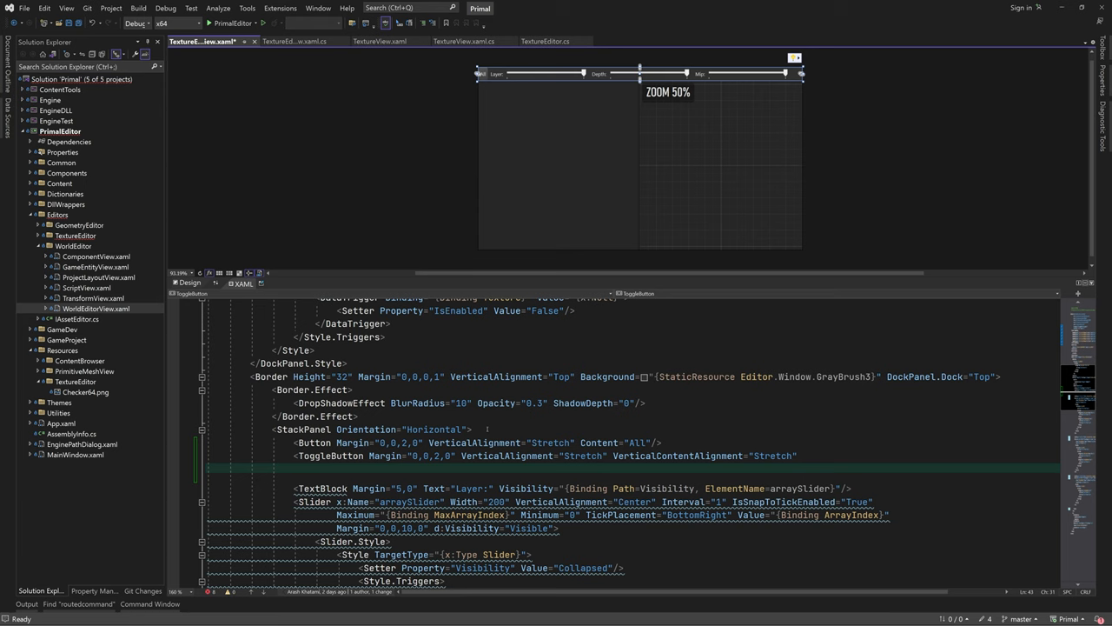
pyautogui.write('</ToggleButton>')
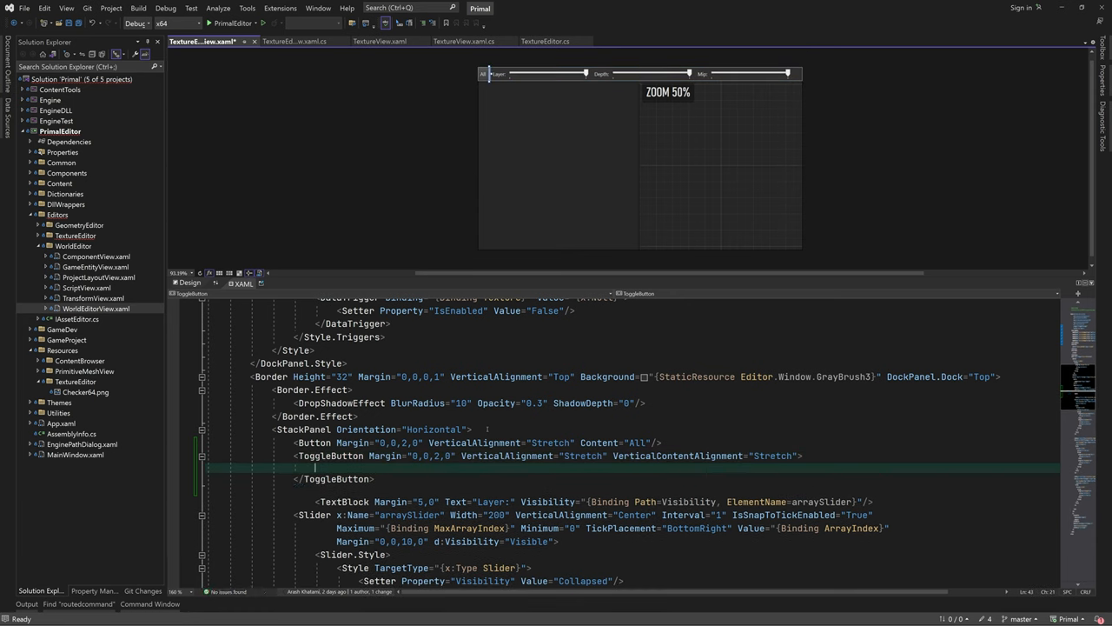
# Put an 8-wide Rectangle filled with Editor.RedBrush inside the ToggleButton
pyautogui.write('rectangle Width="8"')
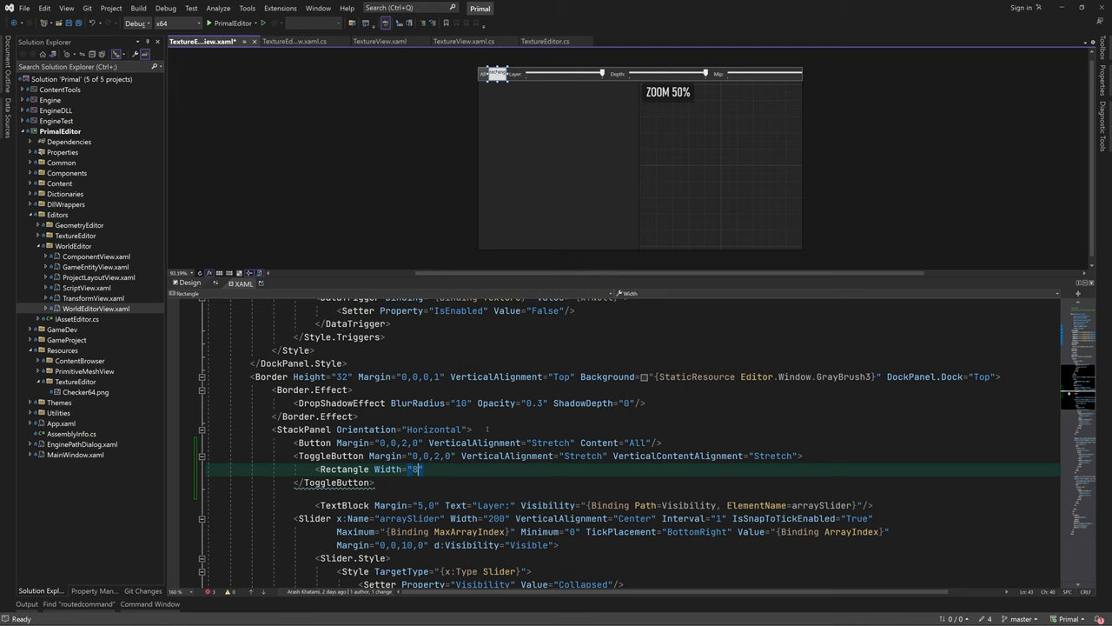
pyautogui.write('Fill="{StaticResource e"')
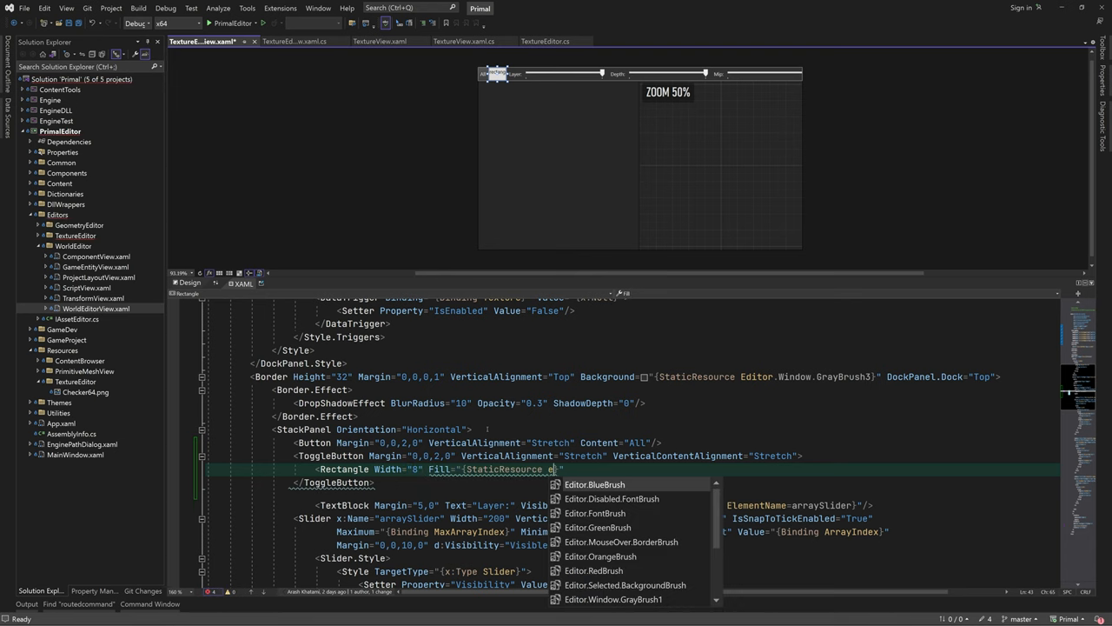
pyautogui.write('ditor.RedBrush')
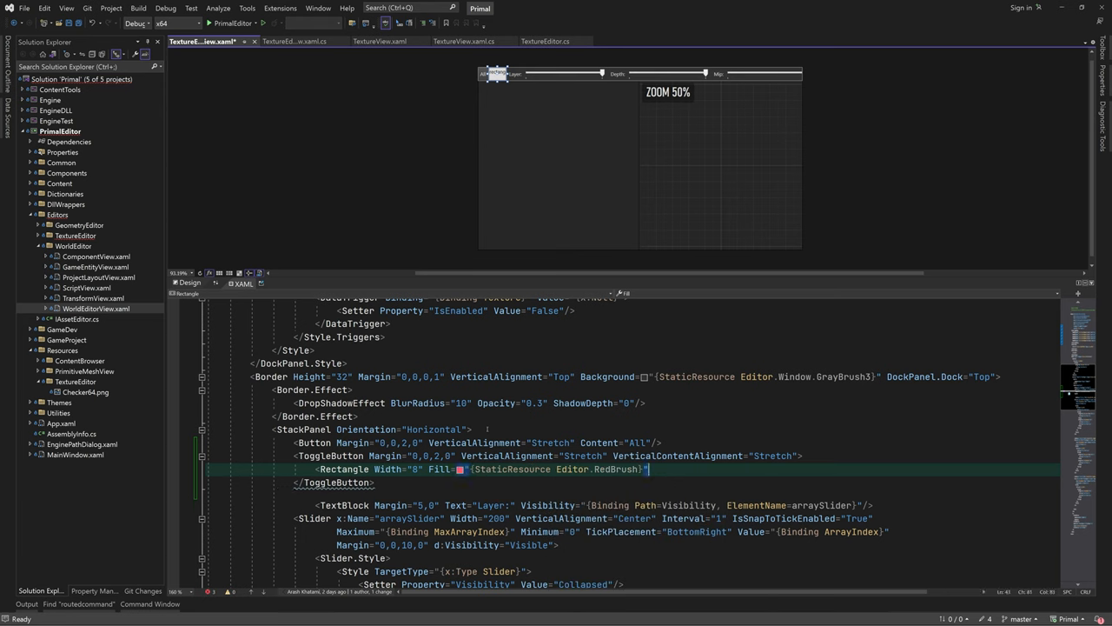
pyautogui.write('IsHitTestVisible=')
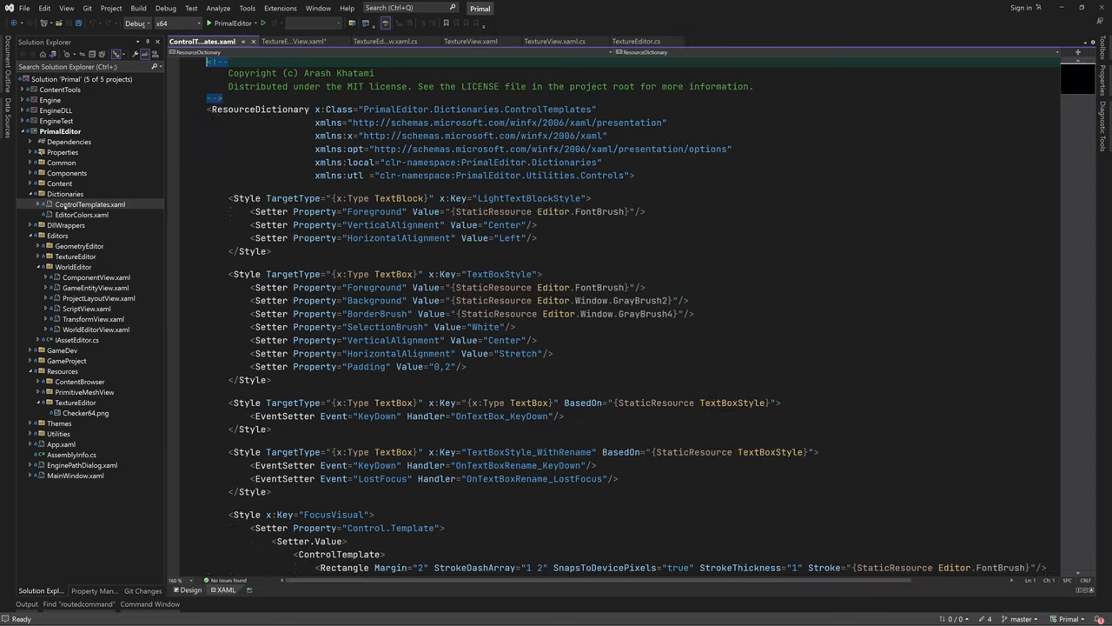
# Make the Button style PrimalButtonStyle for ButtonBase with 5,2,5,4 padding and pixel snapping
pyautogui.scroll(-3)
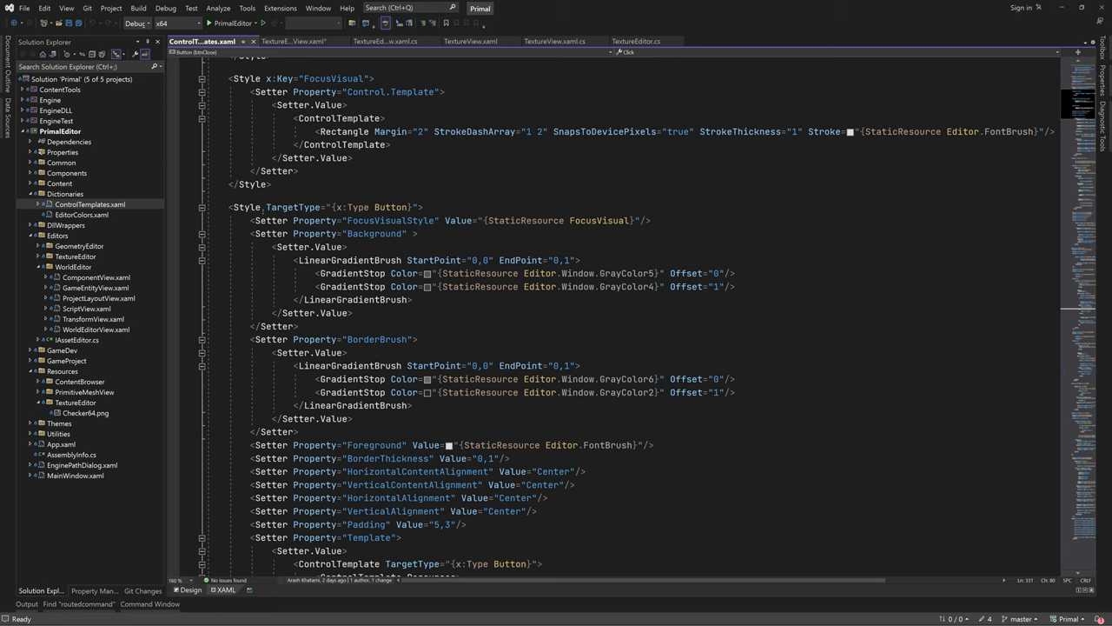
pyautogui.write('x')
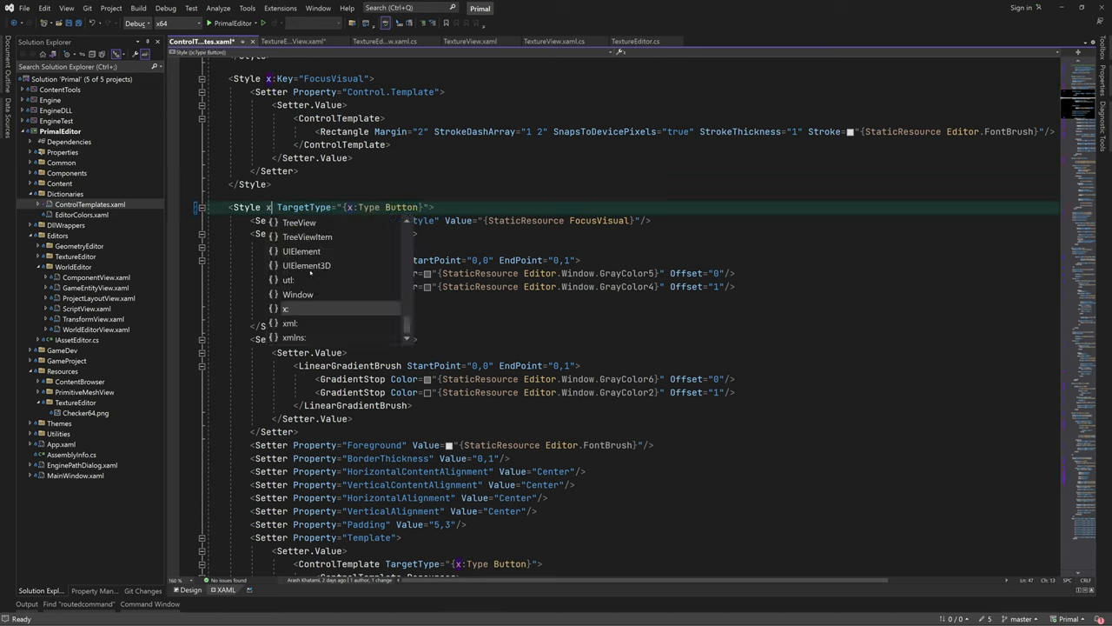
pyautogui.write('PrimalButtons')
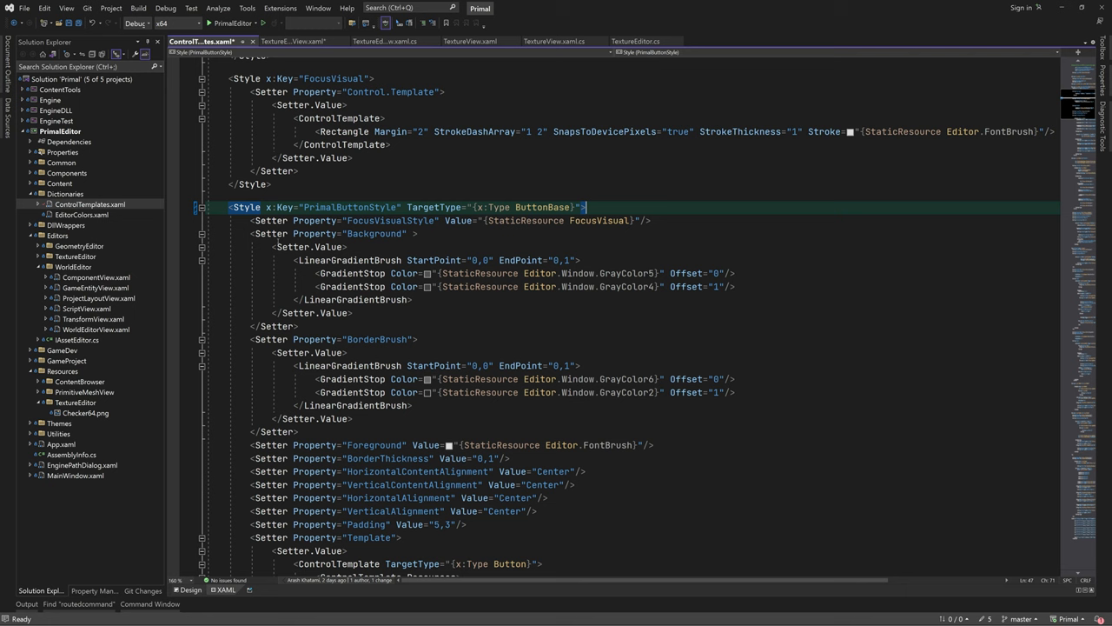
pyautogui.scroll(-3)
pyautogui.write('2,5,')
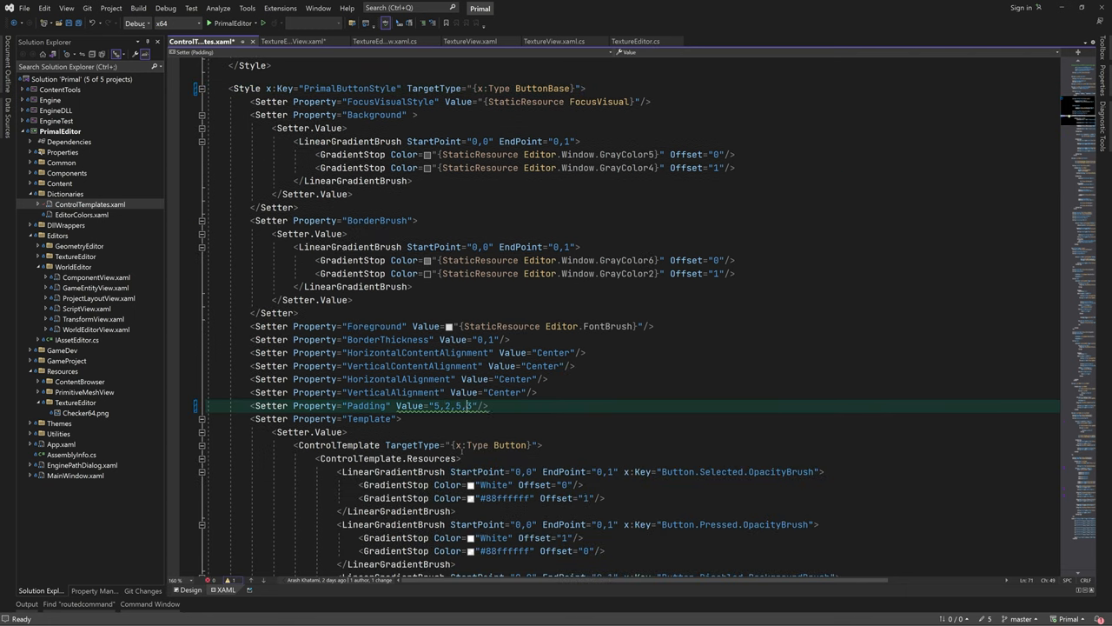
pyautogui.write('sett')
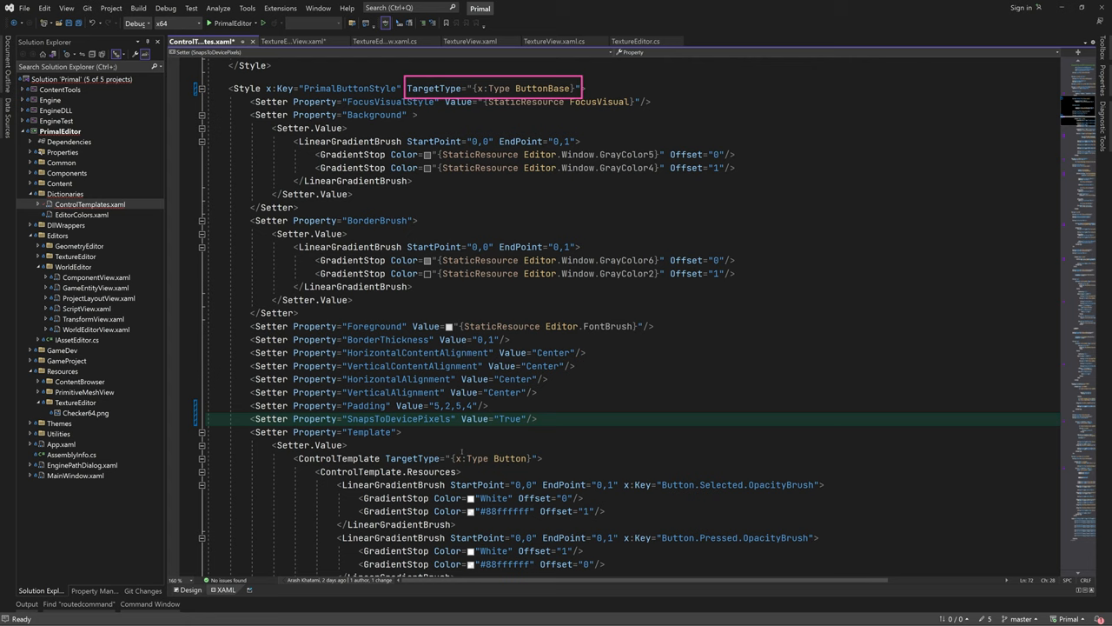
# Add a Button style based on PrimalButtonStyle and build the project
pyautogui.scroll(-3)
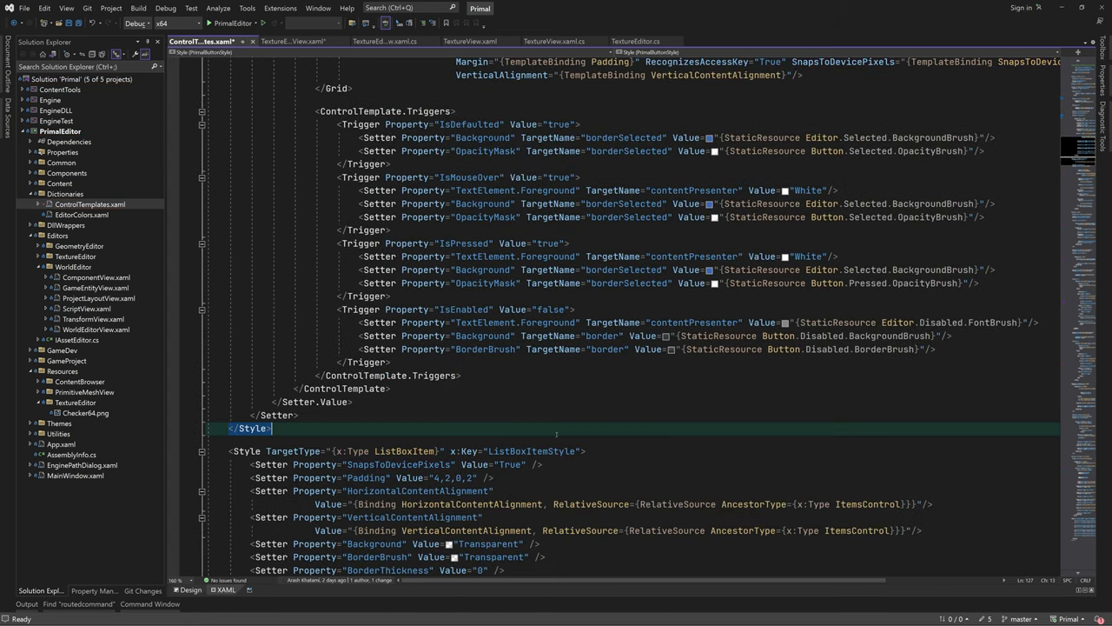
pyautogui.write('x:Key="{x:Tyle Butto')
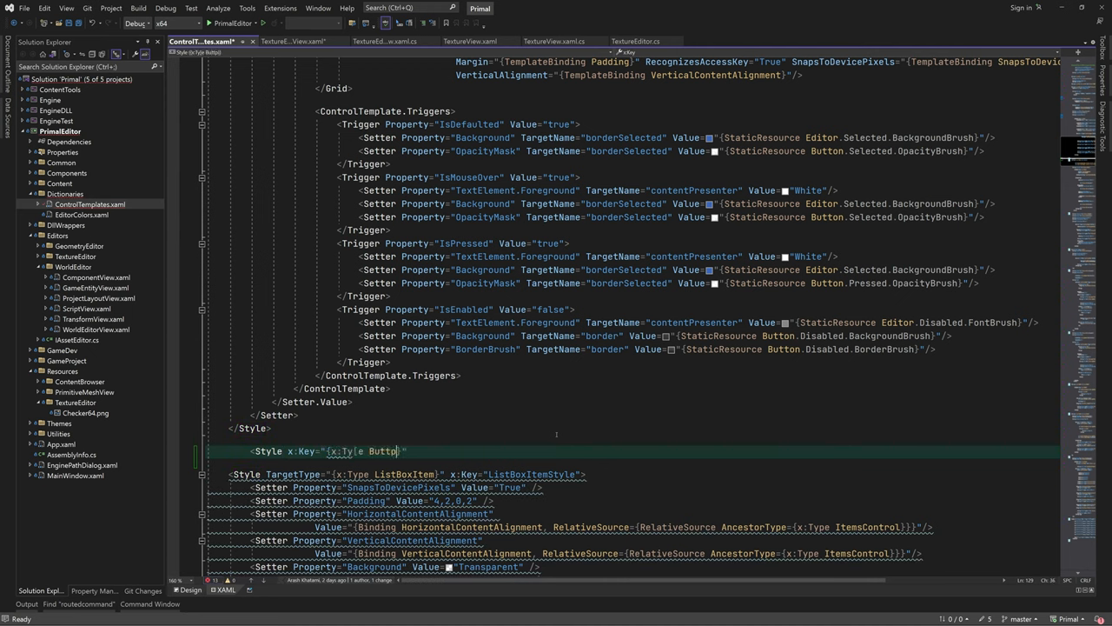
pyautogui.write('BasedOn=""')
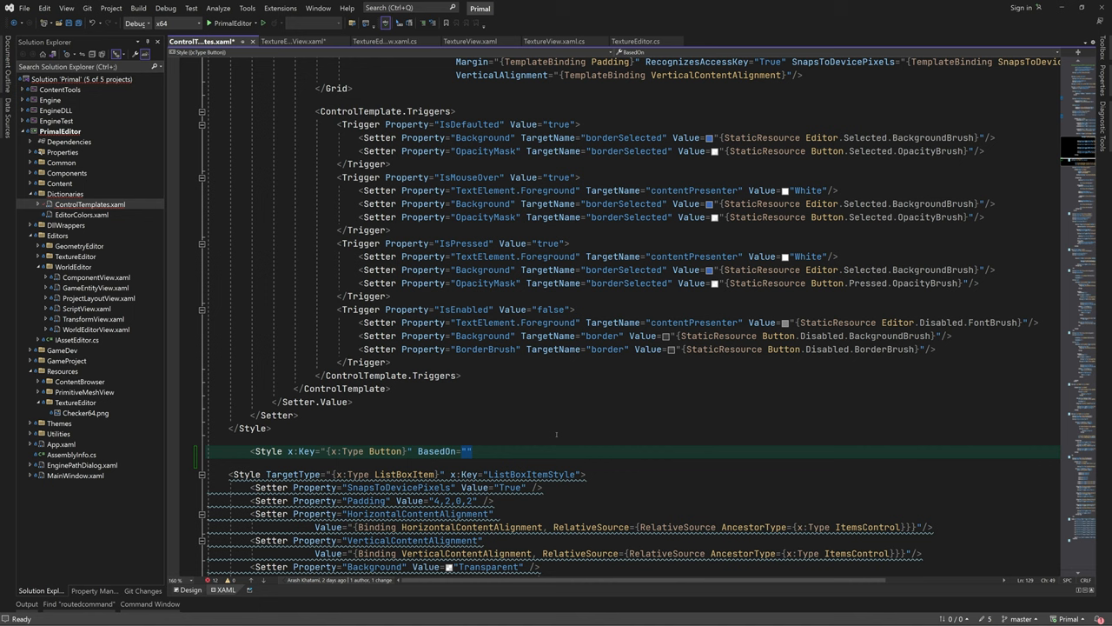
pyautogui.write('{StaticResource PrimalBu')
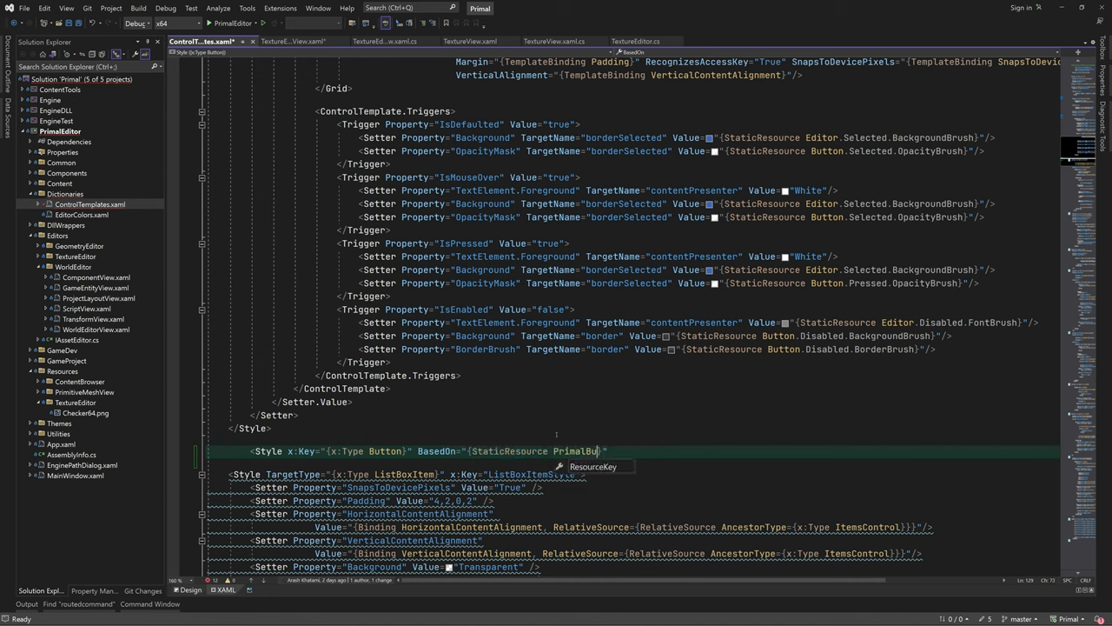
pyautogui.write('ta')
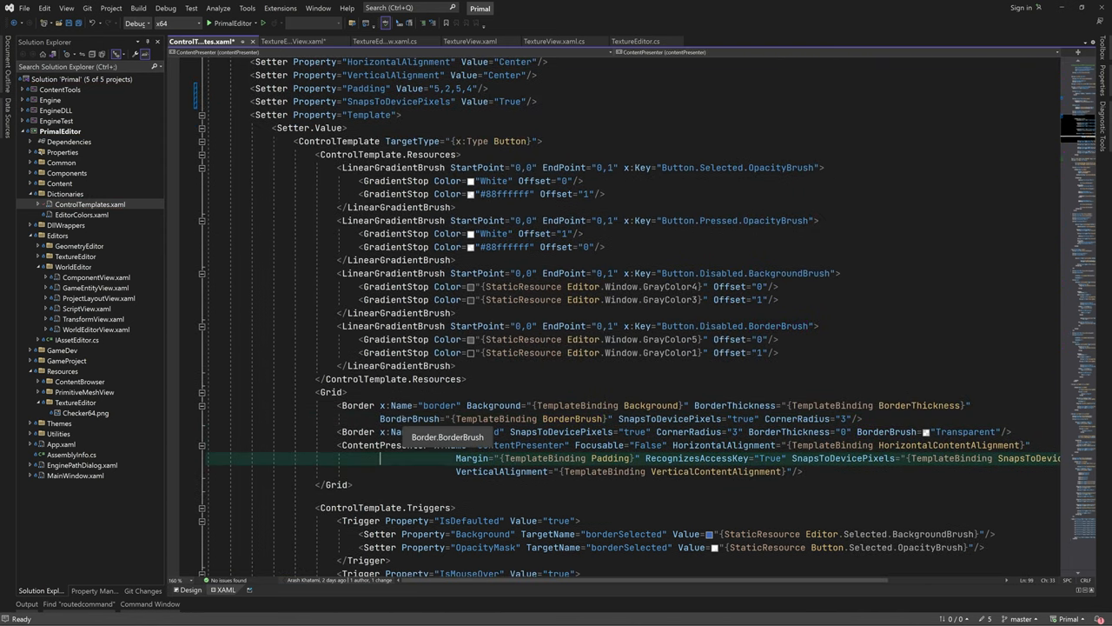
pyautogui.scroll(-3)
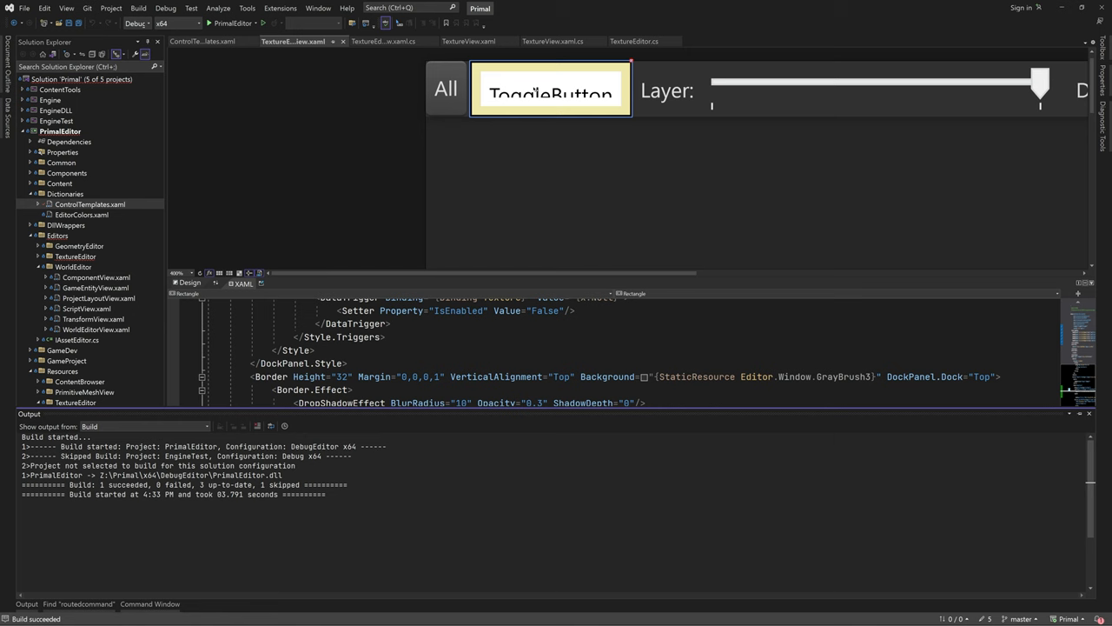
# Add a ToggleButton style based on PrimalButtonStyle and change the trigger to Button.IsDefaulted
pyautogui.click(202, 41)
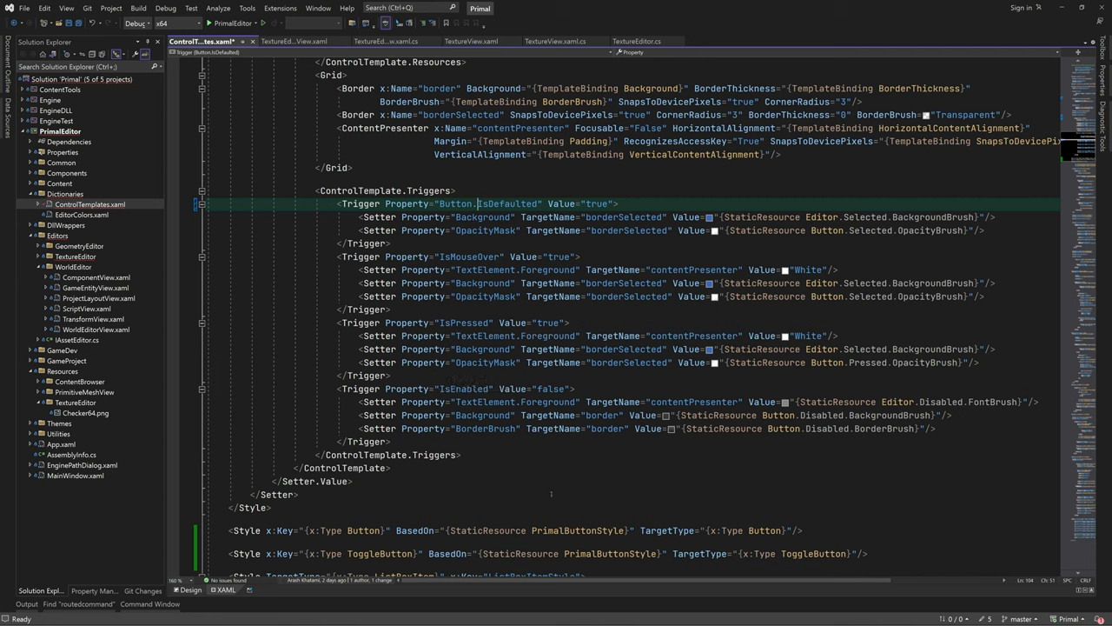
# Duplicate the IsPressed trigger as a ToggleButton.IsChecked trigger and rebuild
pyautogui.doubleClick(490, 203)
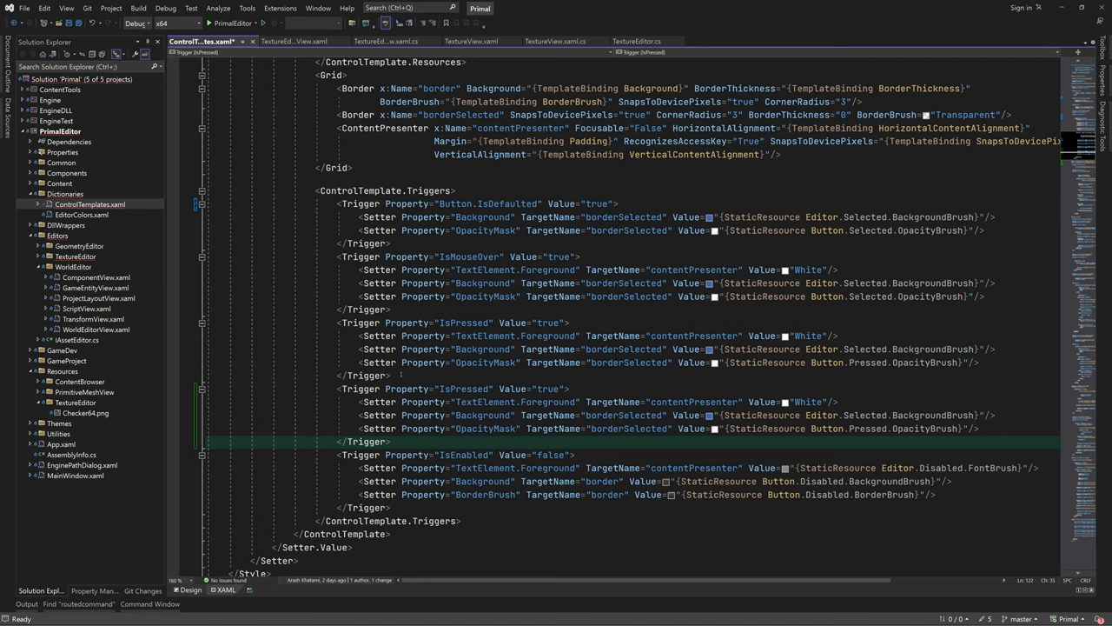
pyautogui.write('ToggleButton.')
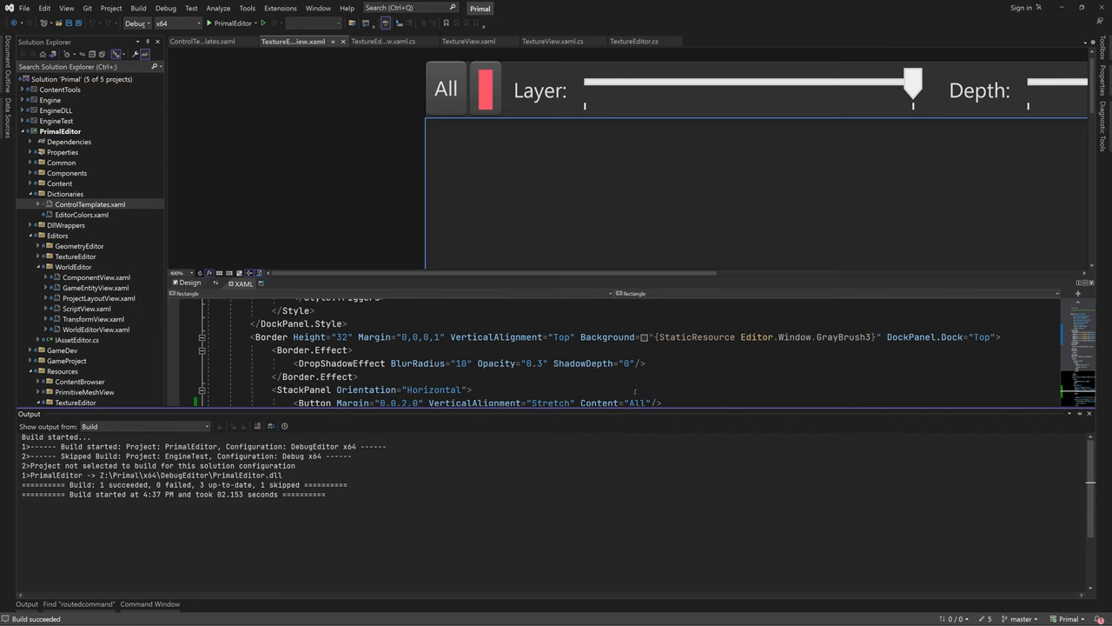
pyautogui.write('isch')
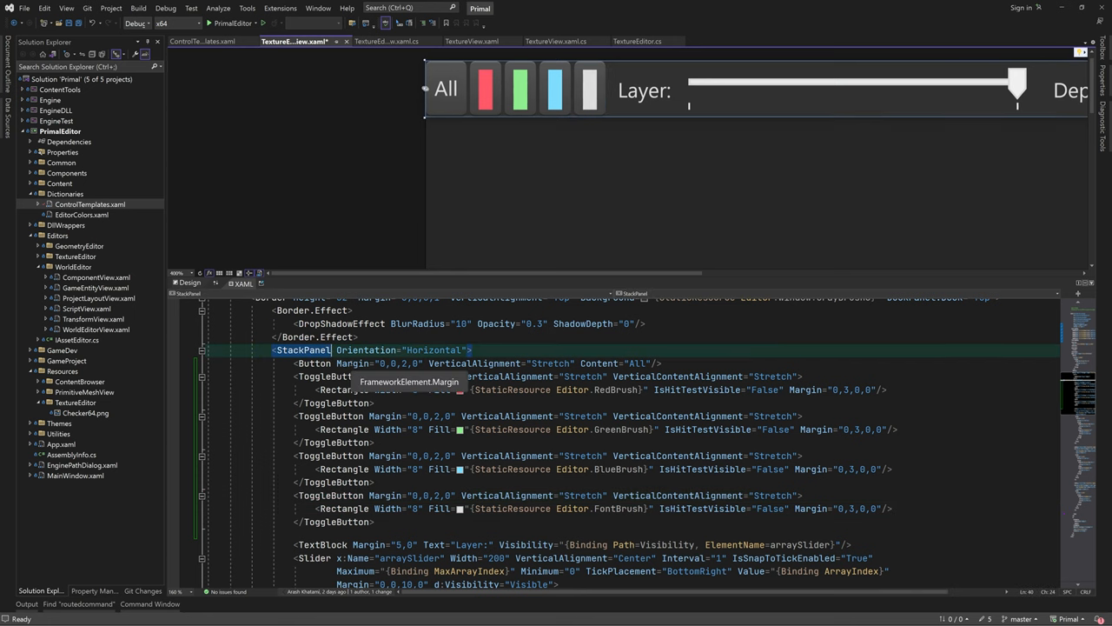
# Set the toolbar StackPanel margin to 5,2 and add a 'View as Normal Map' toggle with margin 5,0
pyautogui.write('Margin="5,2"')
pyautogui.write('<ToggleButton')
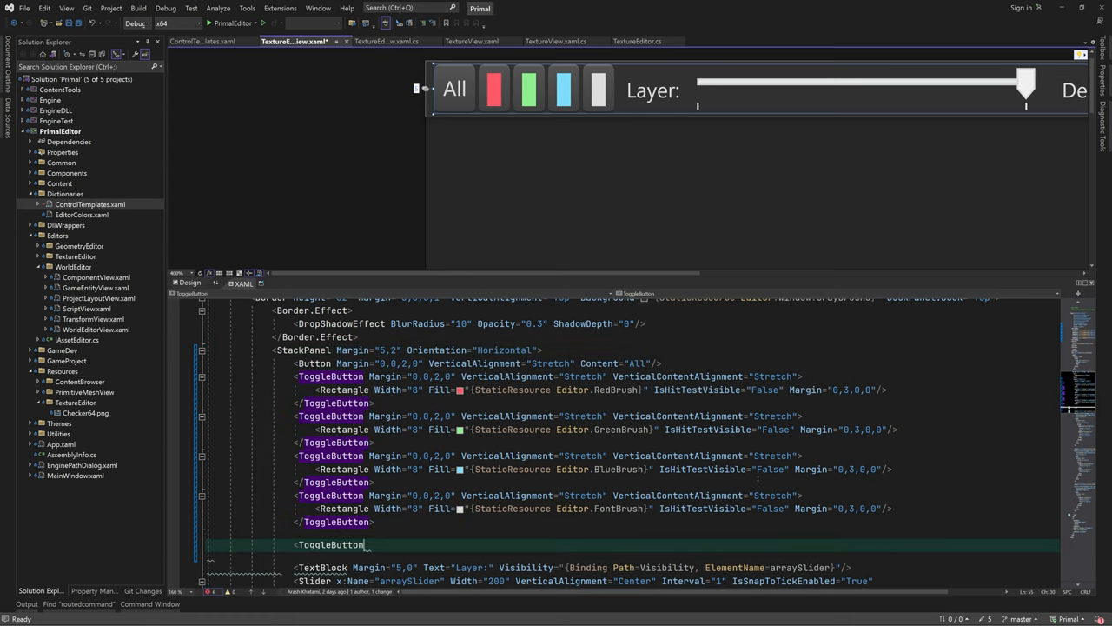
pyautogui.write('Content="View as Normal Map" Padding="5')
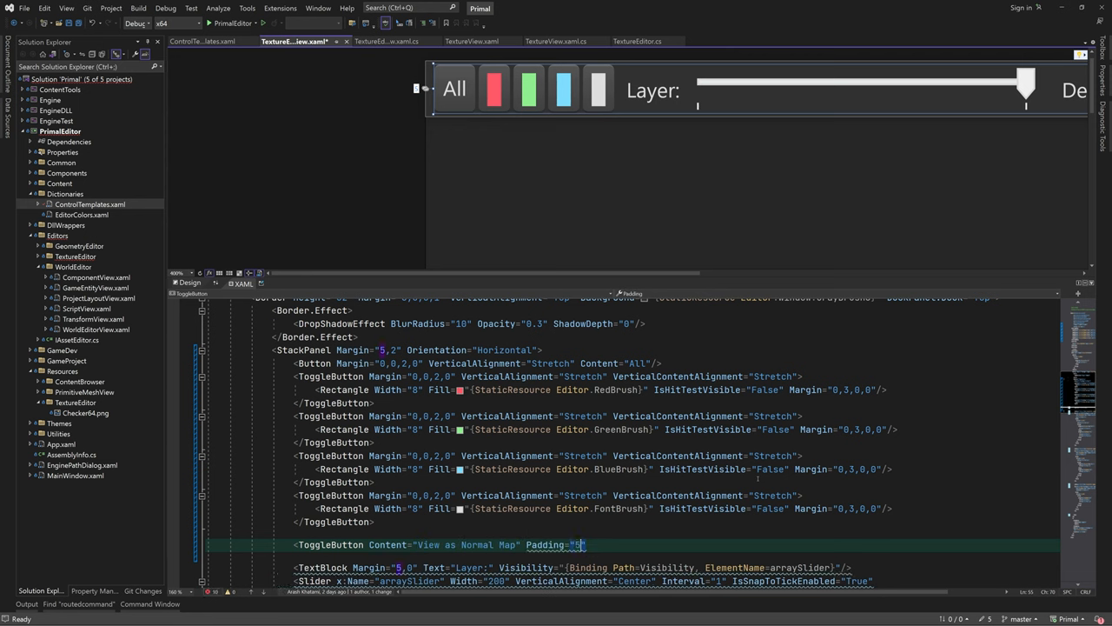
pyautogui.write('Margin="5,0" VerticalAlignment="Stretch"')
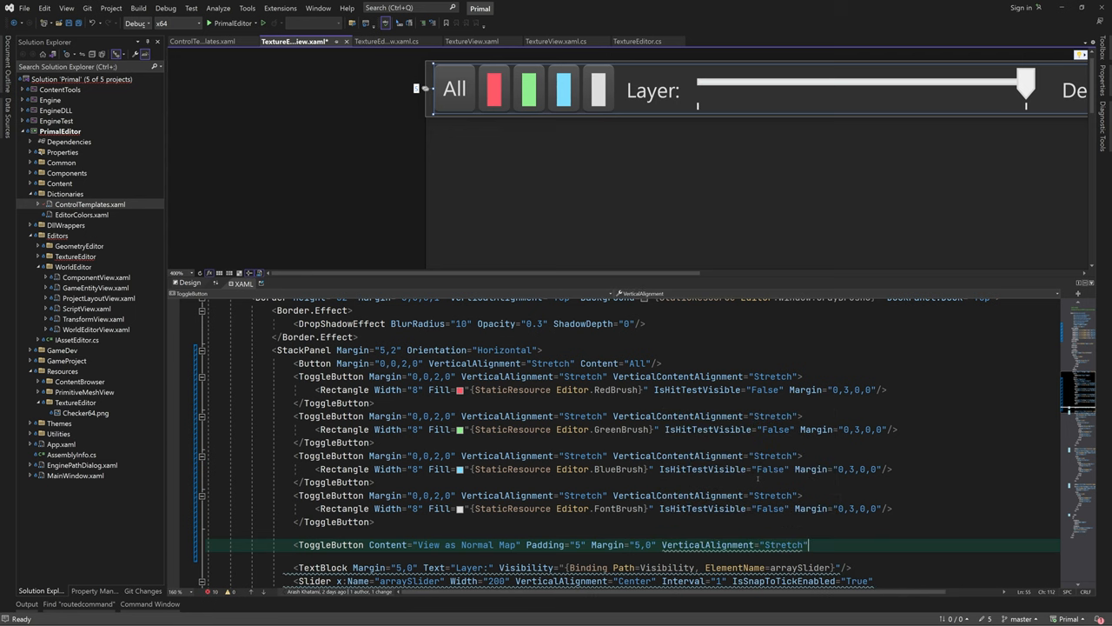
pyautogui.scroll(-3)
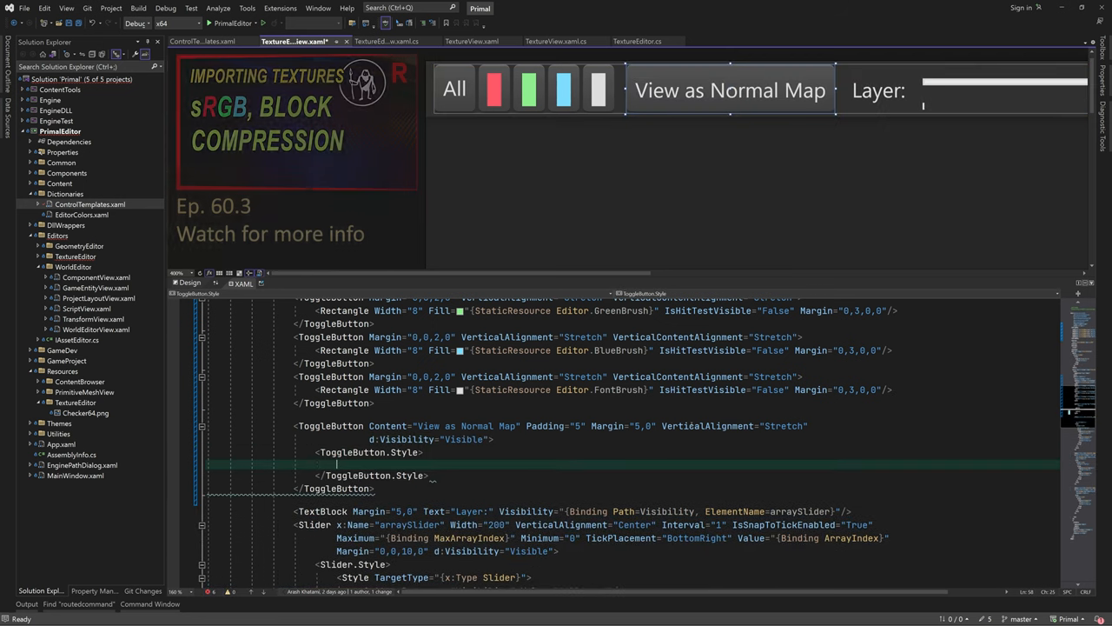
# Give the normal-map toggle a ToggleButton style with setters and a DataTrigger bound to Texture.Format
pyautogui.write('<Style')
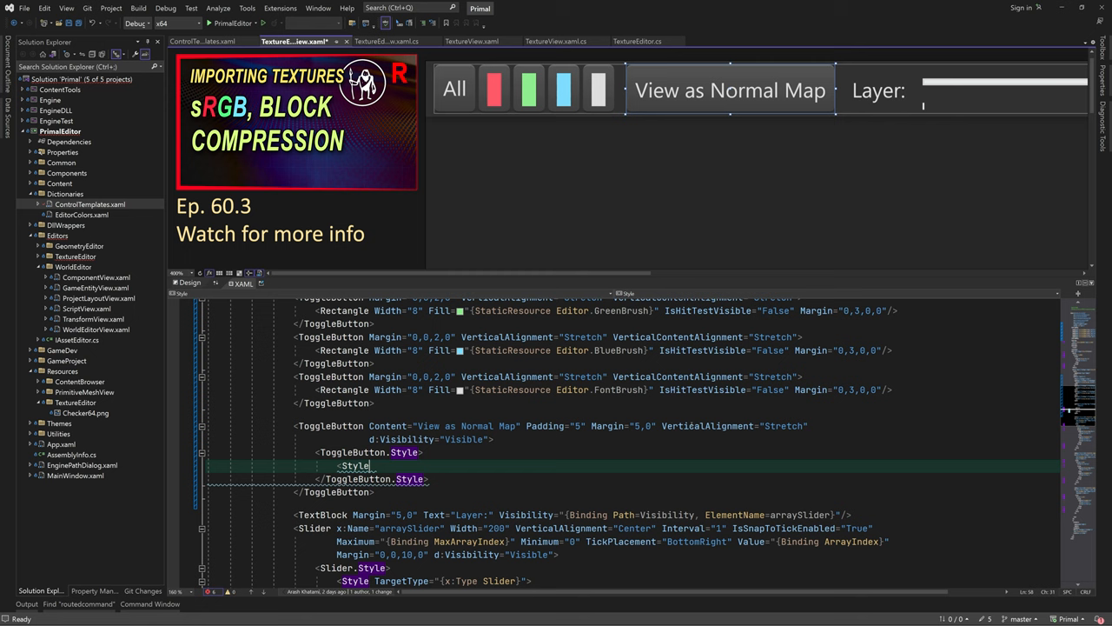
pyautogui.write('TargetType="{x:Type toggleButton}" BasedOn="{StaticResource')
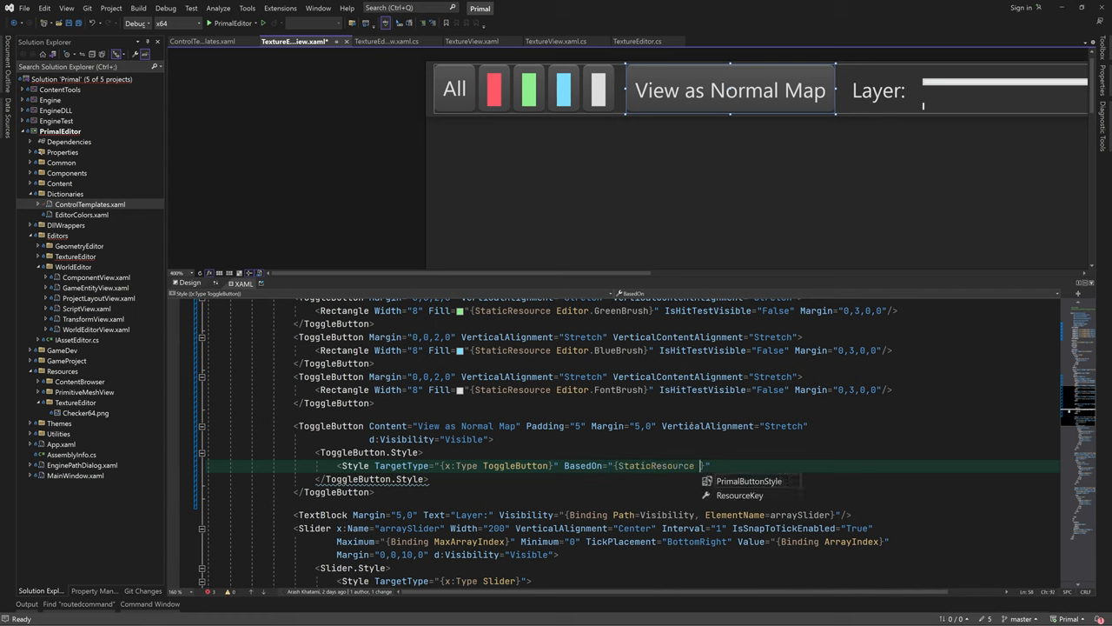
pyautogui.write('sett')
pyautogui.write('<DataTrigger')
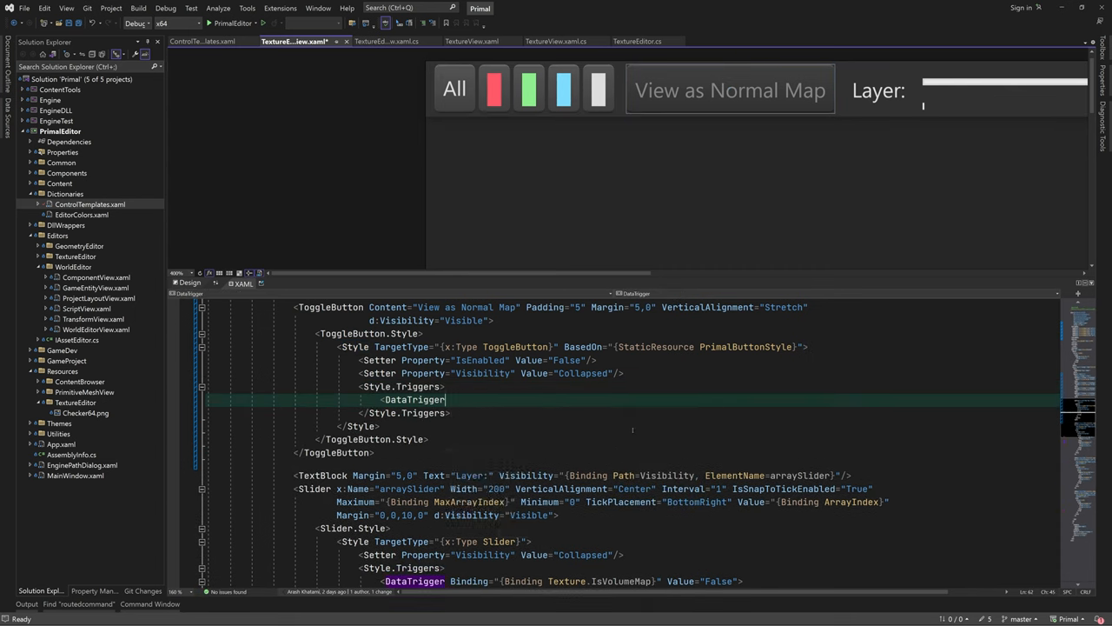
pyautogui.write('Binding="{Binding }"')
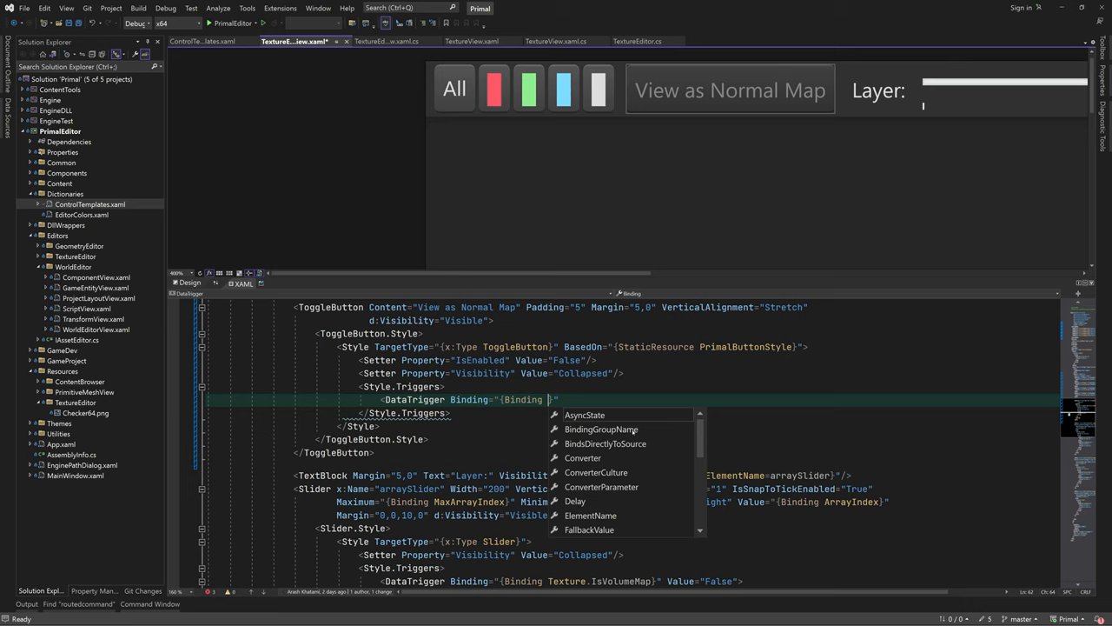
pyautogui.write('Texture.Format')
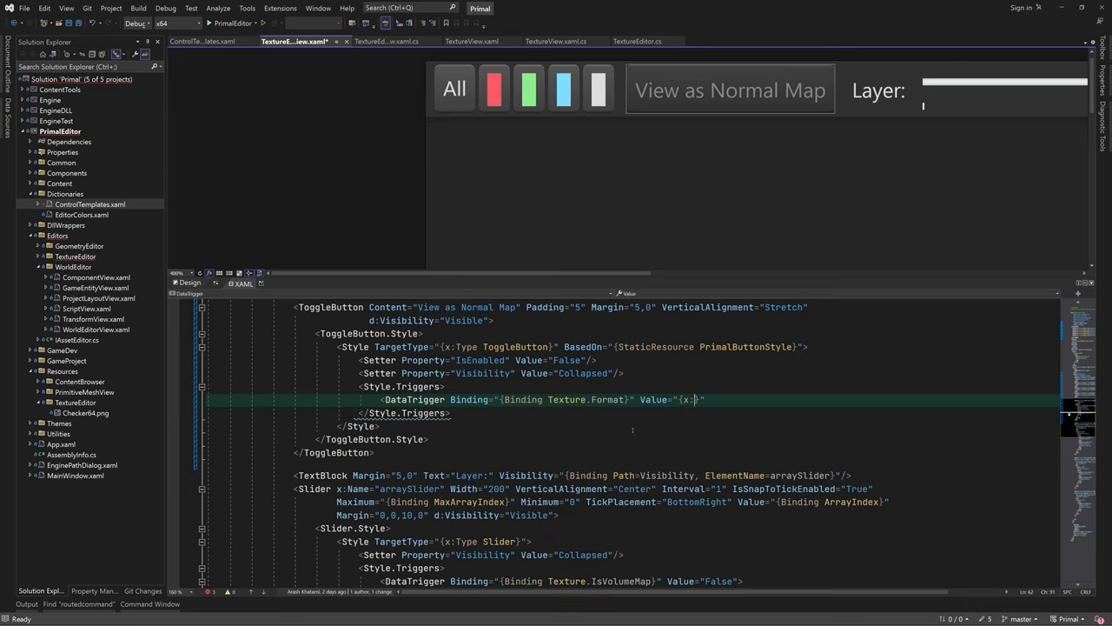
pyautogui.write('Static')
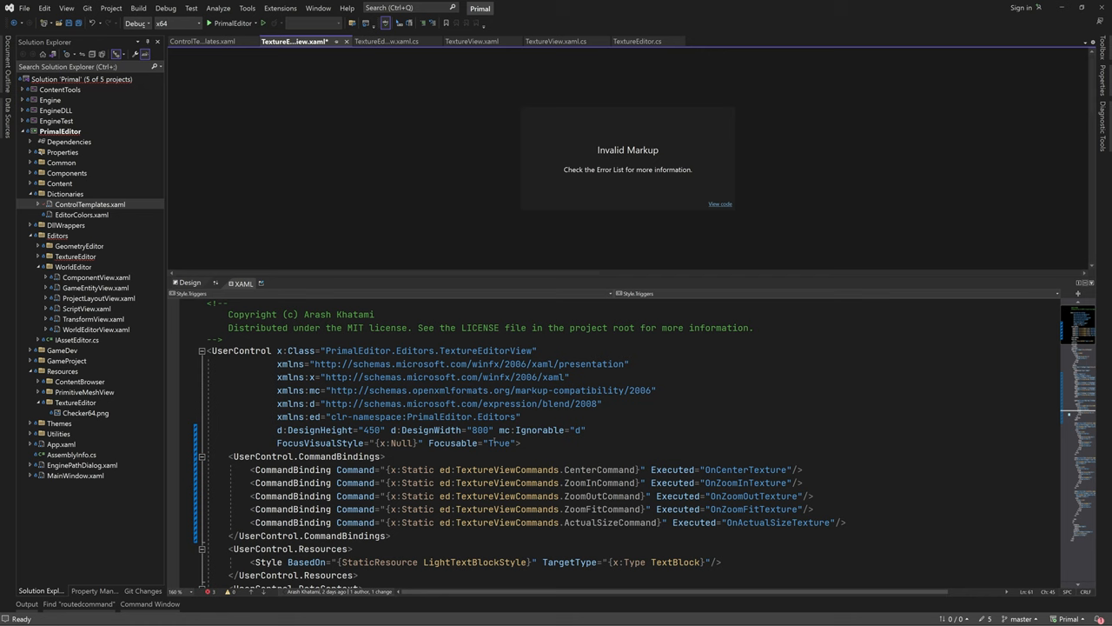
# Declare xmlns:content for PrimalEditor.Content and match DXGI_FORMAT_BC5_UNORM, adding a Visibility setter
pyautogui.write('xmlns:conte')
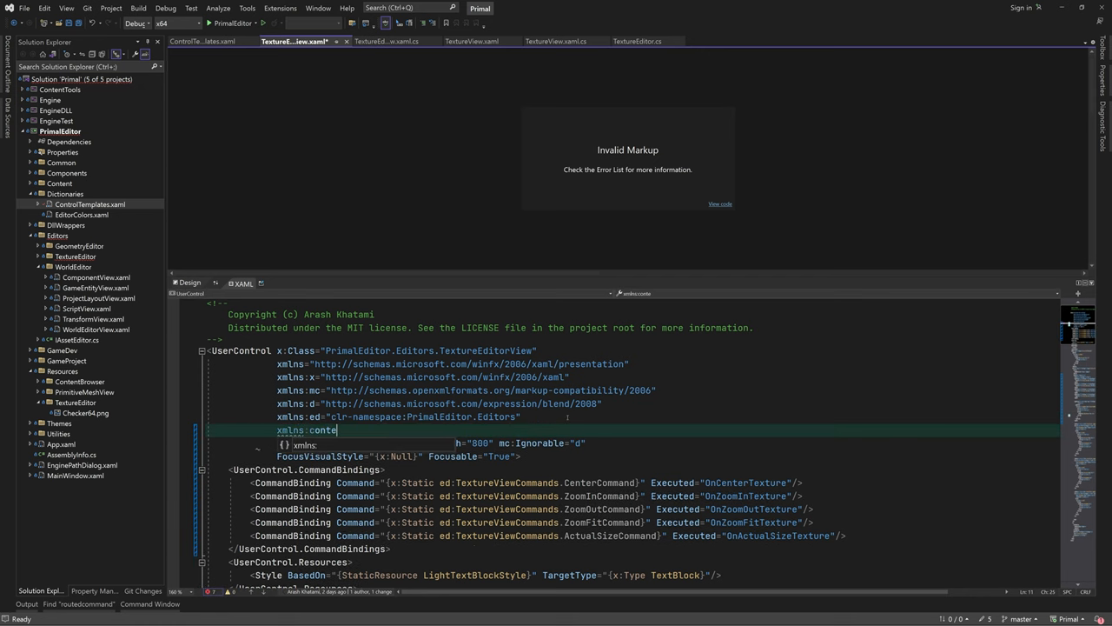
pyautogui.write('="clr-namespace:PrimalEditor.Content"')
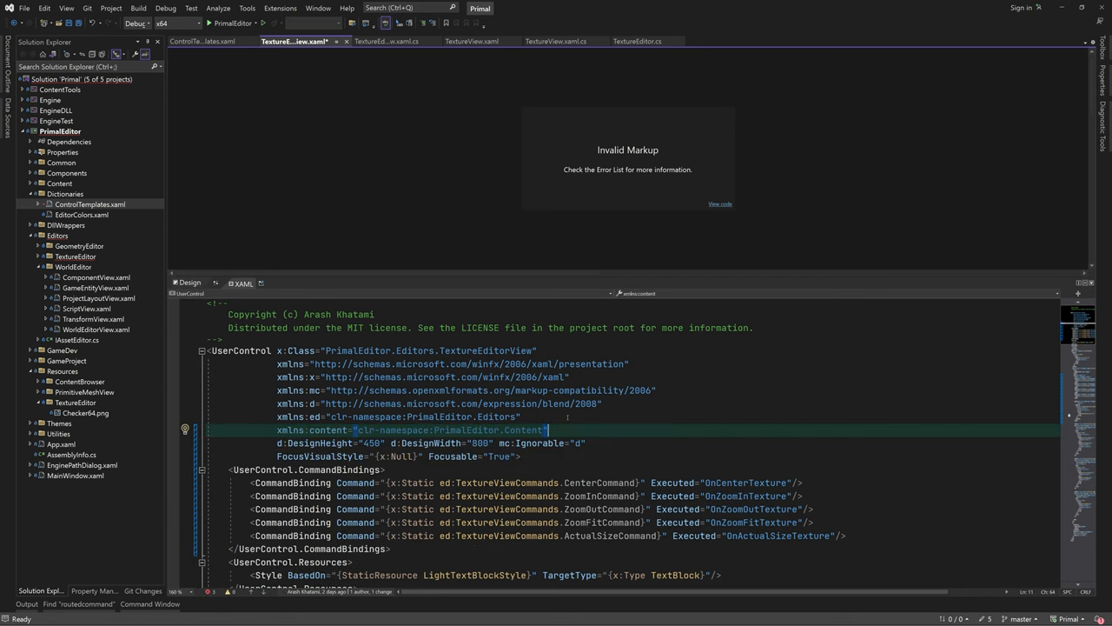
pyautogui.scroll(-3)
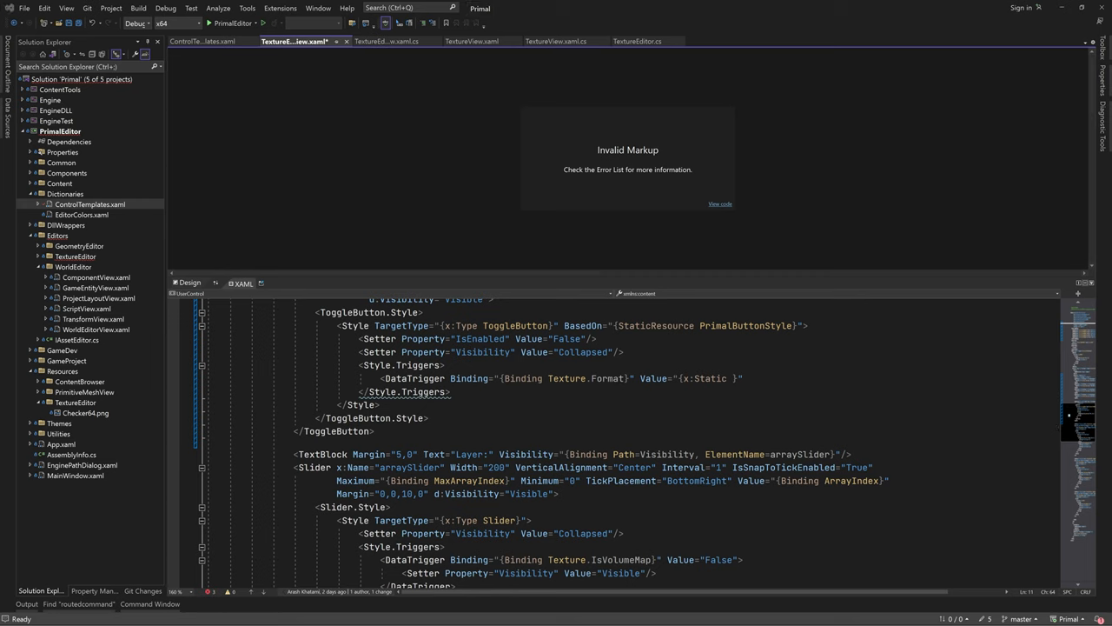
pyautogui.write('content')
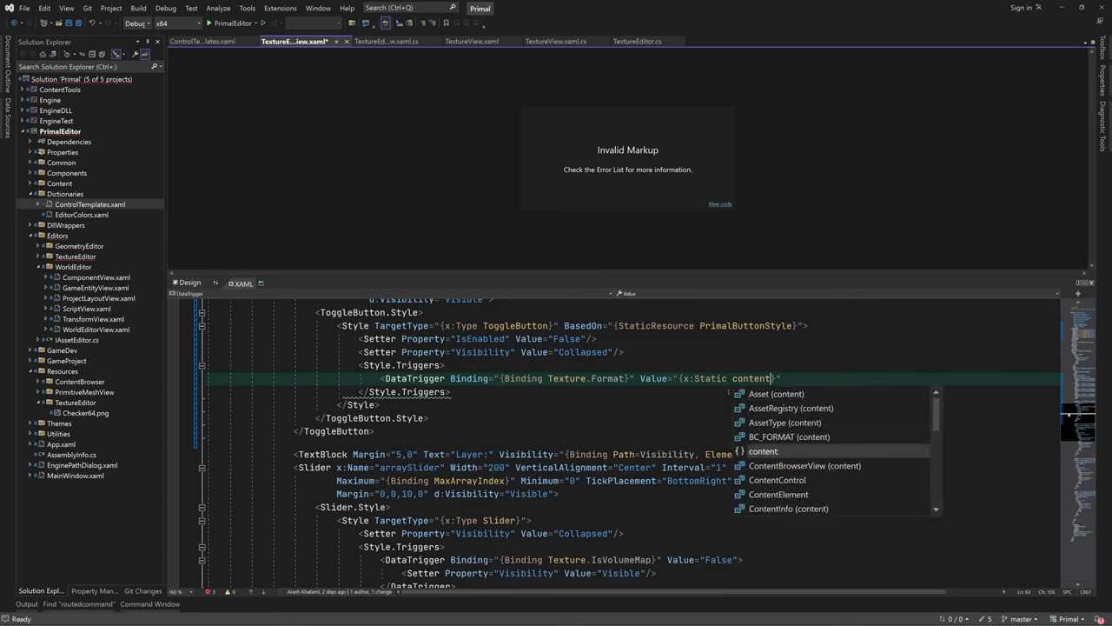
pyautogui.write('DXGI_FORMAT.')
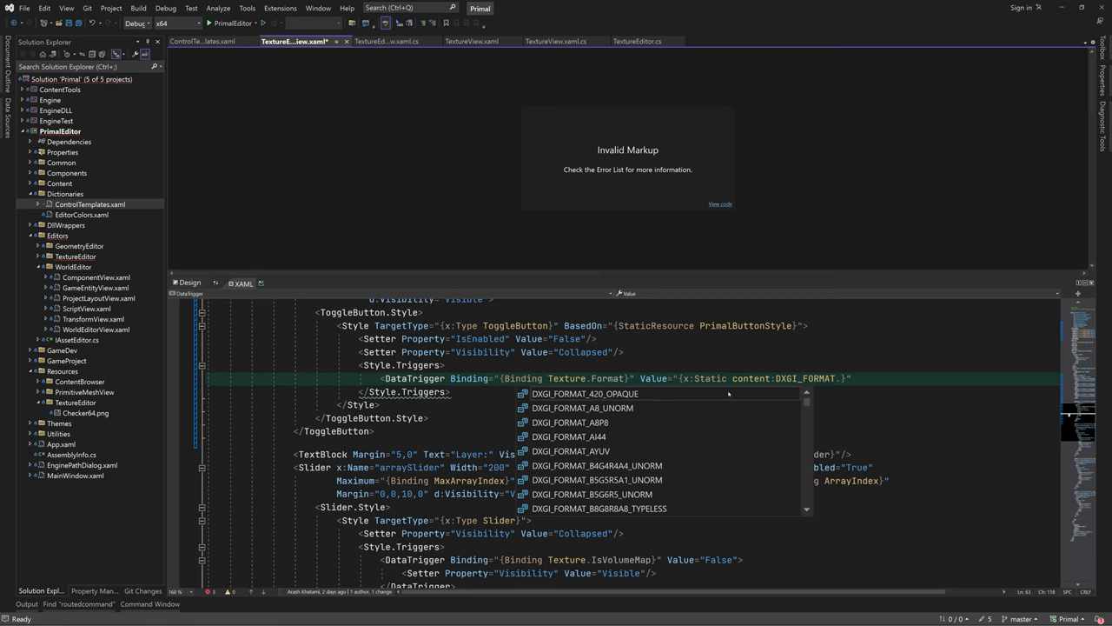
pyautogui.write('dxgi_for')
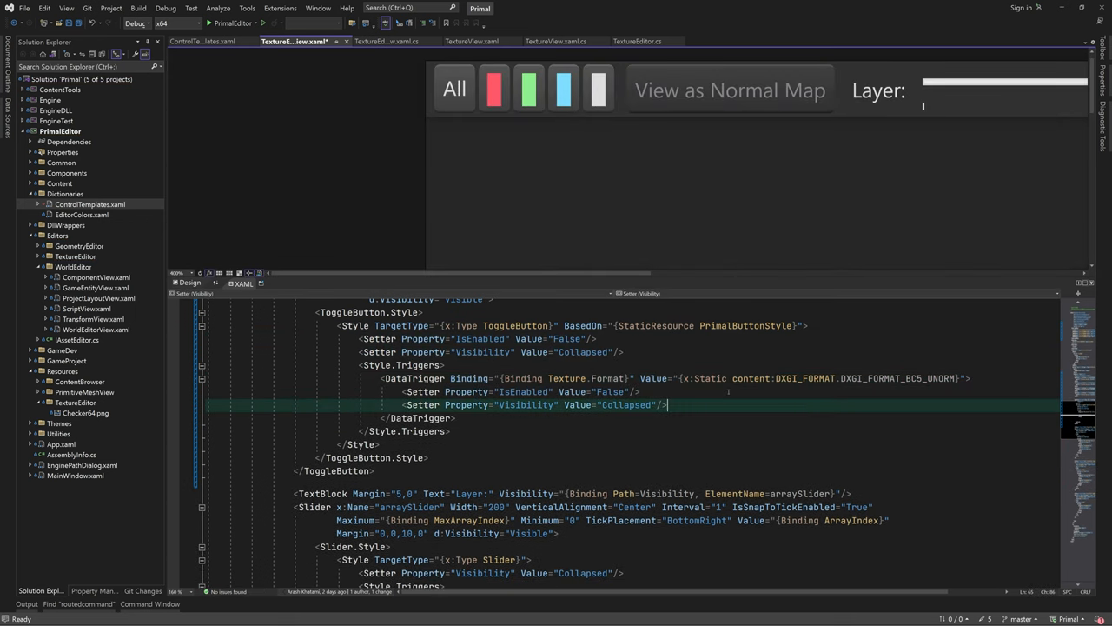
pyautogui.write('Visi')
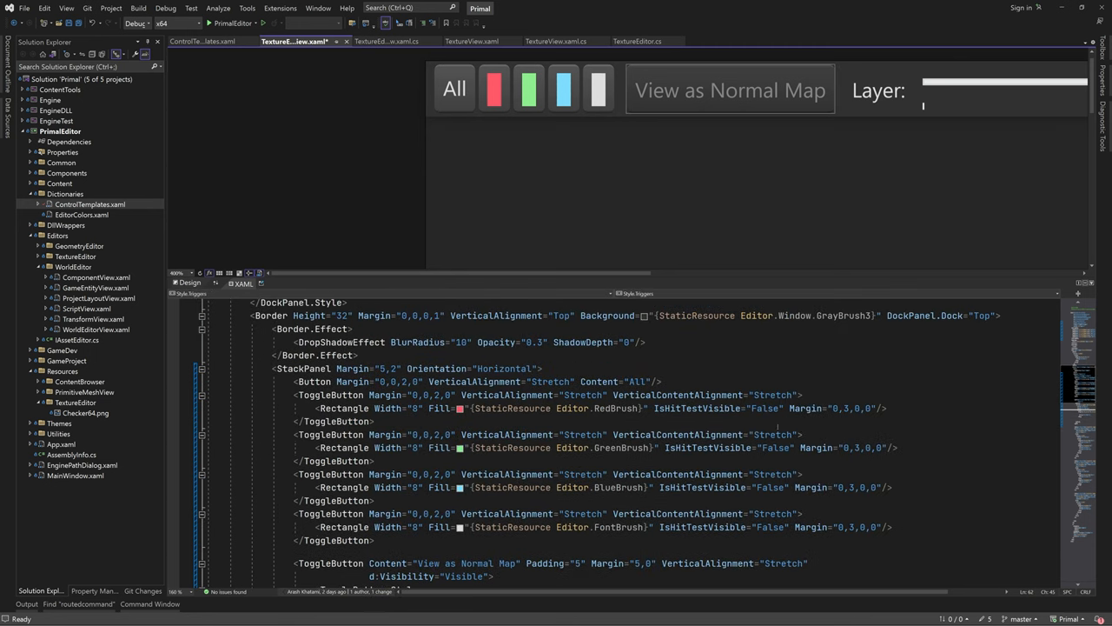
pyautogui.click(625, 40)
pyautogui.write('public')
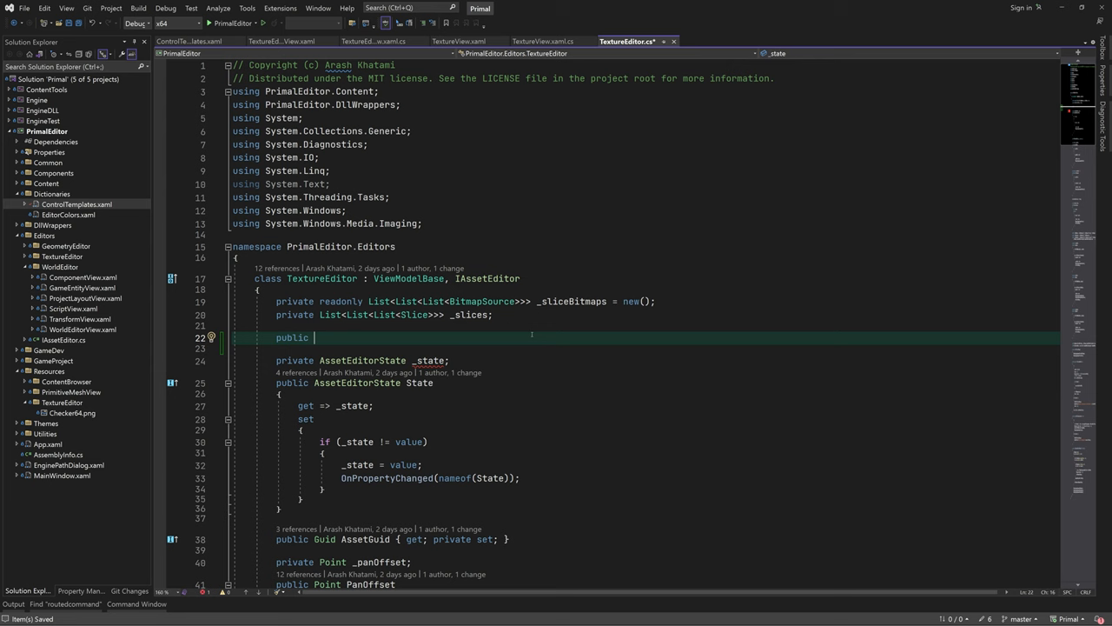
# Declare SetAllChannelsCommand, SetChannelCommand and RegenerateBitmapsCommand as ICommand properties with get; init;
pyautogui.write('ICommand SetAll')
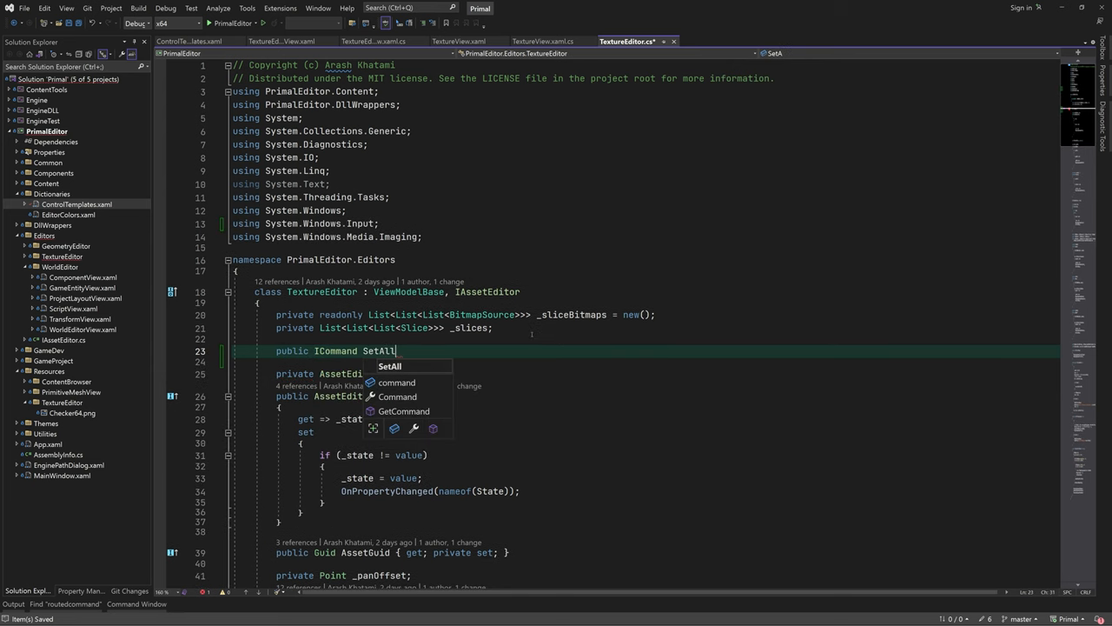
pyautogui.write('ChannelsCommand { get; init;')
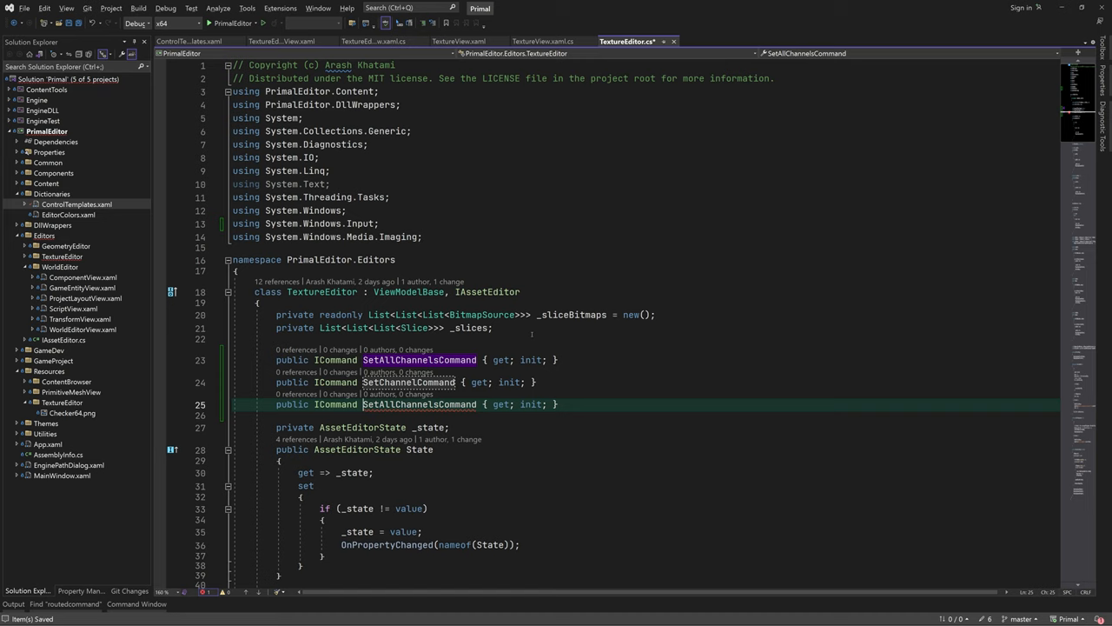
pyautogui.write('RegenCommand')
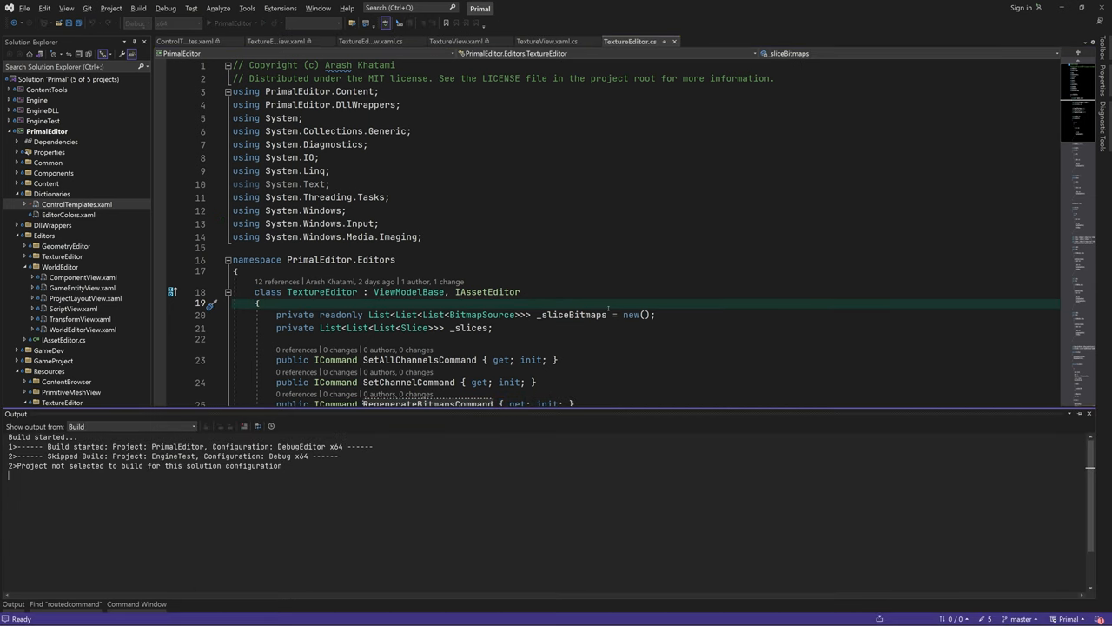
pyautogui.click(293, 41)
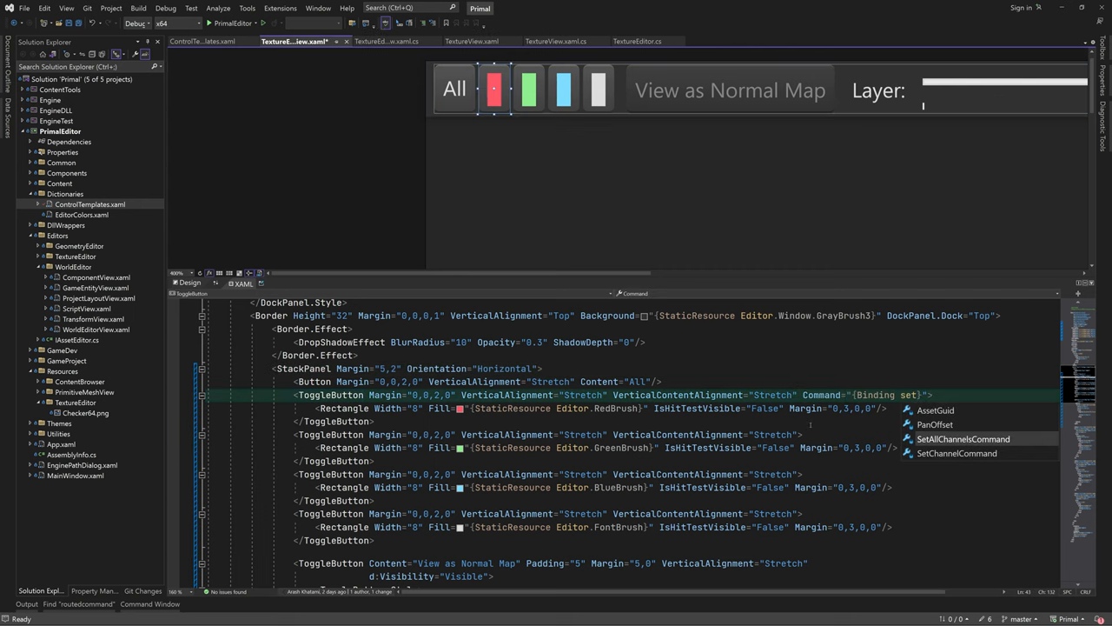
# Bind Command on the All, red, green, blue and alpha toggles with CommandParameter 0–3
pyautogui.write('command')
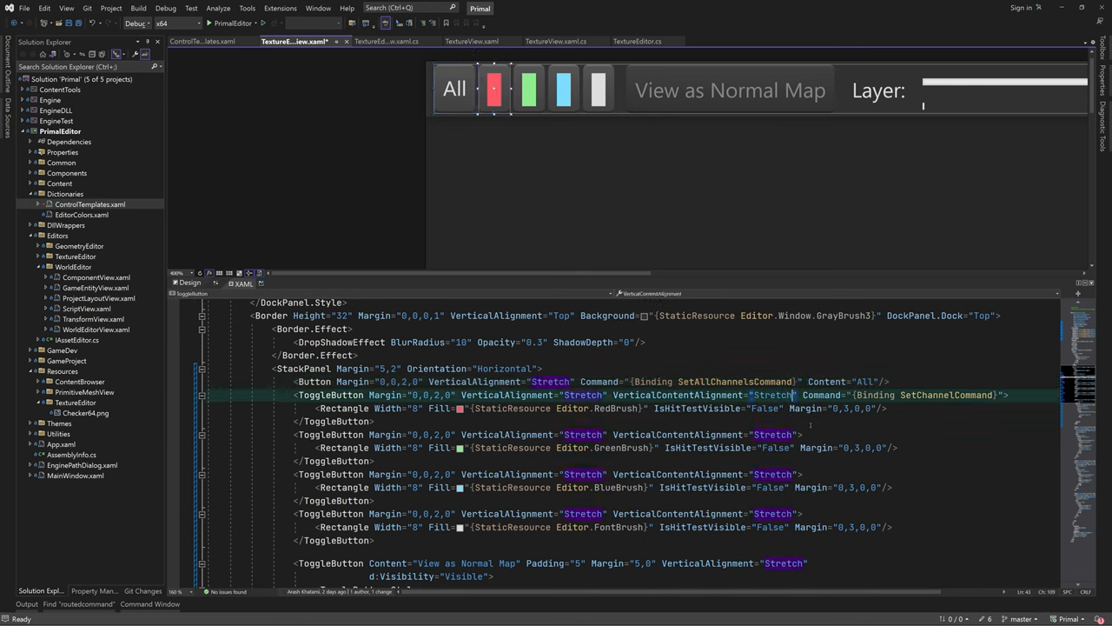
pyautogui.write('commandParameter="0')
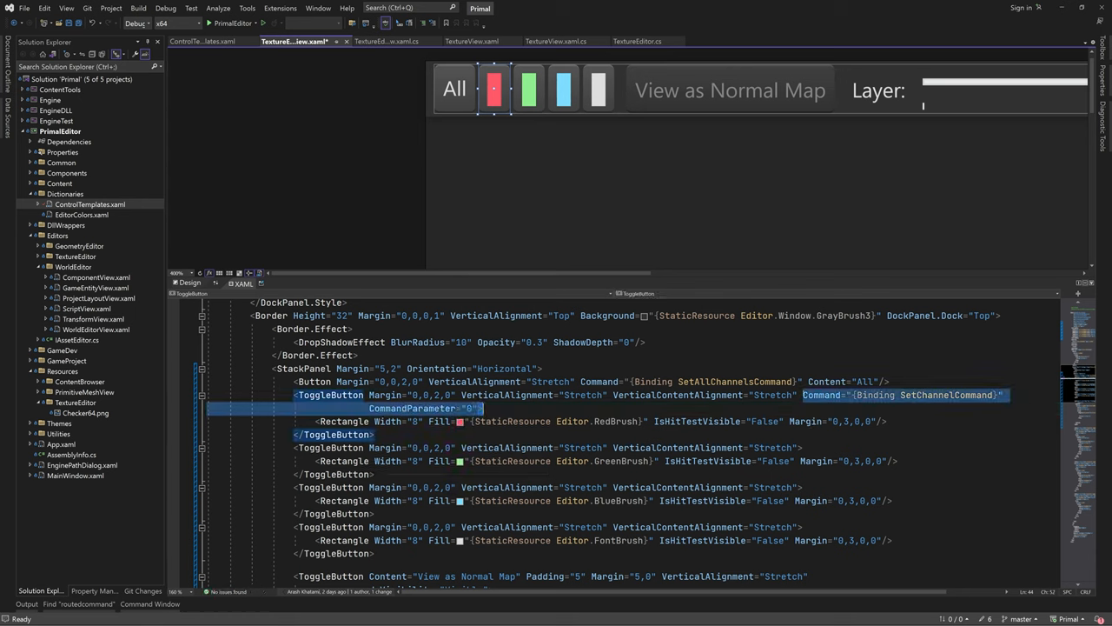
pyautogui.click(528, 90)
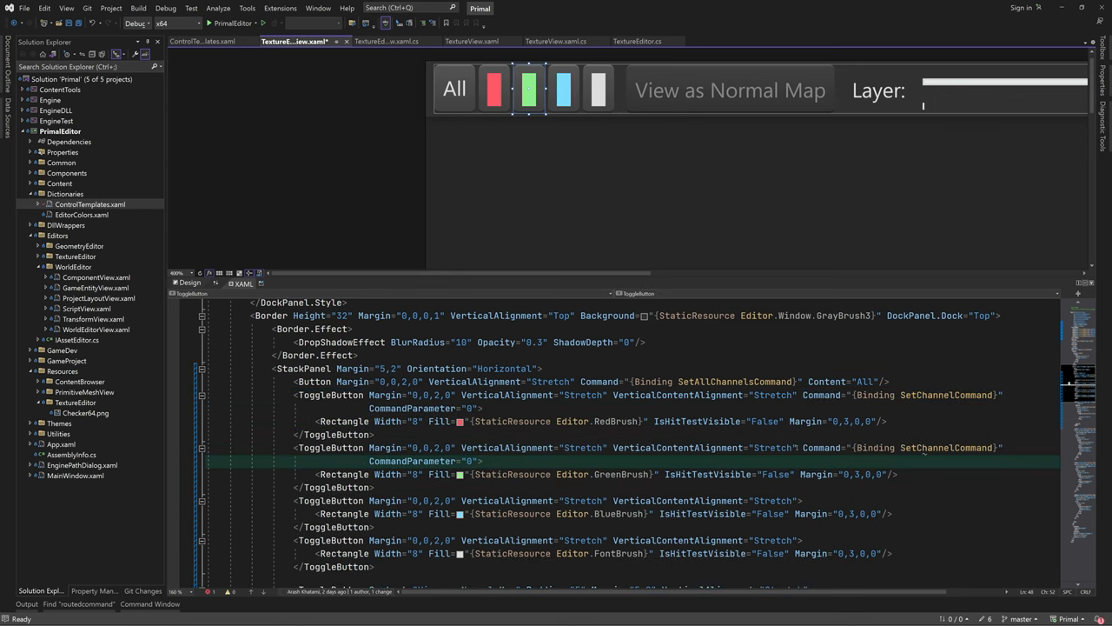
pyautogui.click(563, 90)
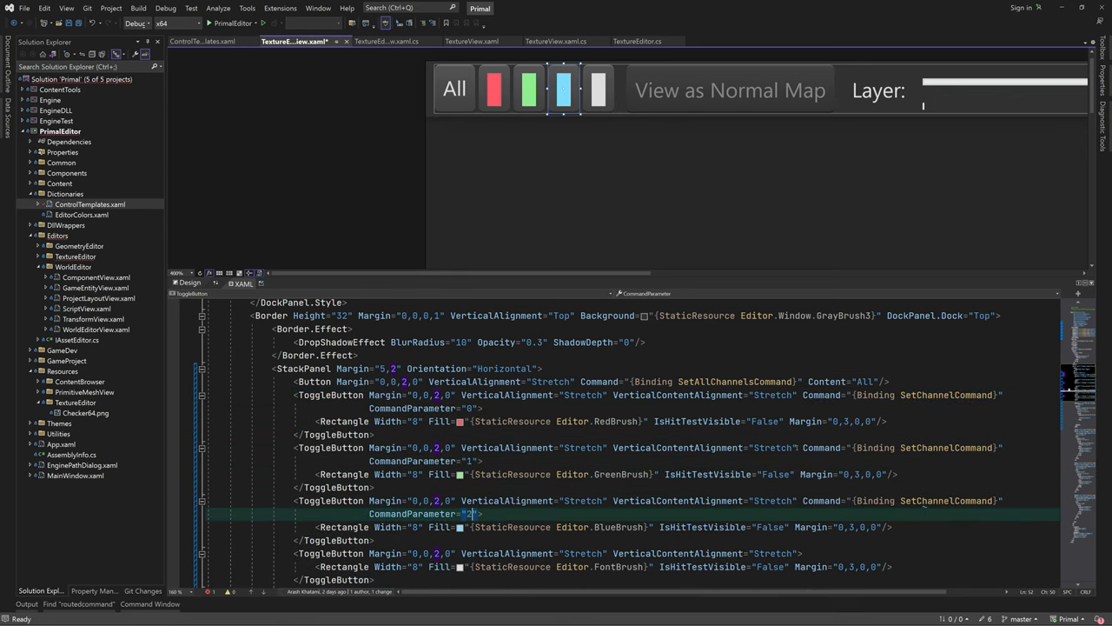
pyautogui.click(598, 89)
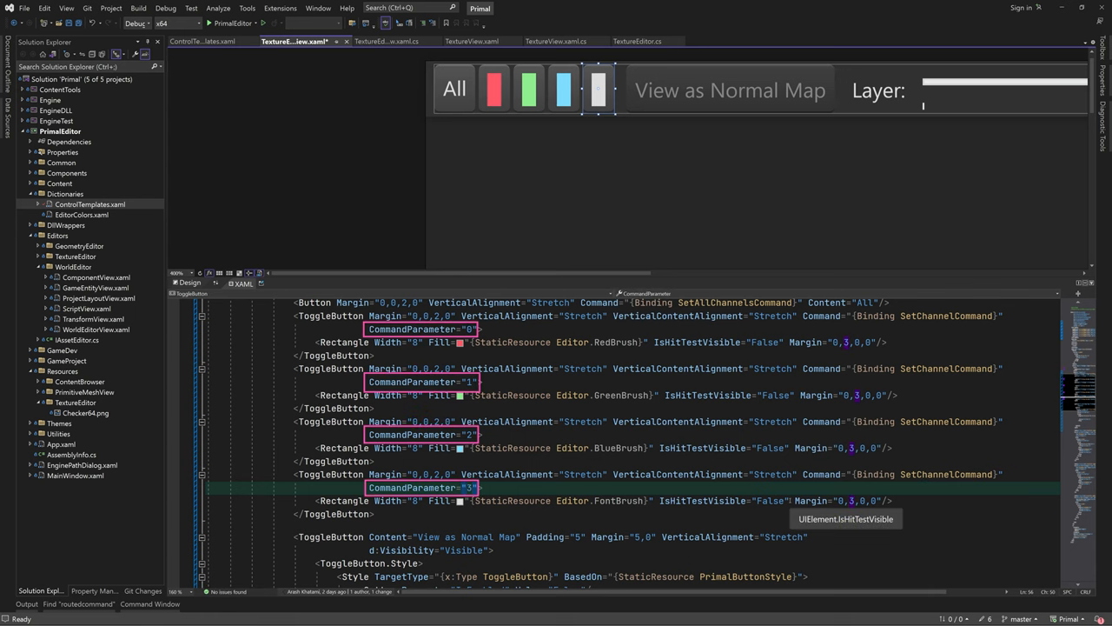
pyautogui.scroll(-3)
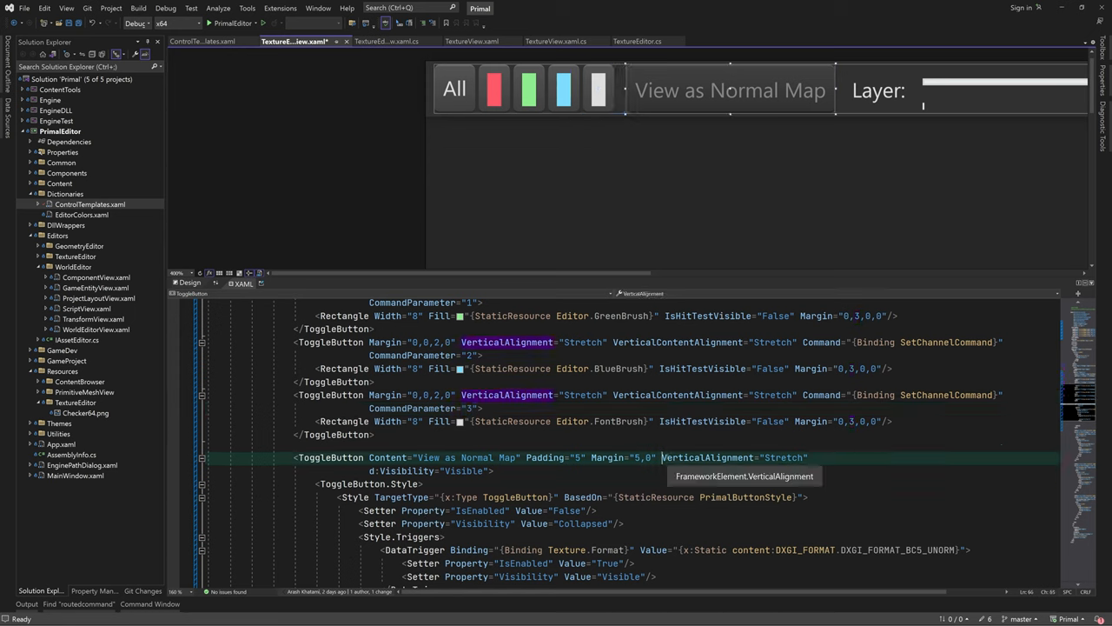
# Bind the normal-map toggle's Command with a RelativeSource Self parameter and its IsChecked
pyautogui.write('Command="{Binding RegenerateBitmapsCommand')
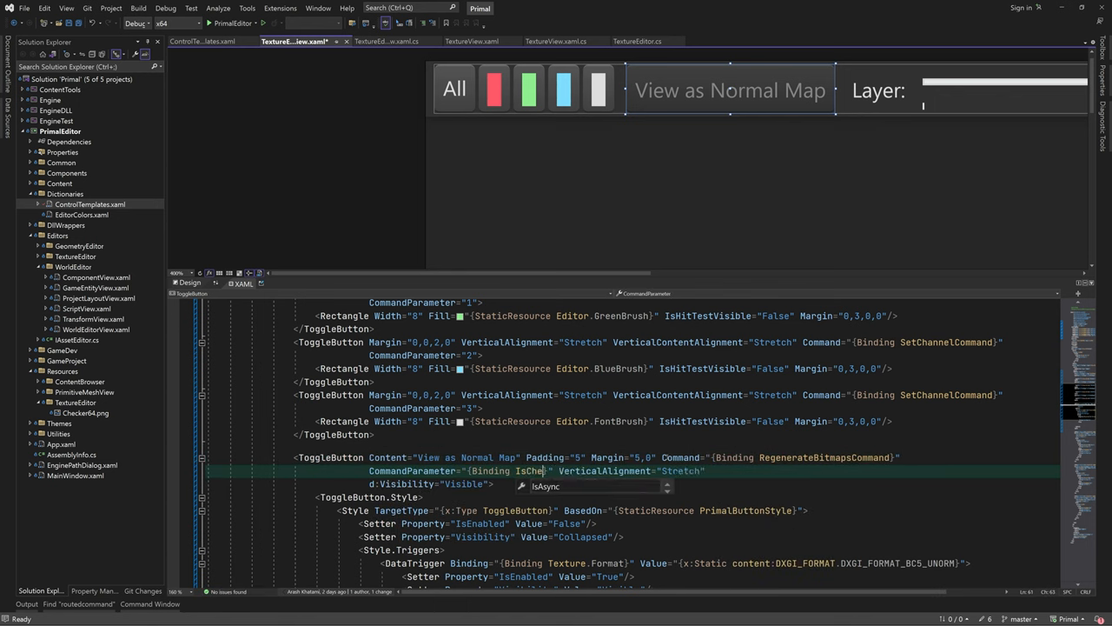
pyautogui.write(', RelativeSource={RelativeSource Self}}')
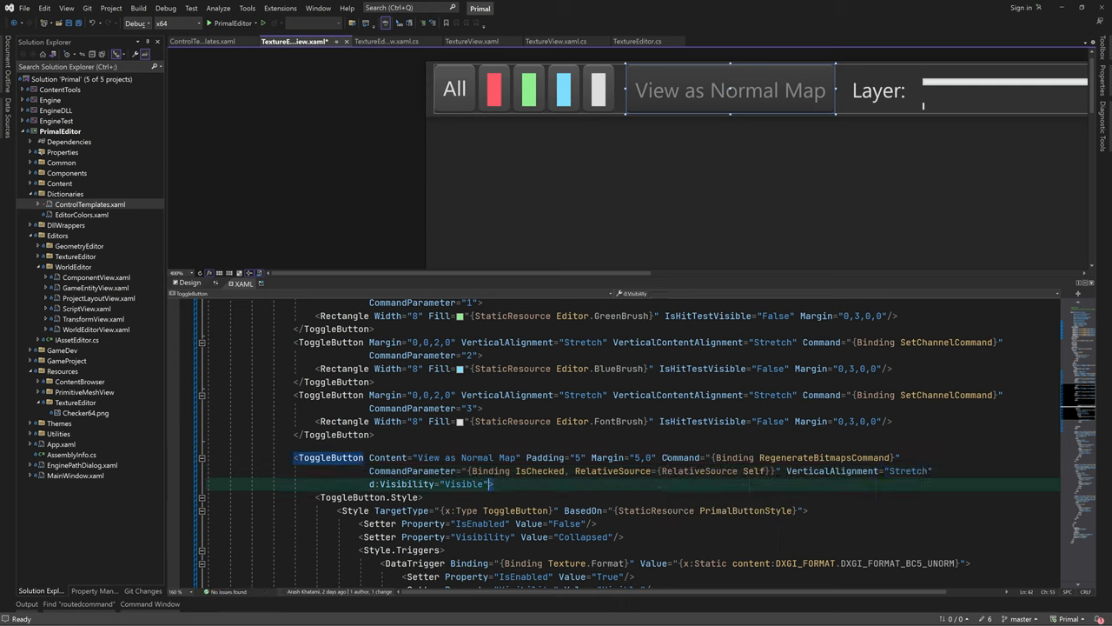
pyautogui.write('IsChecked="{Binding}"')
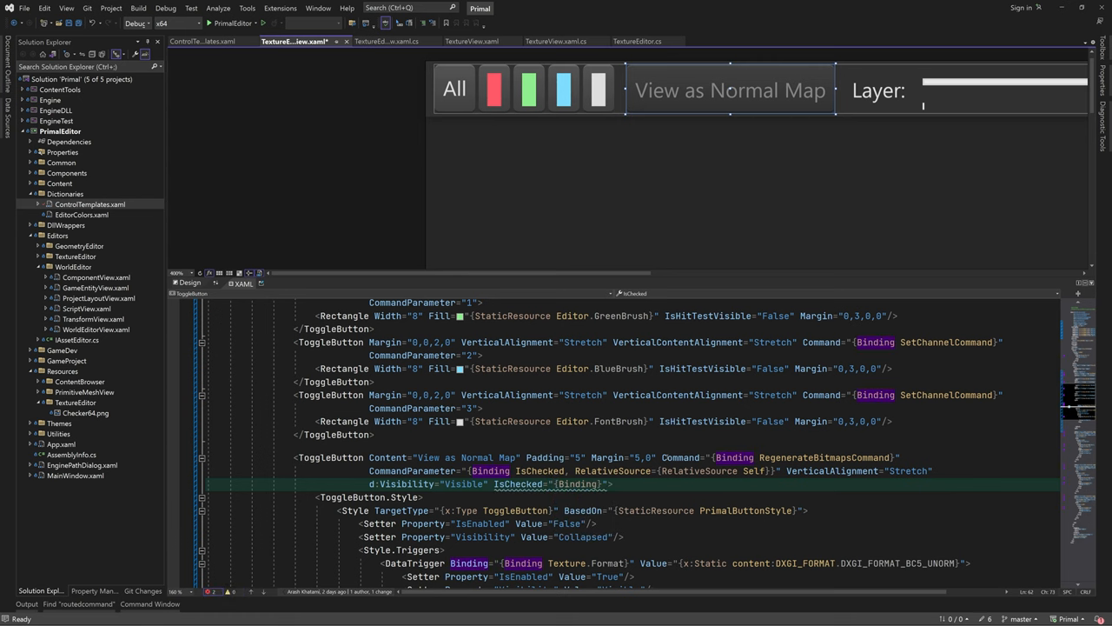
pyautogui.write(', mode=OneWay')
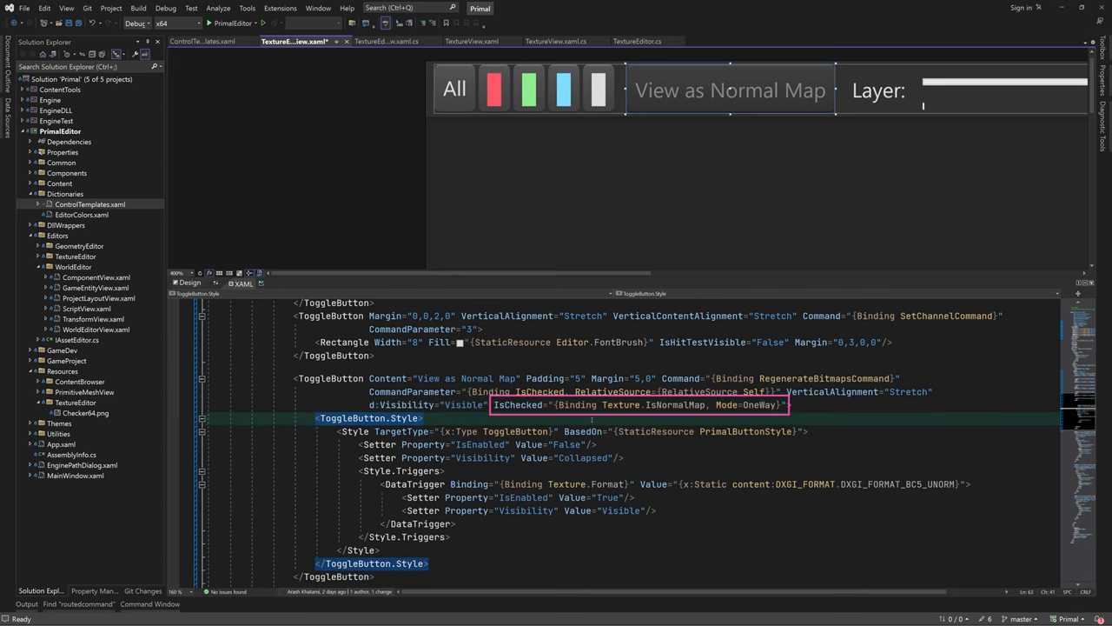
# Create the three commands as RelayCommand<string> in the constructor and generate their stub handlers
pyautogui.click(626, 41)
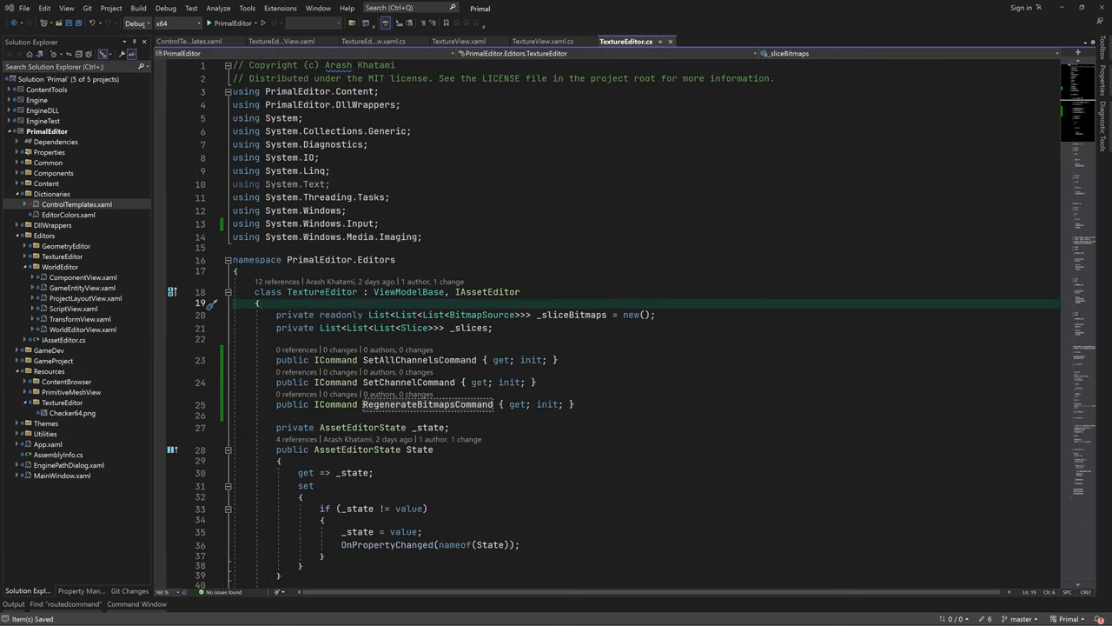
pyautogui.scroll(-3)
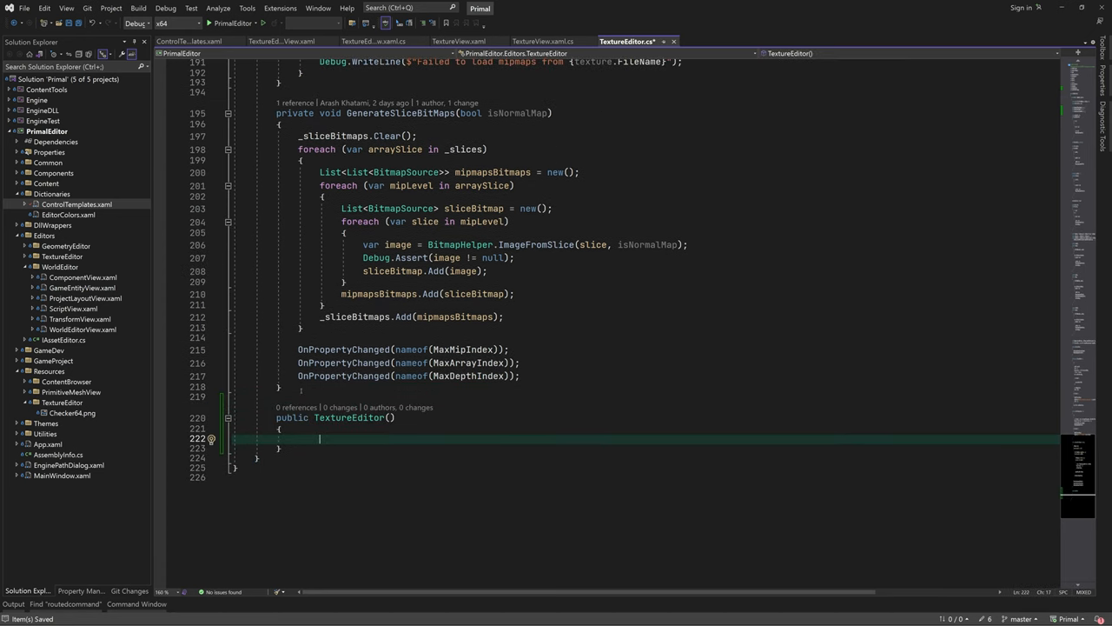
pyautogui.write('SetAllChannelsCommand = new R')
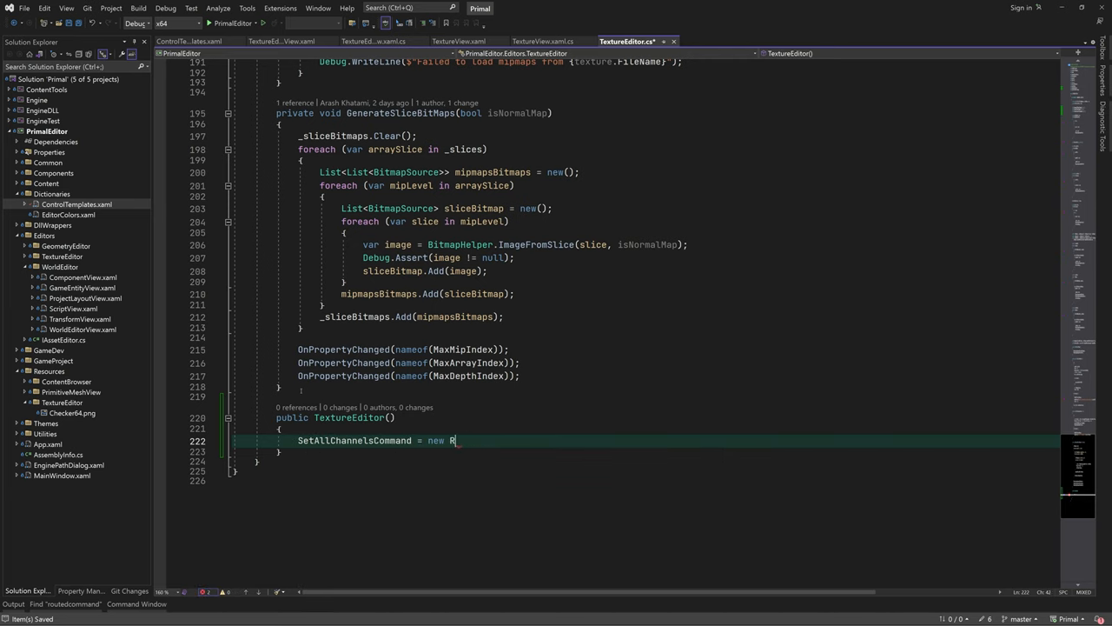
pyautogui.write('elayCommand<string>(OnSetAllChannelsCommand);')
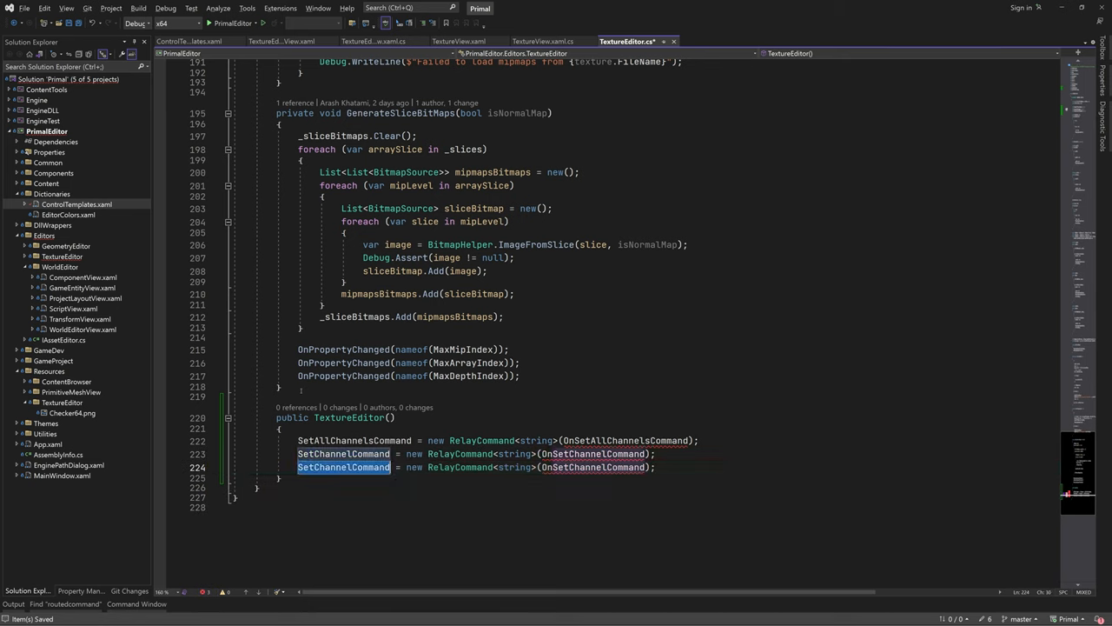
pyautogui.write('RegenerateBitmapsCommand')
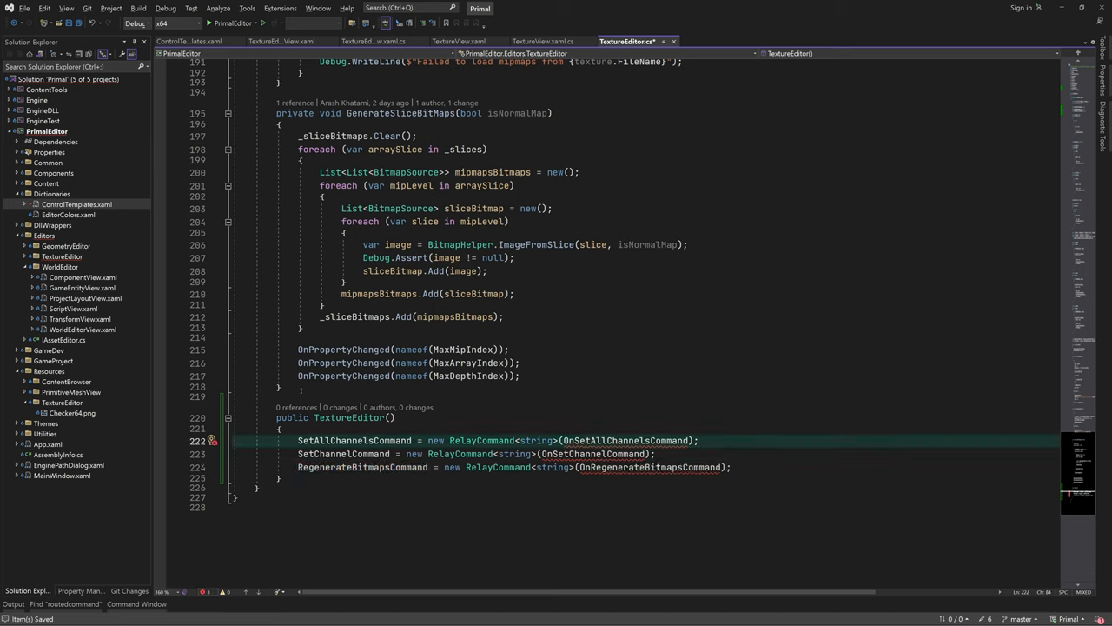
pyautogui.click(210, 452)
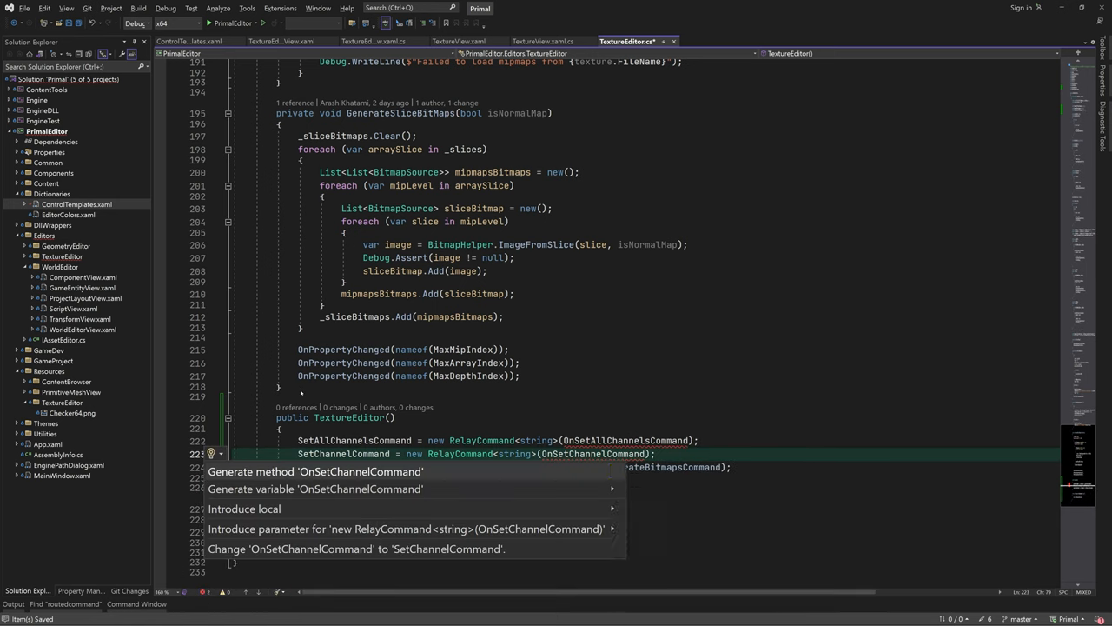
pyautogui.click(316, 471)
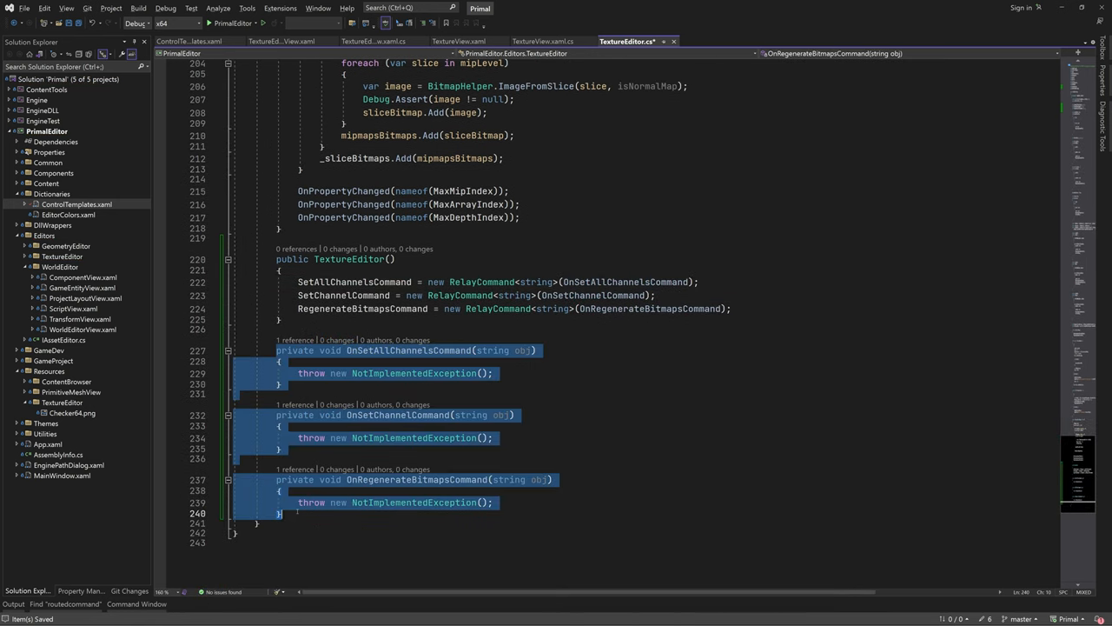
pyautogui.press('Delete')
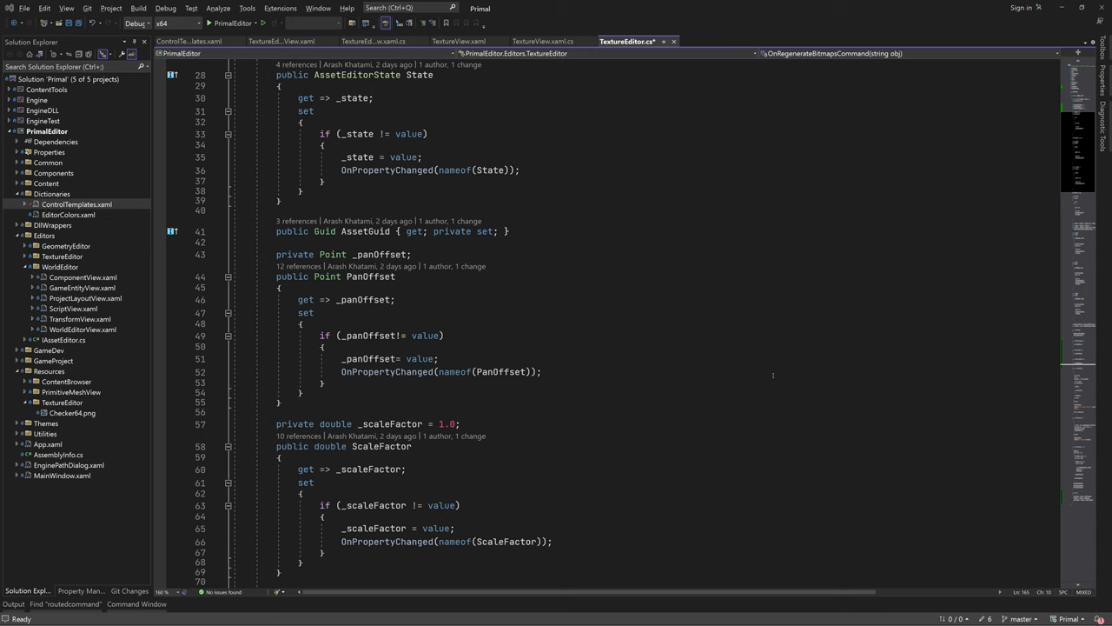
# Turn _MyProperty into bool IsRedChannelSelected, then copy it for green, blue and alpha
pyautogui.scroll(-3)
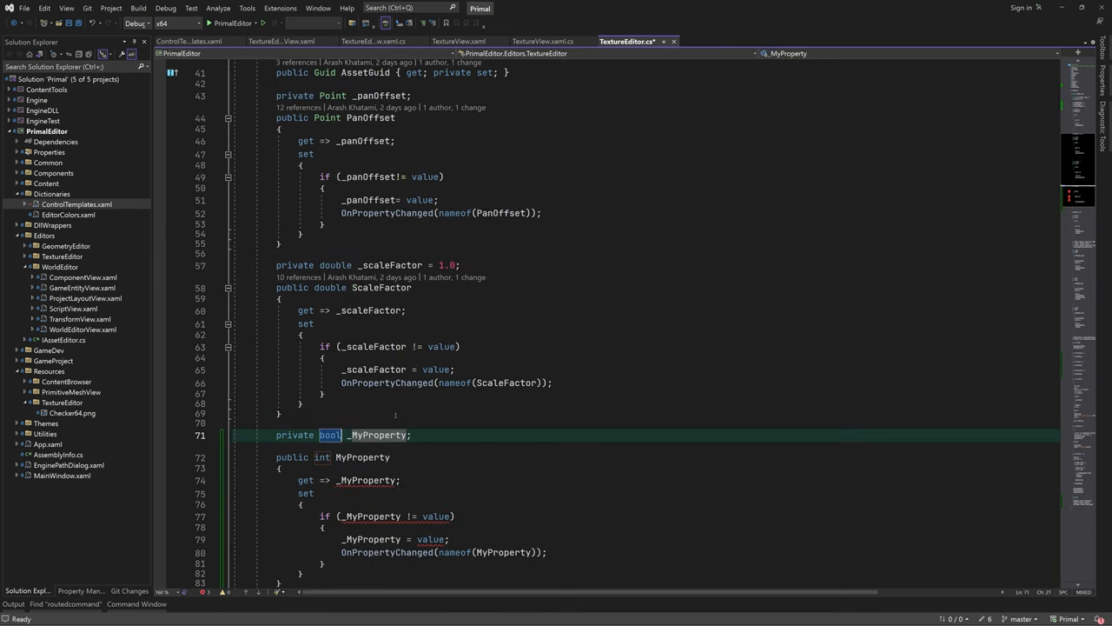
pyautogui.write('_isRedChannelSell')
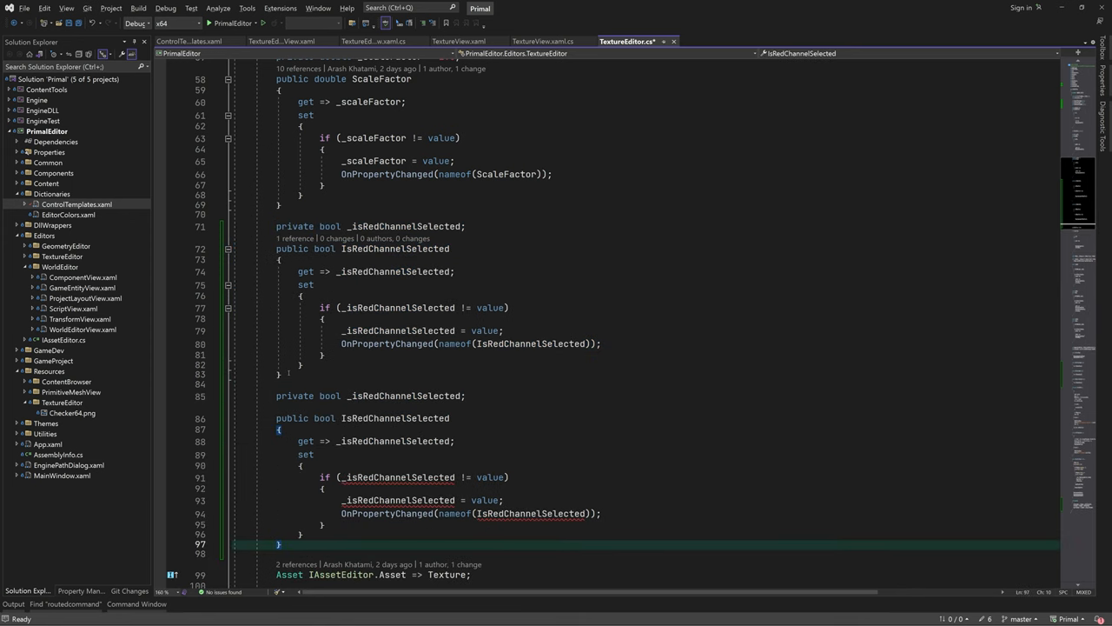
pyautogui.scroll(3)
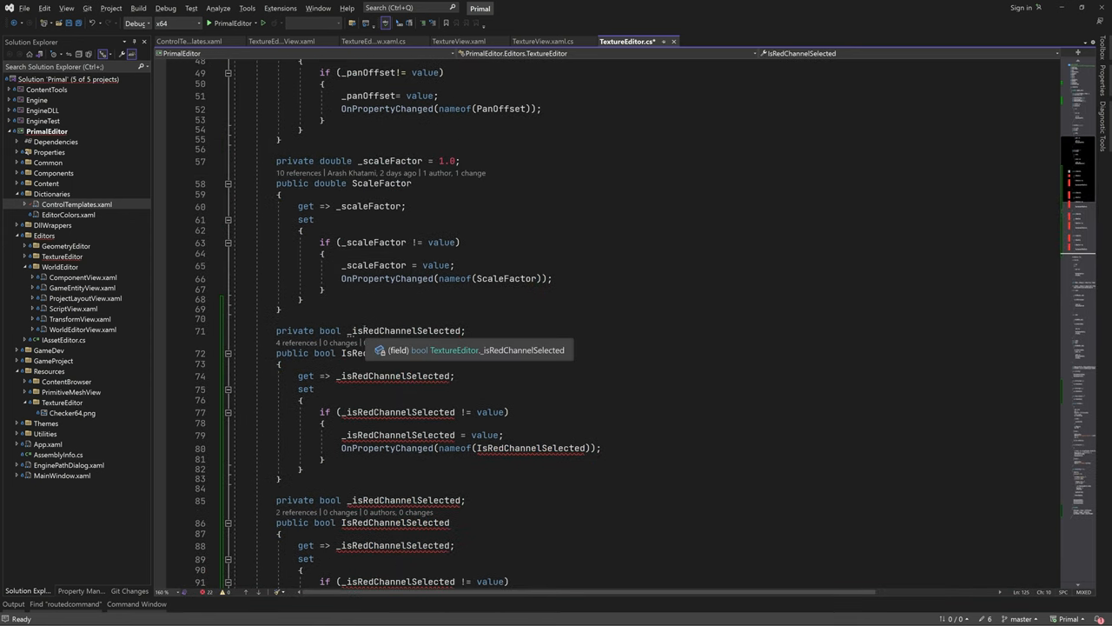
pyautogui.doubleClick(404, 330)
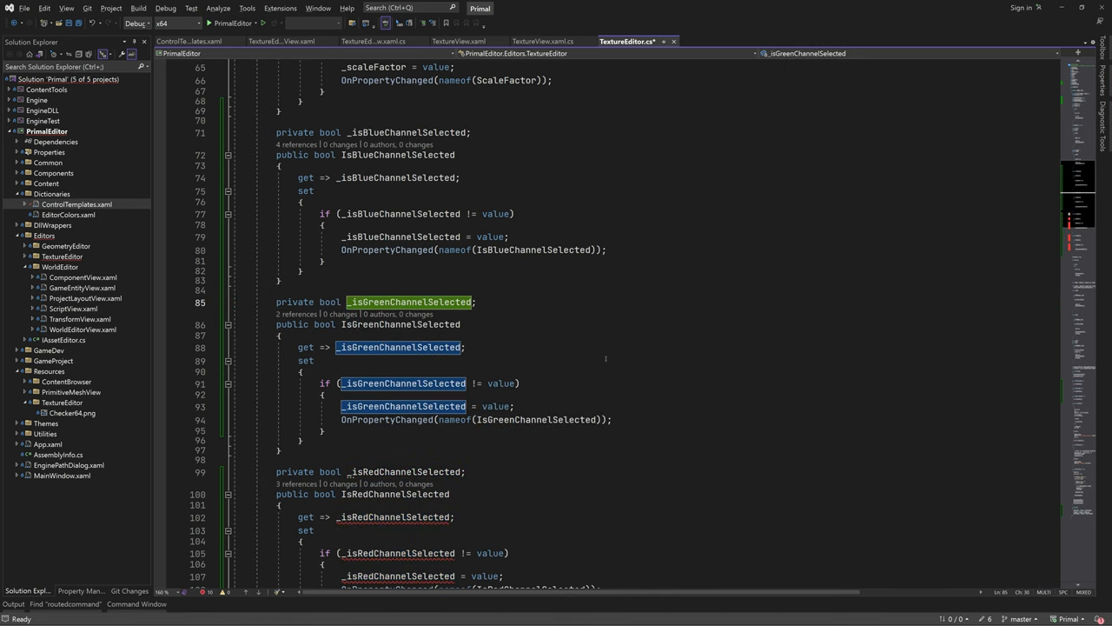
pyautogui.scroll(-3)
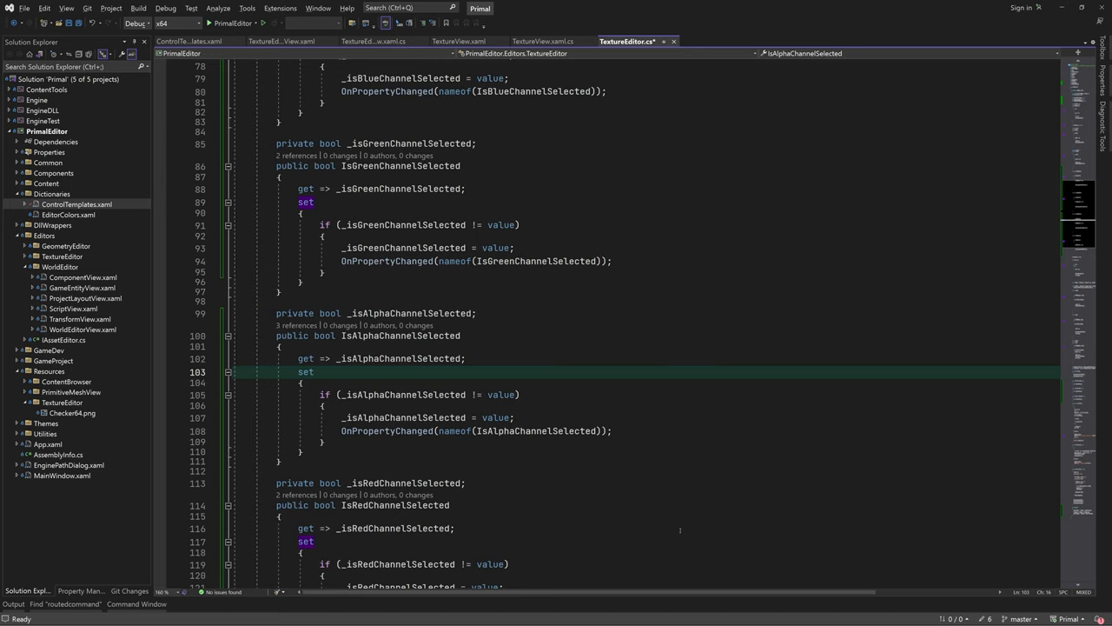
pyautogui.scroll(-3)
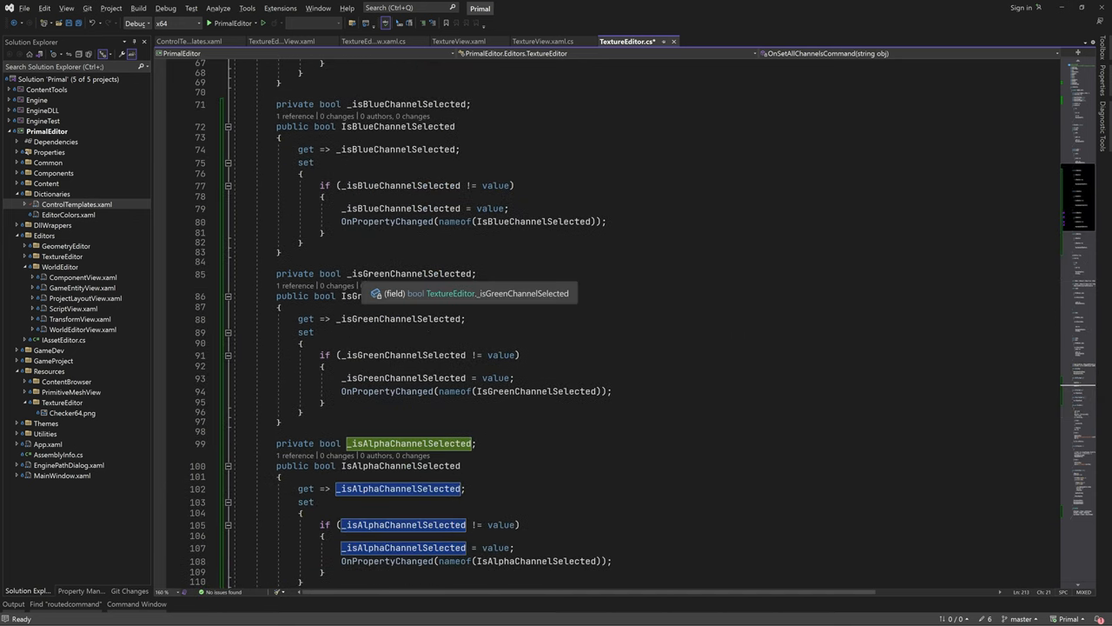
pyautogui.scroll(3)
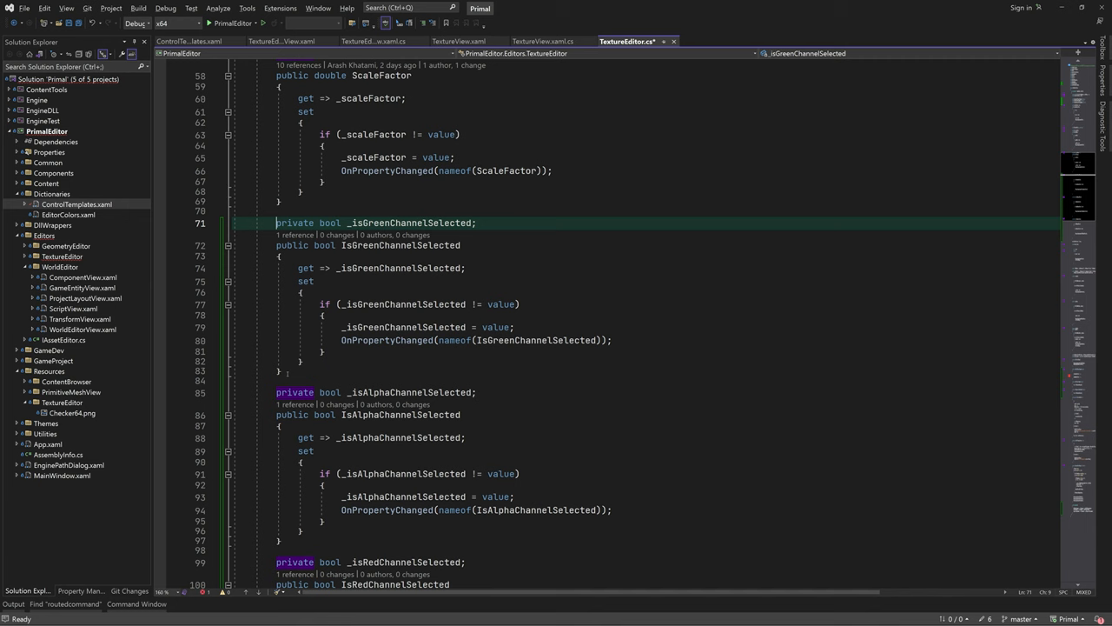
pyautogui.scroll(-3)
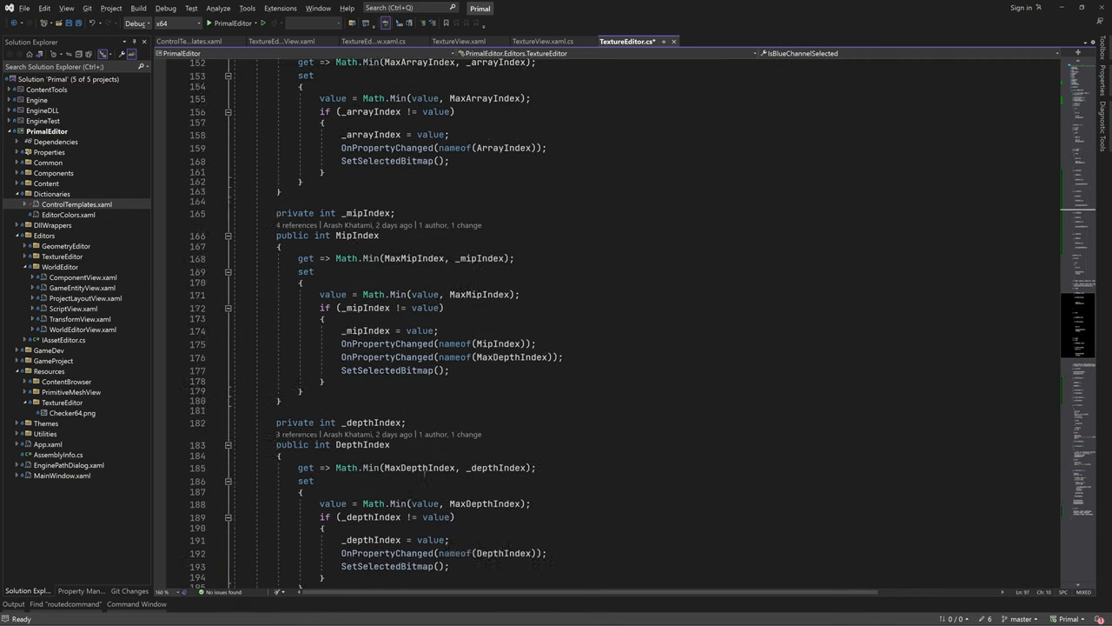
# Make OnSetAllChannelsCommand select all channels and notify IsRedChannelSelected and the others
pyautogui.scroll(-3)
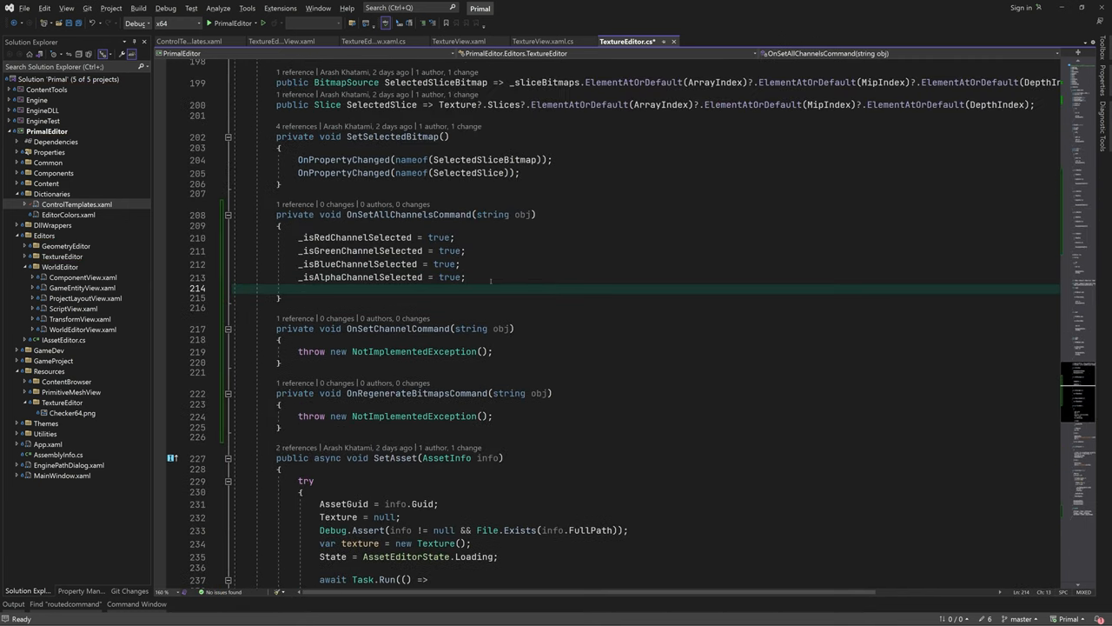
pyautogui.write('OnPropertyChanged($"{nameof(SetAllChannelsCommand)}");')
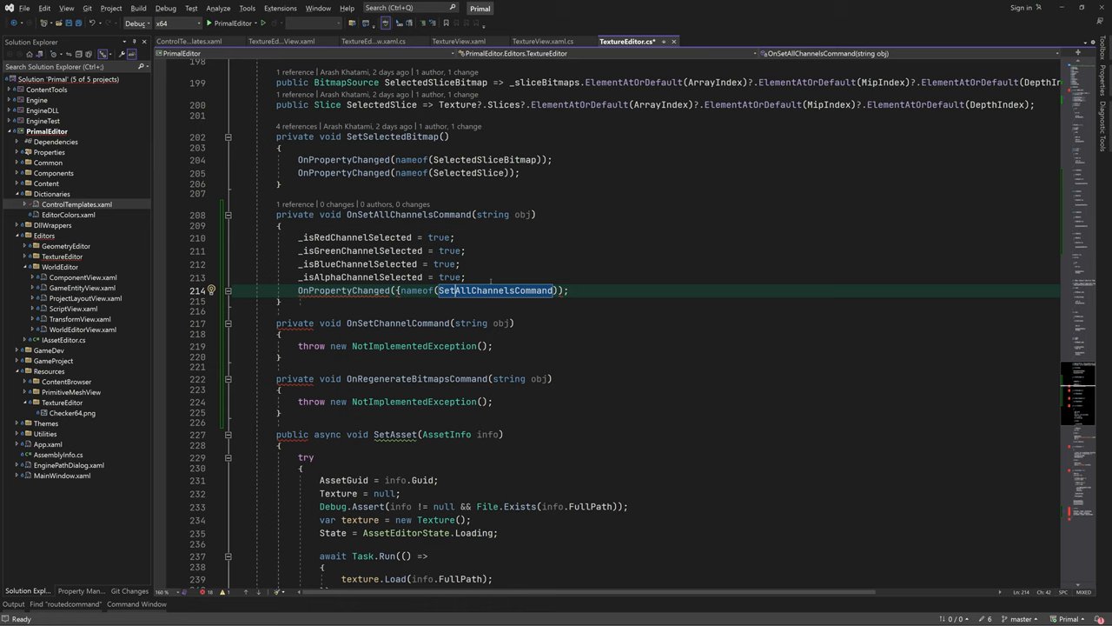
pyautogui.write('is')
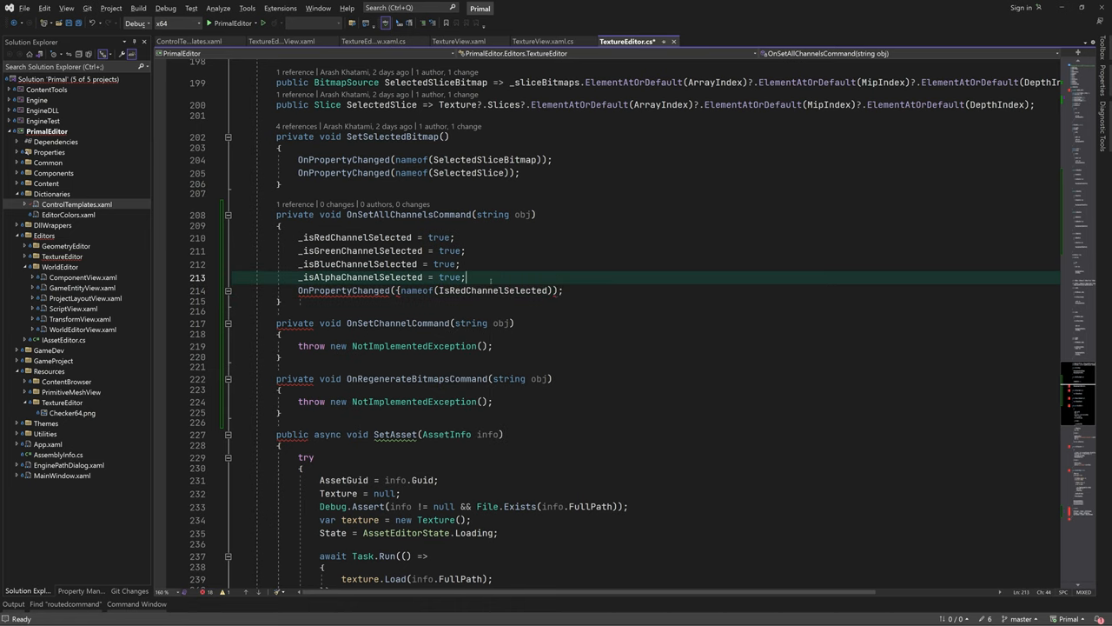
pyautogui.write('OnPropertyChanged(nameof(IsRedChannelSelected));')
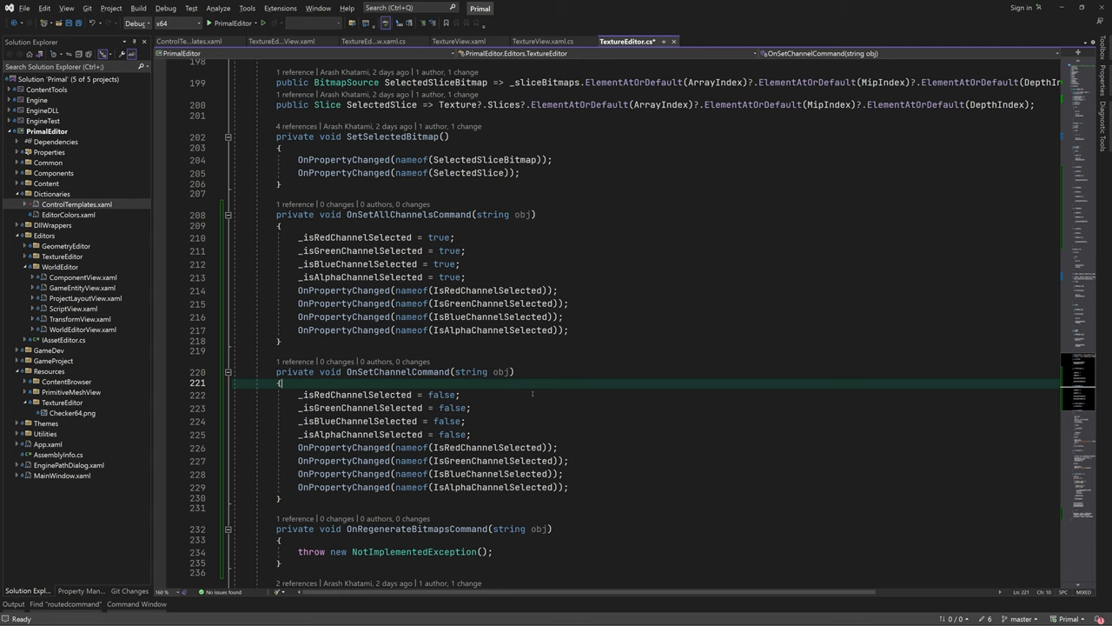
# Make OnSetChannelCommand switch on the parameter, clearing other channels unless Shift is held
pyautogui.write('if(!Keyboard.Modifiers.HasFlag(mod')
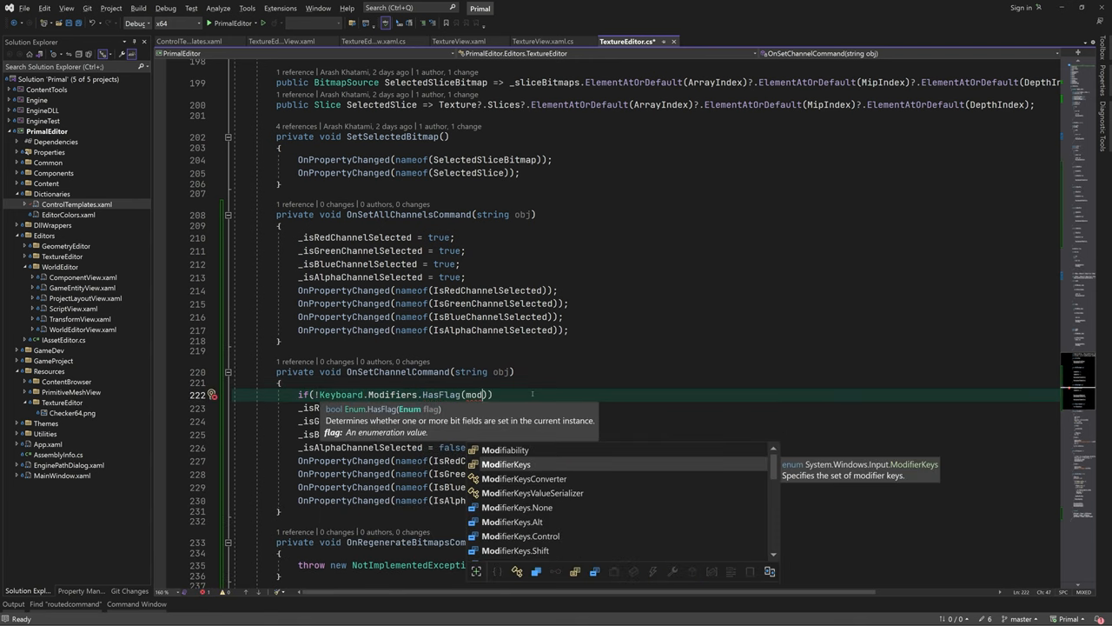
pyautogui.write('ModifierKeys.Shift')
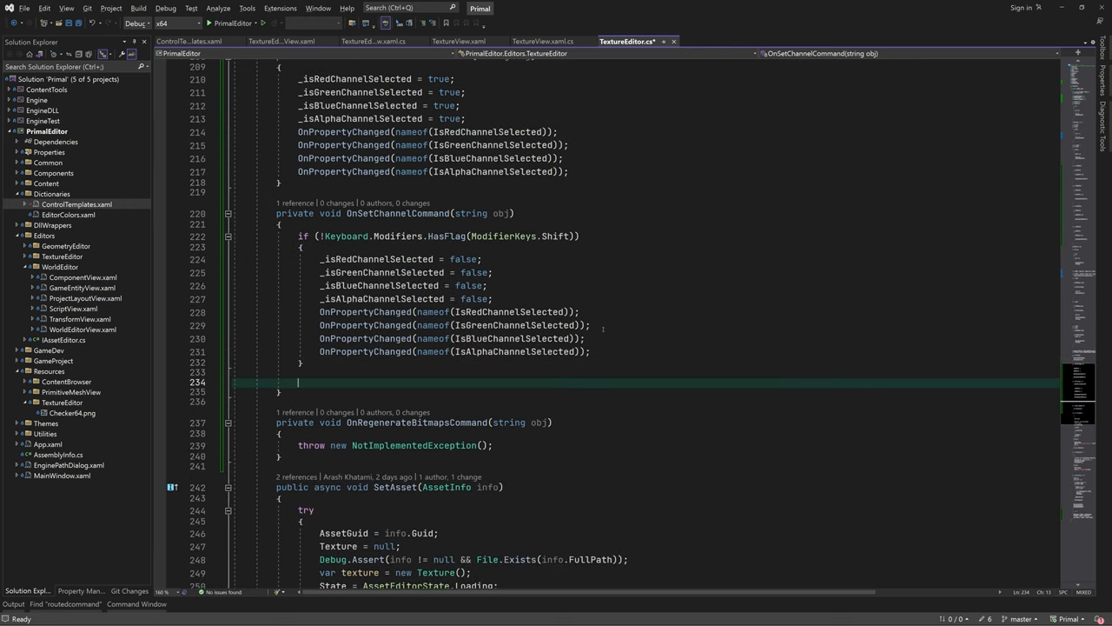
pyautogui.write('switch()')
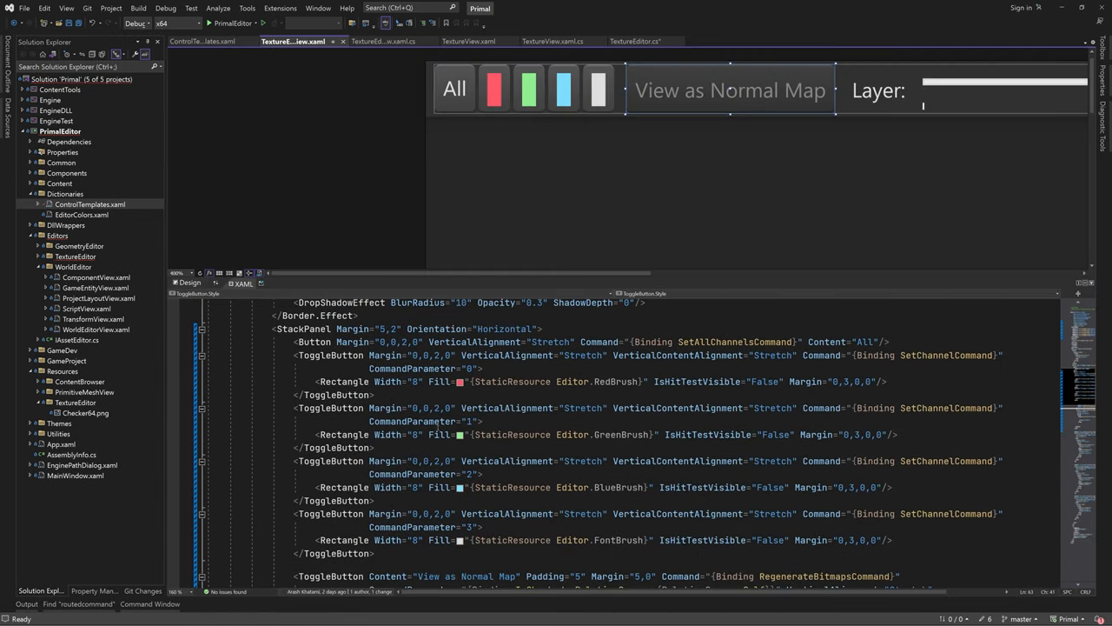
pyautogui.click(493, 89)
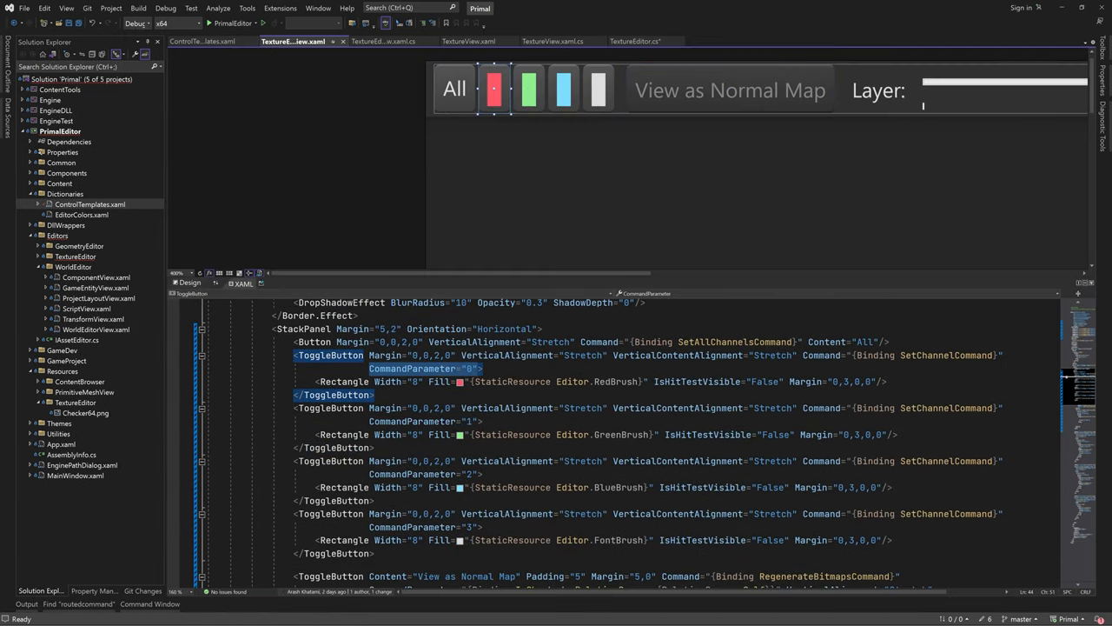
pyautogui.click(626, 41)
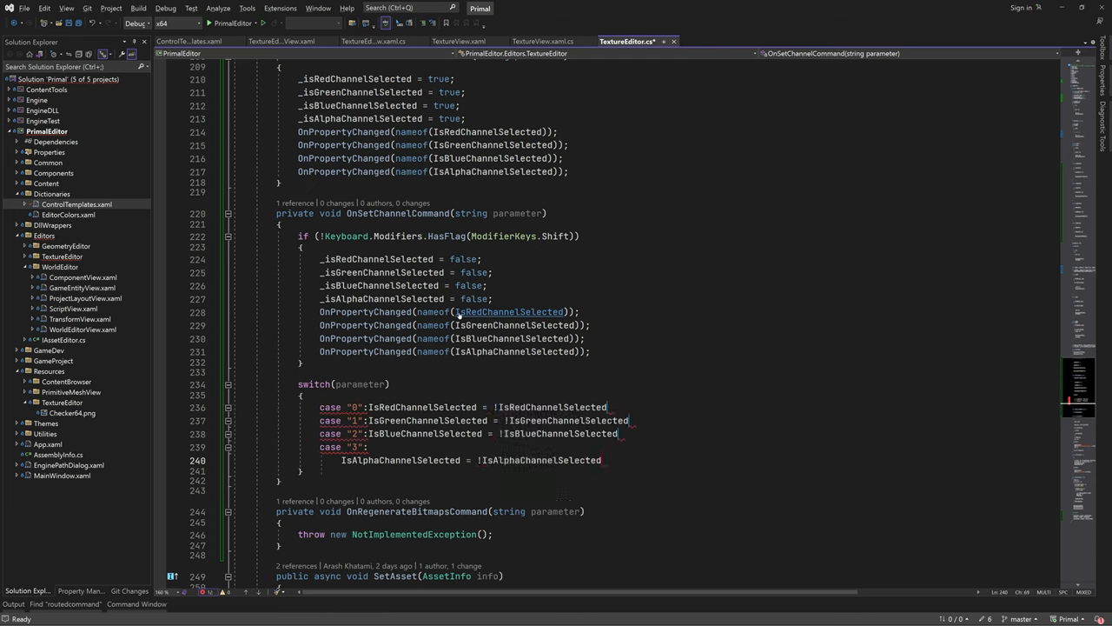
pyautogui.write('breake;')
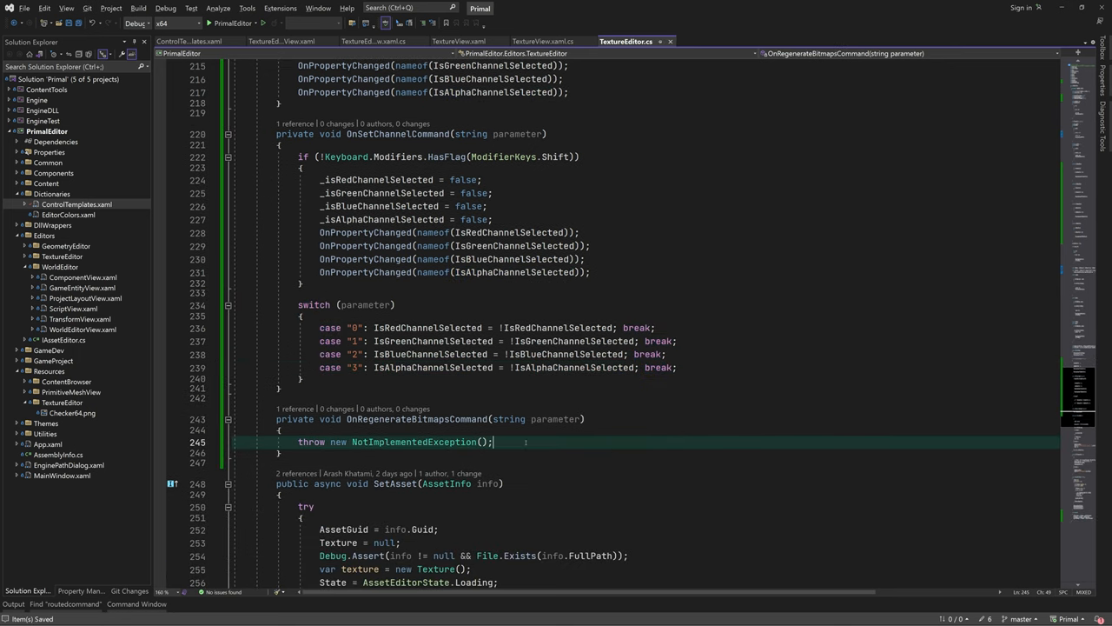
pyautogui.write('GenerateSliceBitmapsCommand(parameter);')
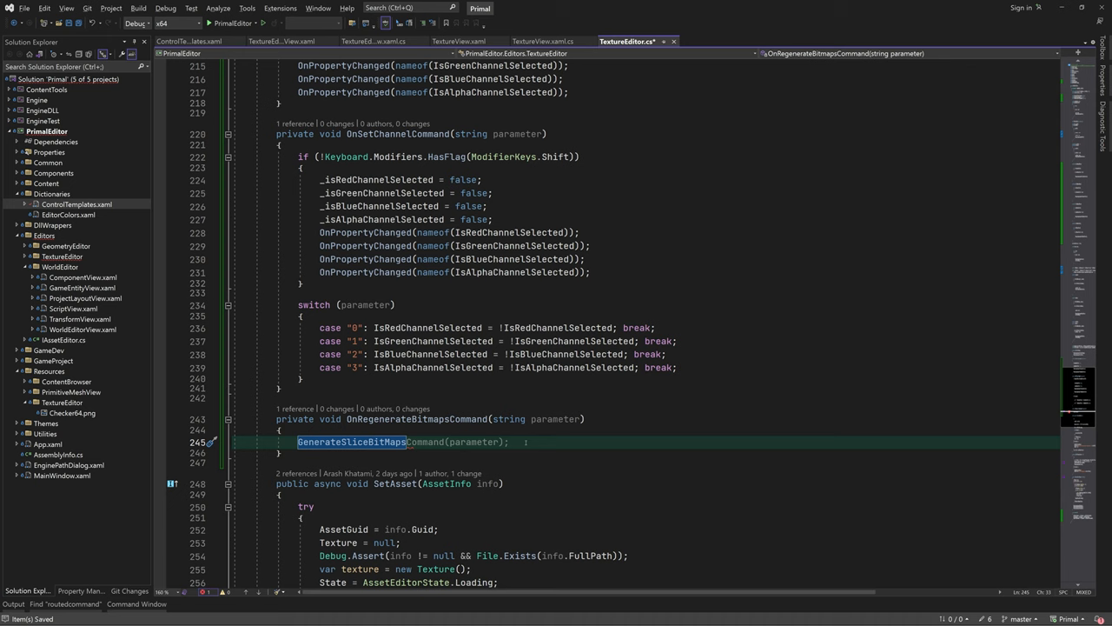
pyautogui.write('is')
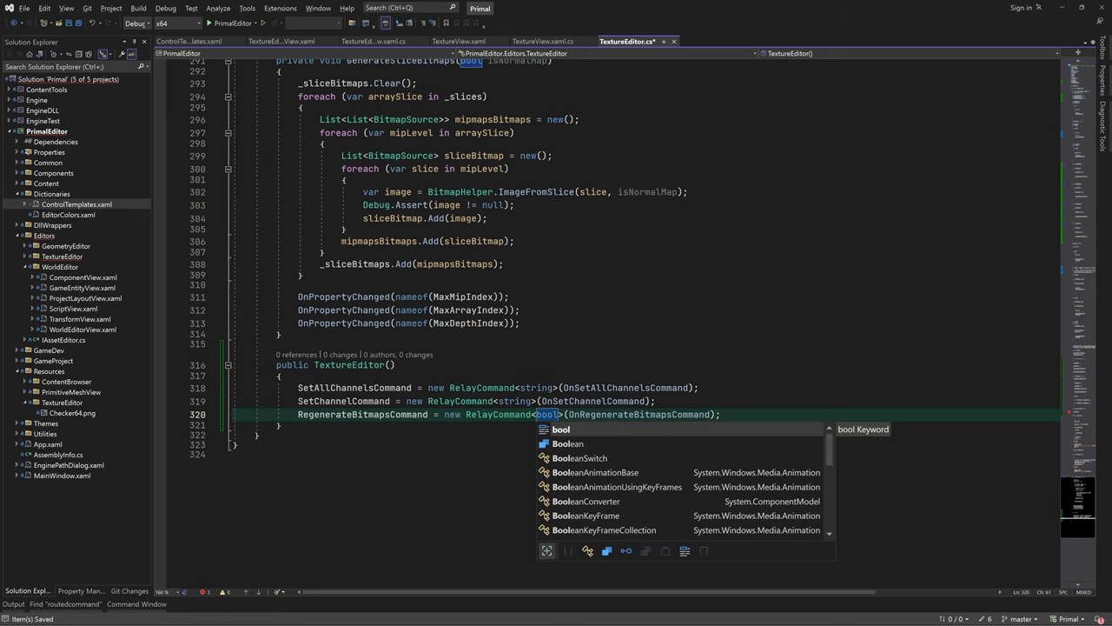
# Make RegenerateBitmapsCommand a RelayCommand<bool> whose handler calls GenerateSliceBitMaps(isNormalMap)
pyautogui.press('Escape')
pyautogui.write('GenerateSliceBitMaps(isNormalMap);')
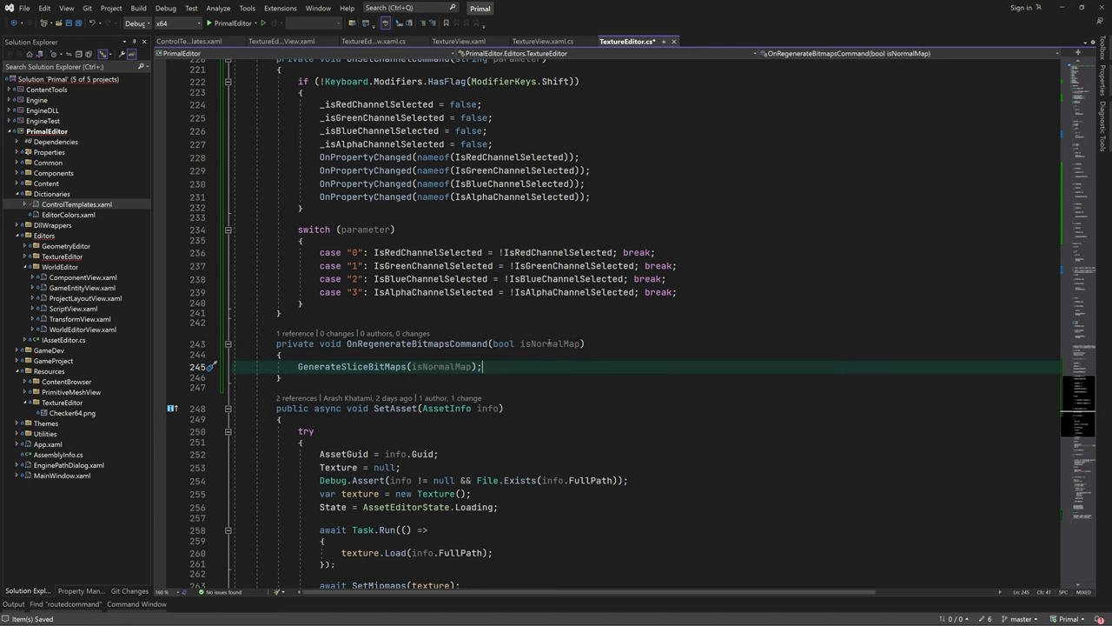
pyautogui.write('OnPropertyChanged(nameof')
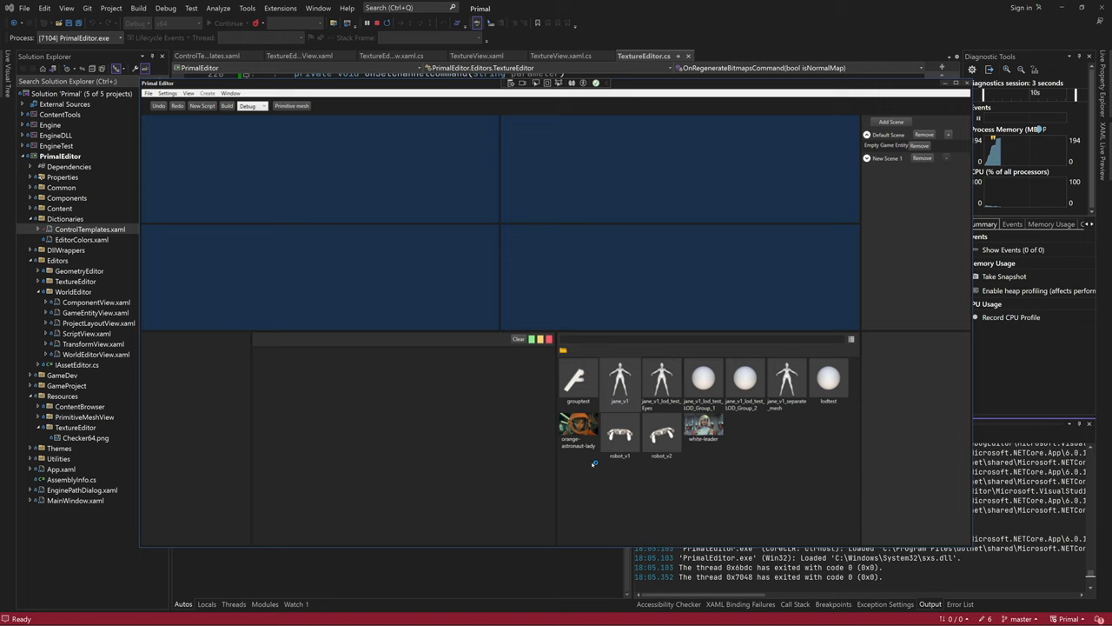
# Bind each channel toggle's IsChecked to its channel property and test the green toggle in the running editor
pyautogui.doubleClick(578, 426)
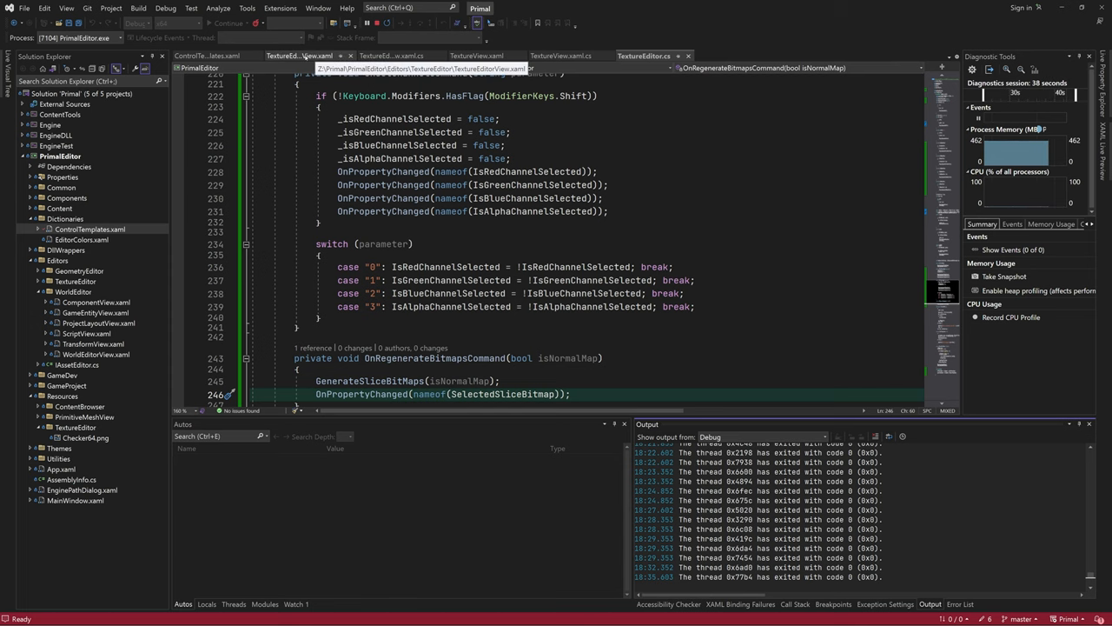
pyautogui.click(297, 55)
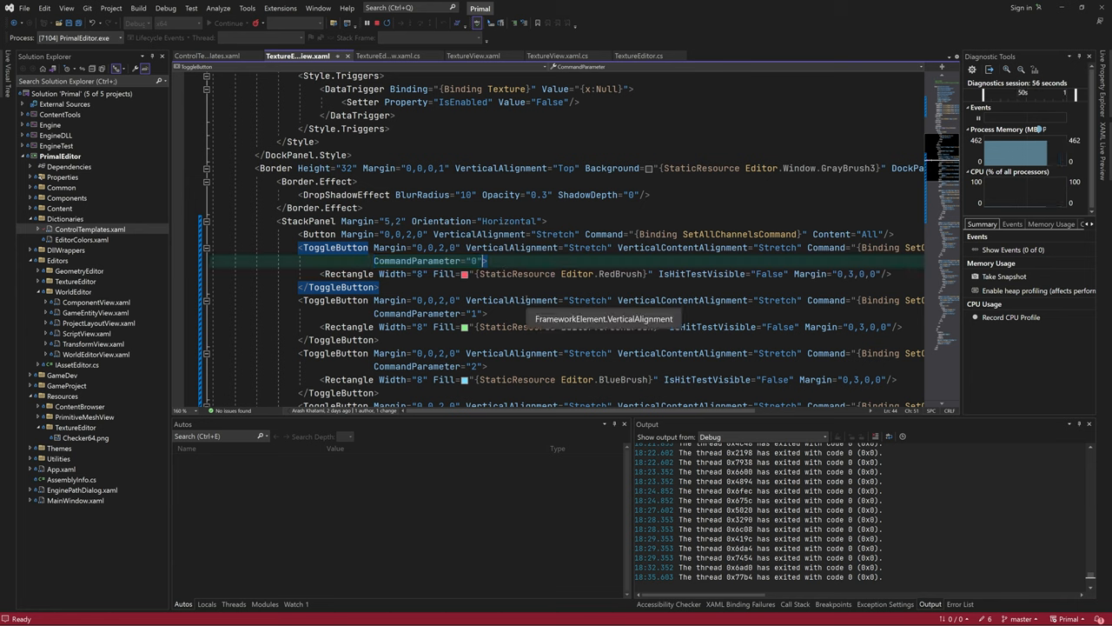
pyautogui.write('IsChecked="{Binding is')
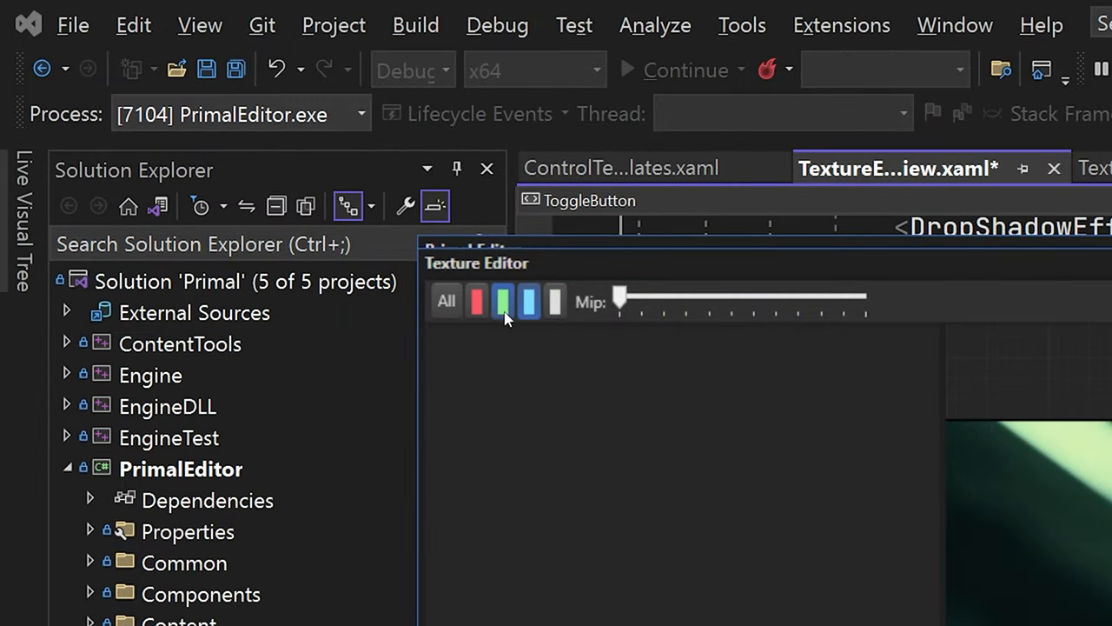
pyautogui.click(529, 300)
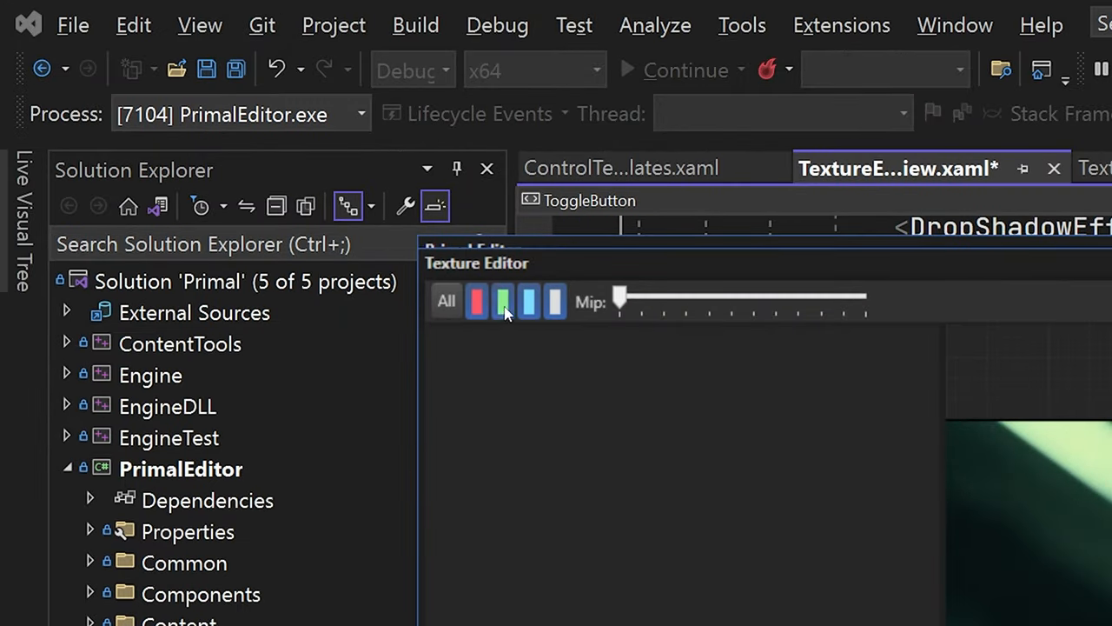
pyautogui.click(502, 301)
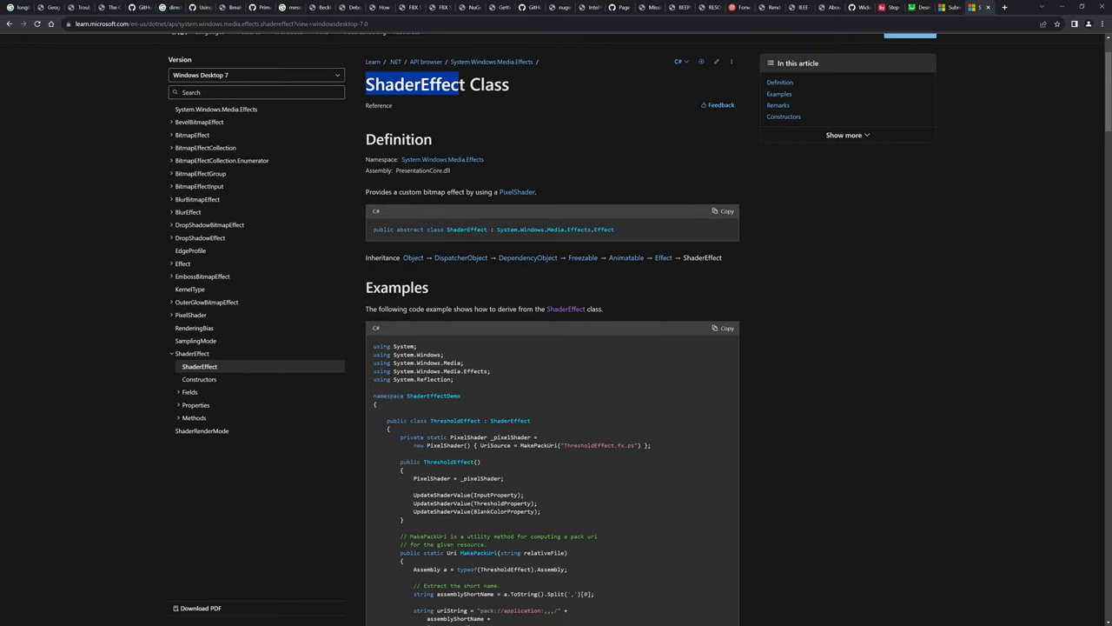
# Read through the ThresholdEffect example, highlighting its static PixelShader declaration
pyautogui.scroll(-3)
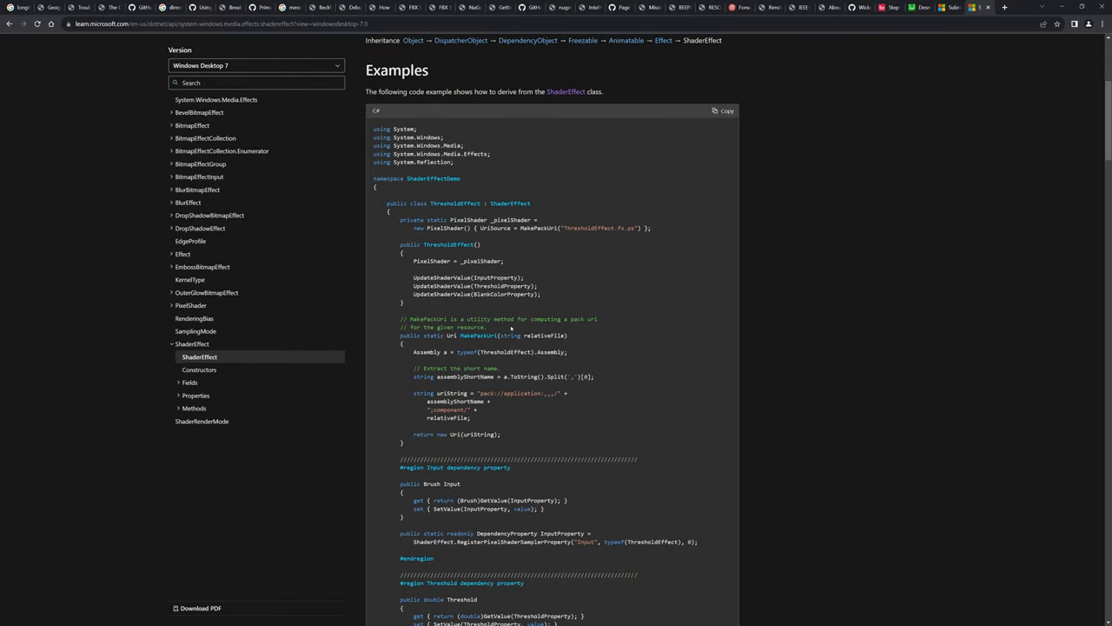
pyautogui.moveTo(399, 220); pyautogui.dragTo(650, 228)
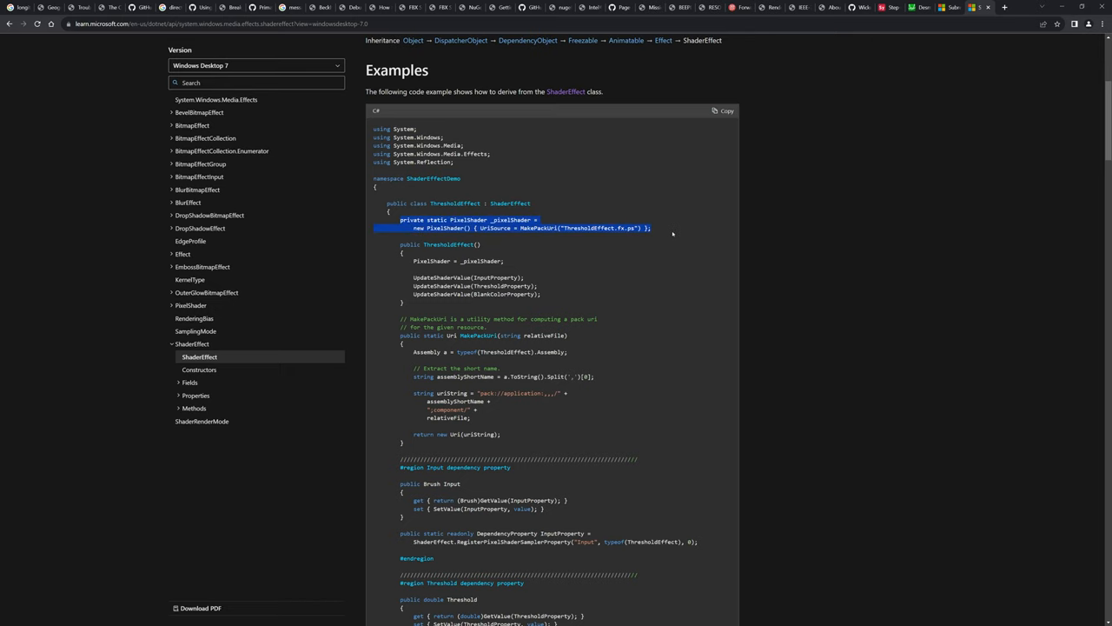
pyautogui.scroll(-3)
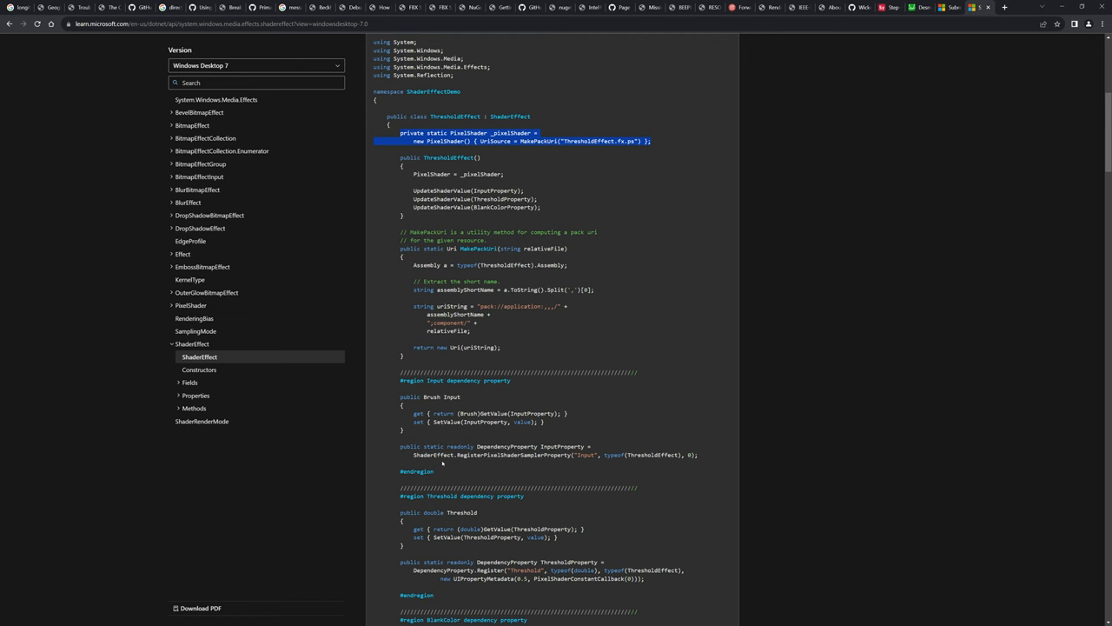
pyautogui.scroll(-3)
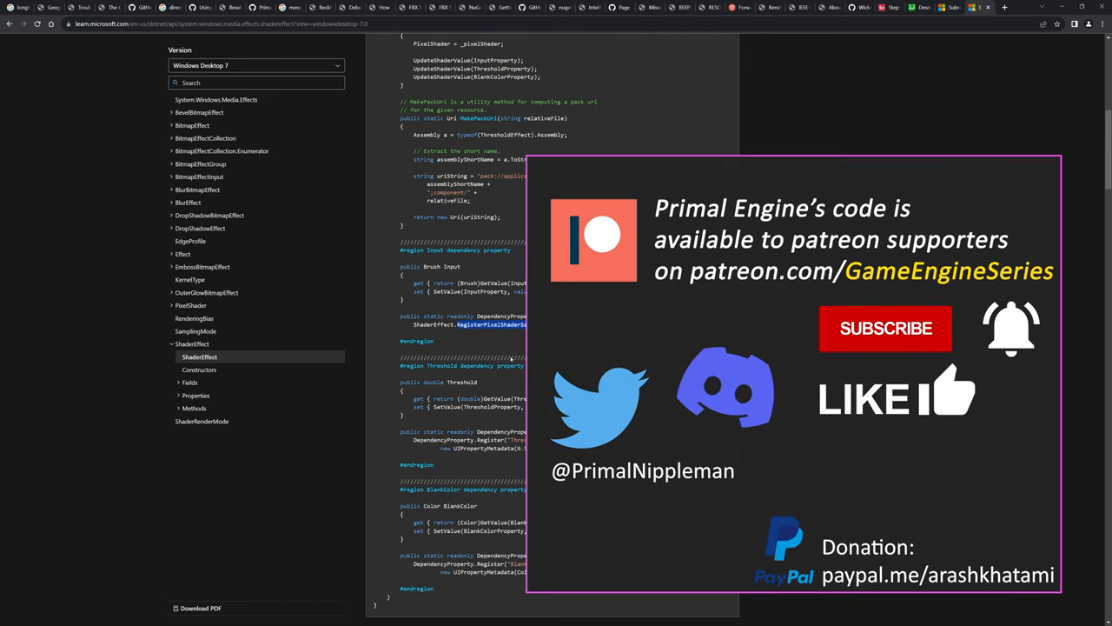
pyautogui.scroll(-3)
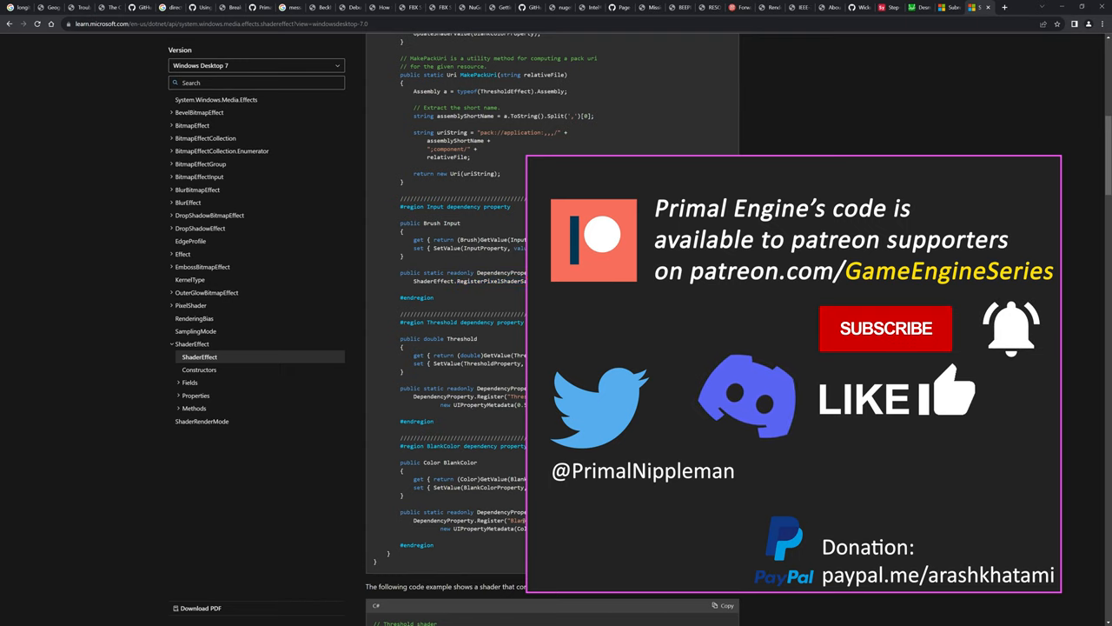